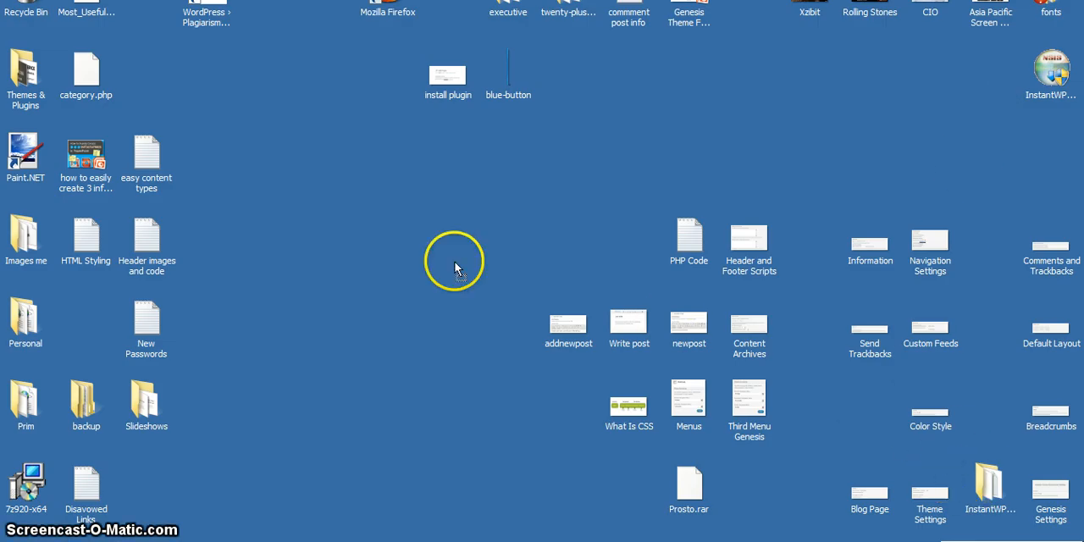
{"action": "mouse_move", "coordinate": [329, 229]}
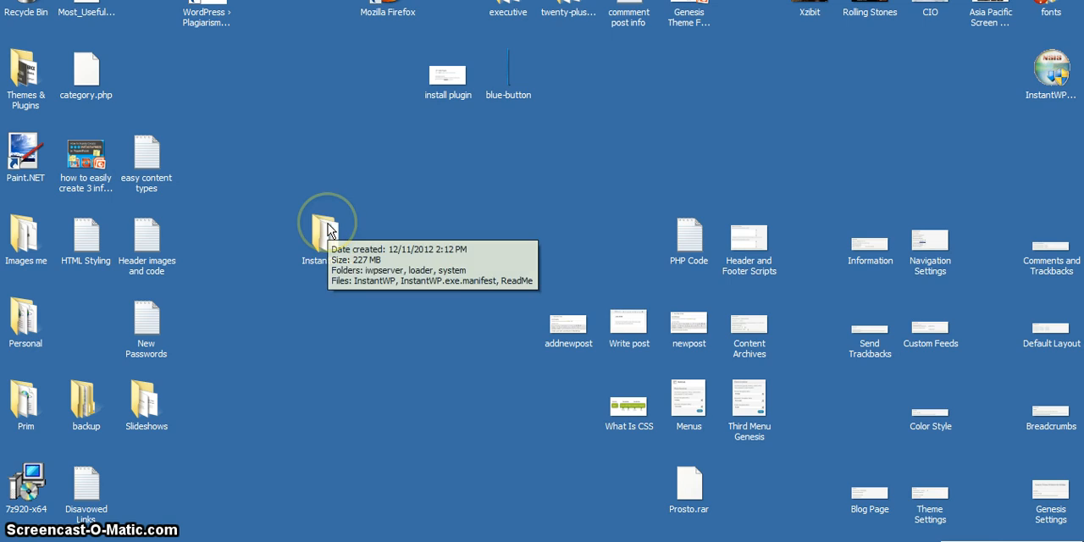
Step: Navigate into InstantWP_4.3 > iwpserver > htdocs in Windows Explorer
{"action": "double_click", "coordinate": [326, 223]}
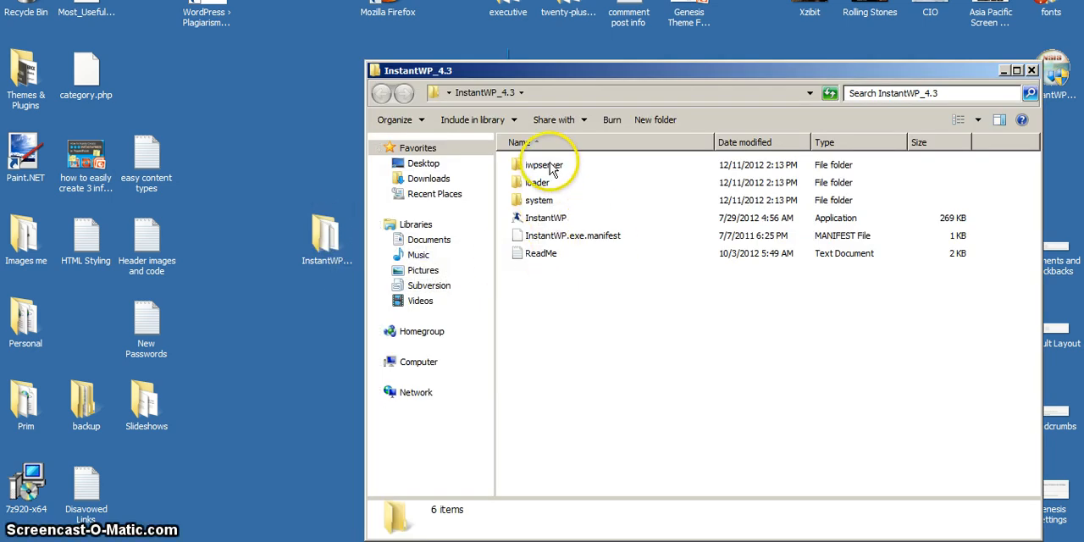
{"action": "double_click", "coordinate": [535, 164]}
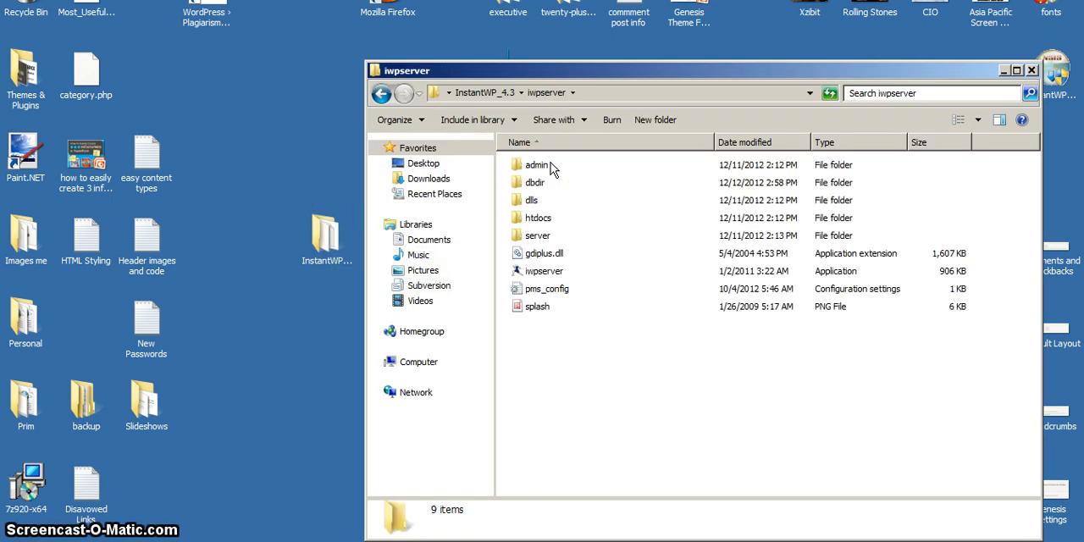
{"action": "left_click", "coordinate": [538, 217]}
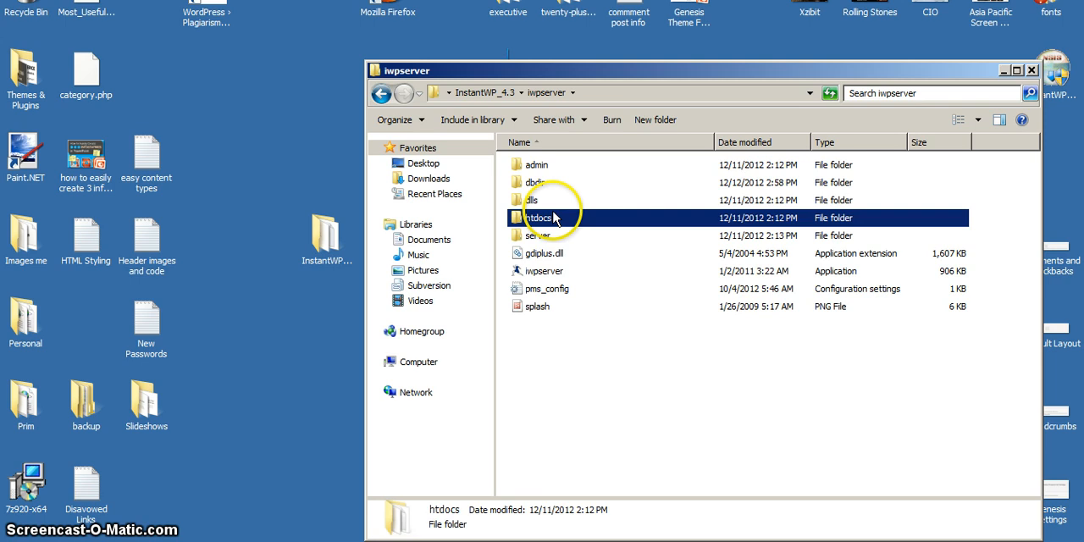
{"action": "double_click", "coordinate": [538, 217]}
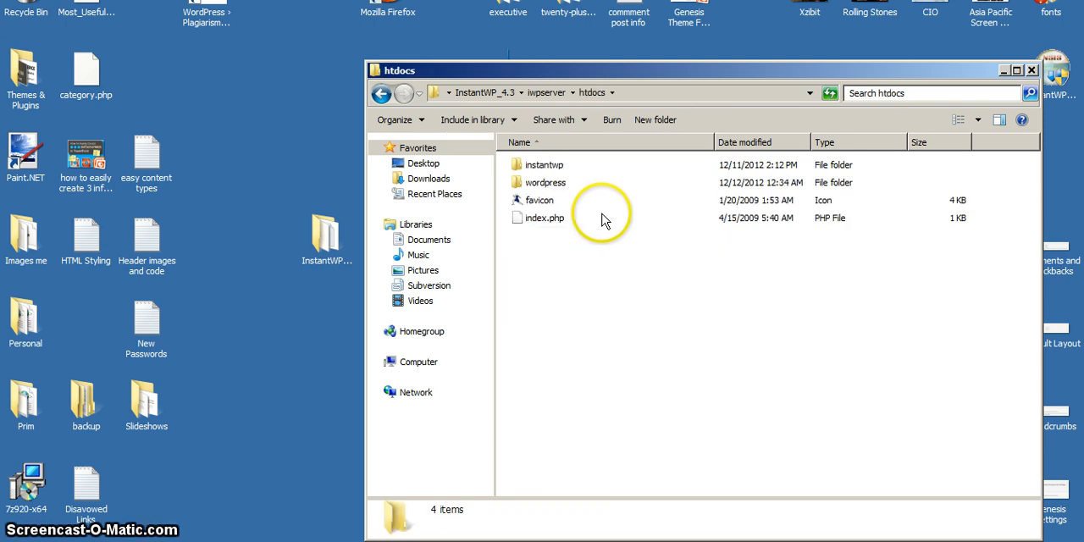
Step: Look inside the wordpress folder, then return up to htdocs
{"action": "left_click", "coordinate": [545, 183]}
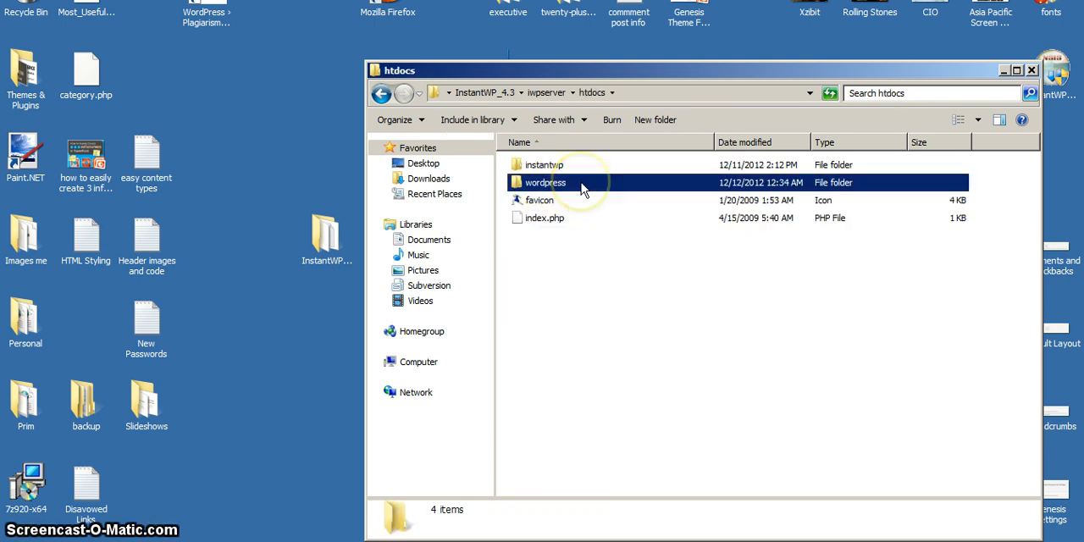
{"action": "double_click", "coordinate": [547, 183]}
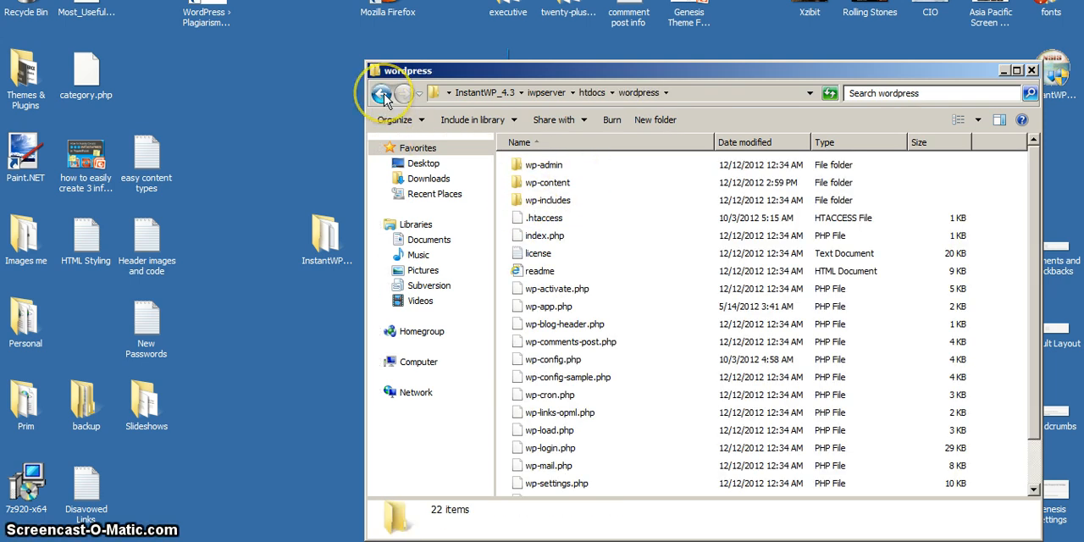
{"action": "left_click", "coordinate": [384, 93]}
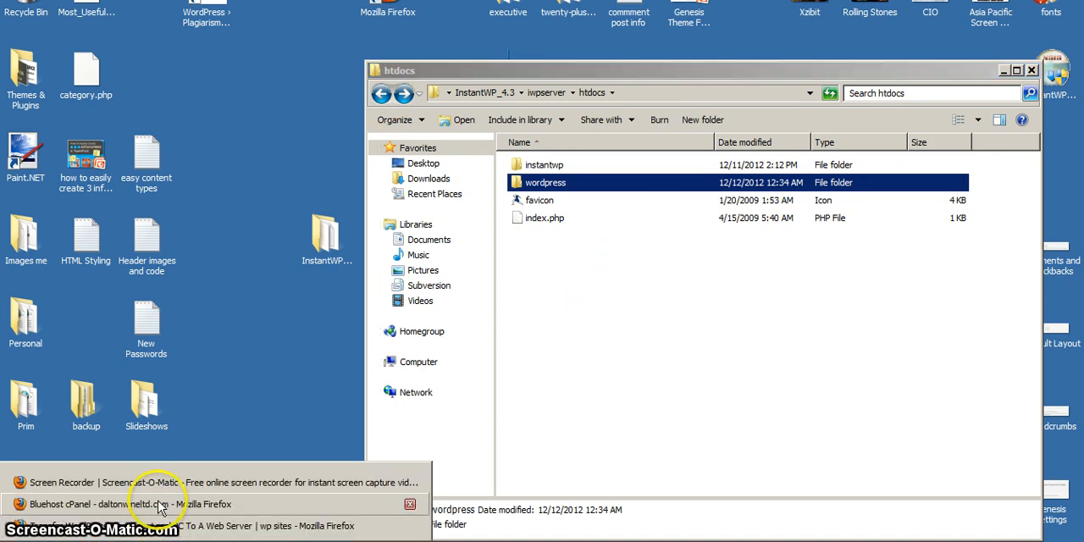
Step: Switch to the Bluehost cPanel browser window and scroll the dashboard
{"action": "left_click", "coordinate": [152, 501]}
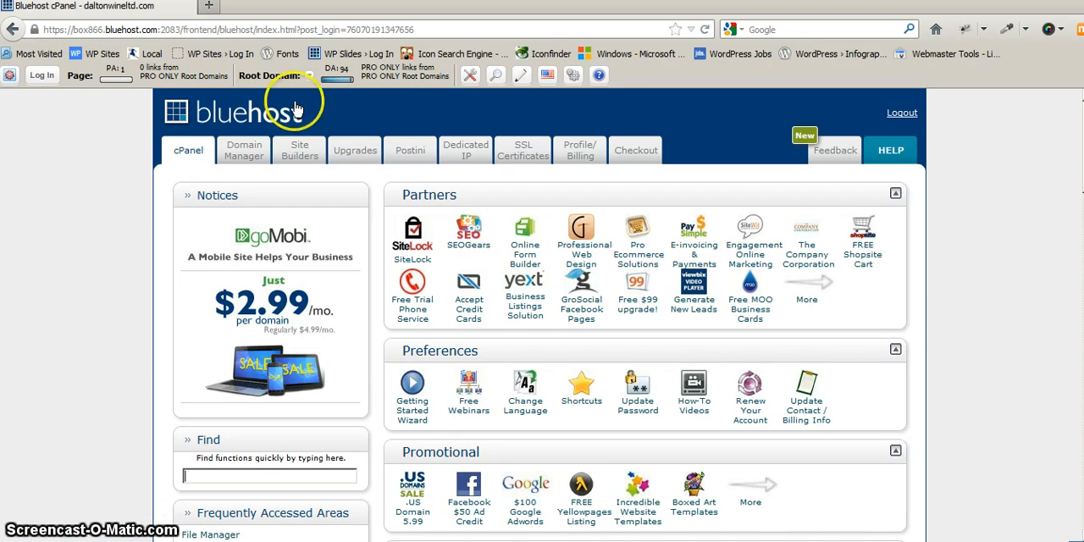
{"action": "mouse_move", "coordinate": [30, 240]}
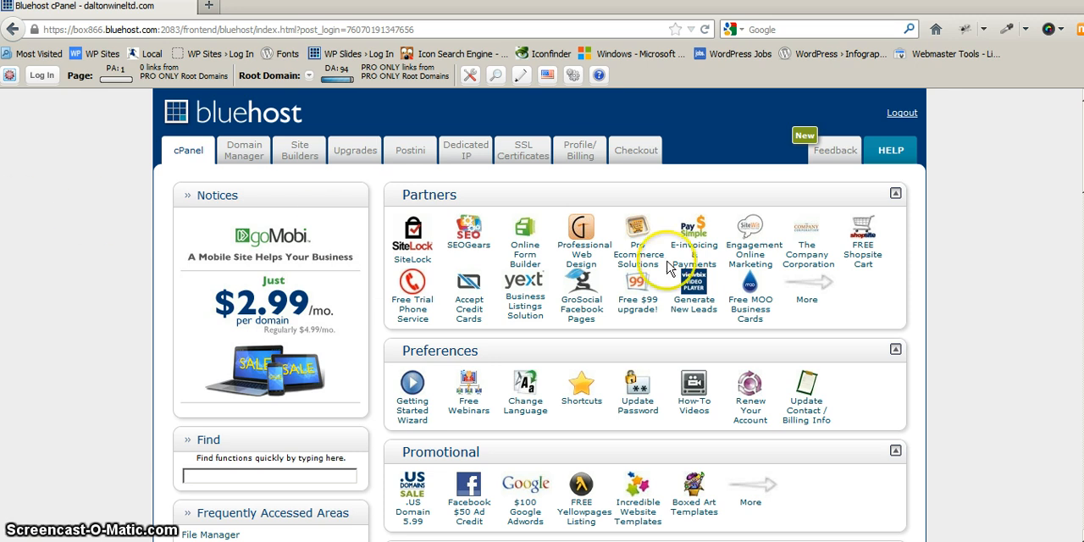
{"action": "scroll", "scroll_direction": "down", "scroll_amount": 3}
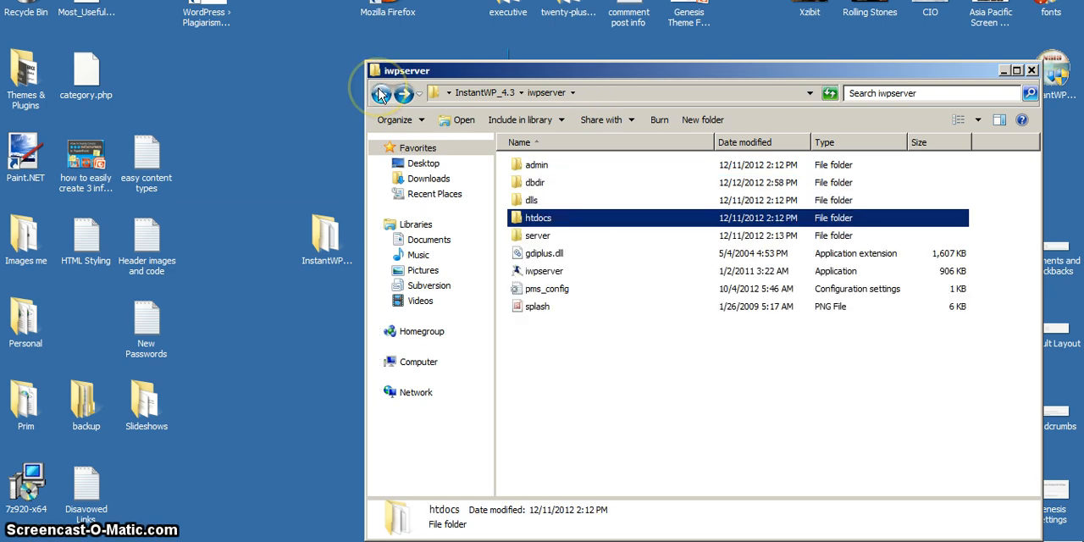
Step: Launch Instant WordPress from the InstantWP_4.3 folder and maximize its control panel
{"action": "left_click", "coordinate": [382, 91]}
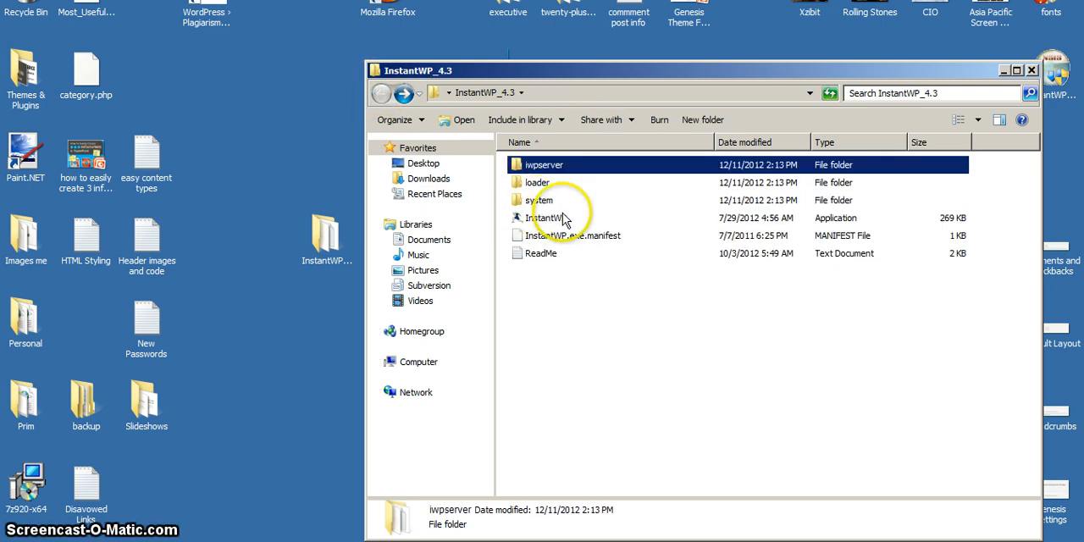
{"action": "double_click", "coordinate": [549, 217]}
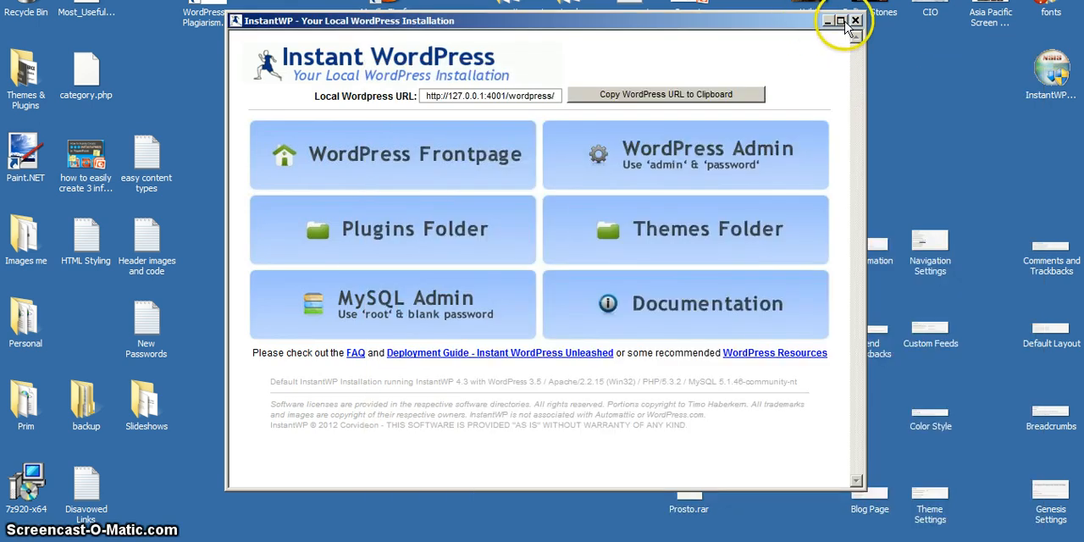
{"action": "left_click", "coordinate": [843, 20]}
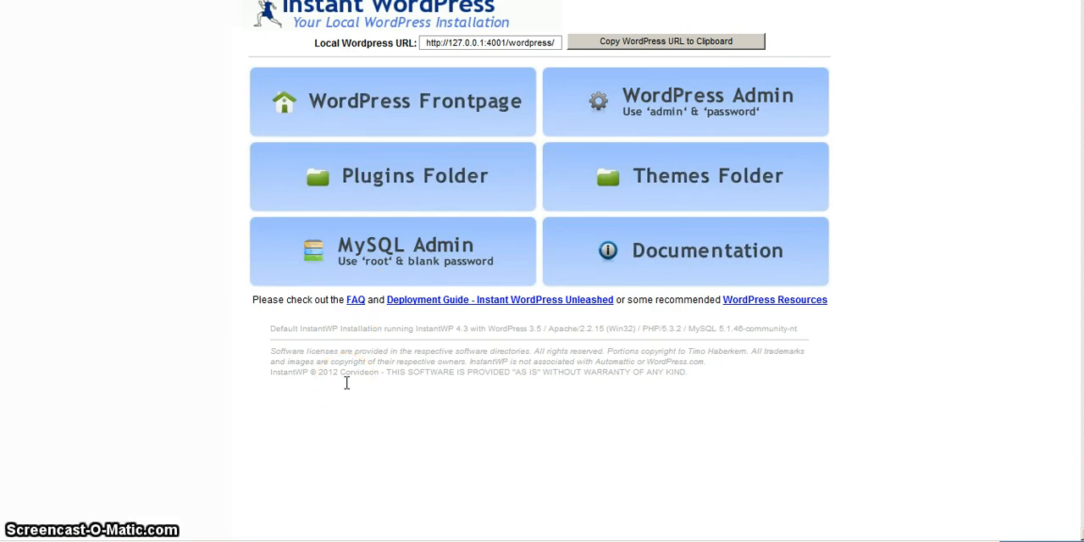
{"action": "mouse_move", "coordinate": [654, 105]}
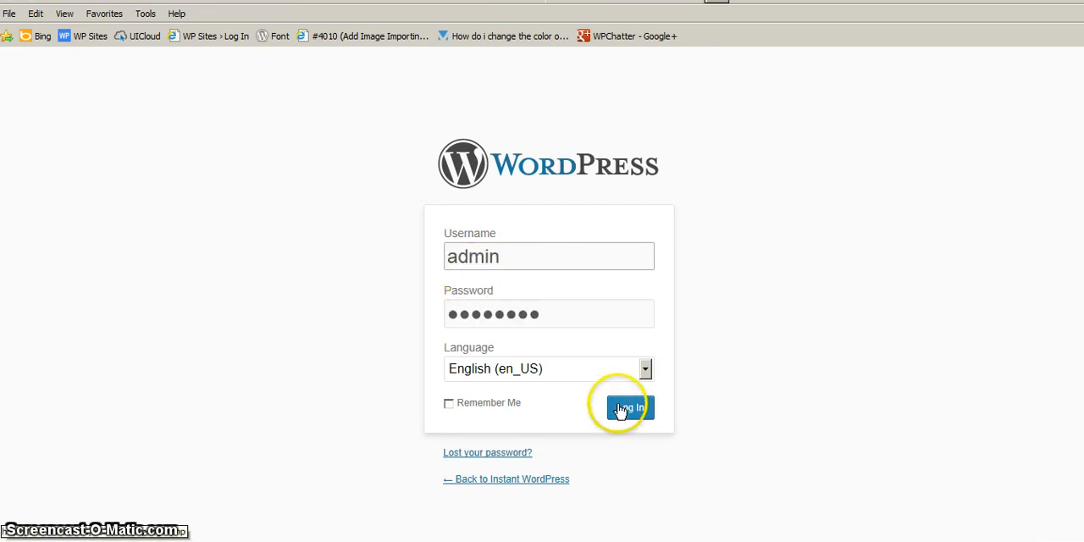
Step: Log in to the local WordPress admin and select the WP-Migrate-DB plugin name in Installed Plugins
{"action": "left_click", "coordinate": [630, 408]}
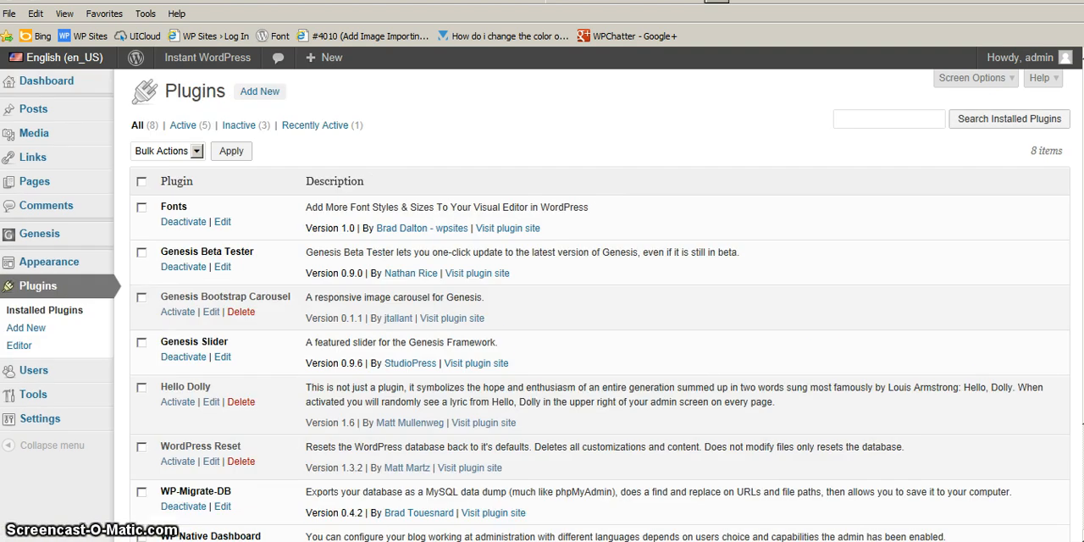
{"action": "scroll", "scroll_direction": "down", "scroll_amount": 3}
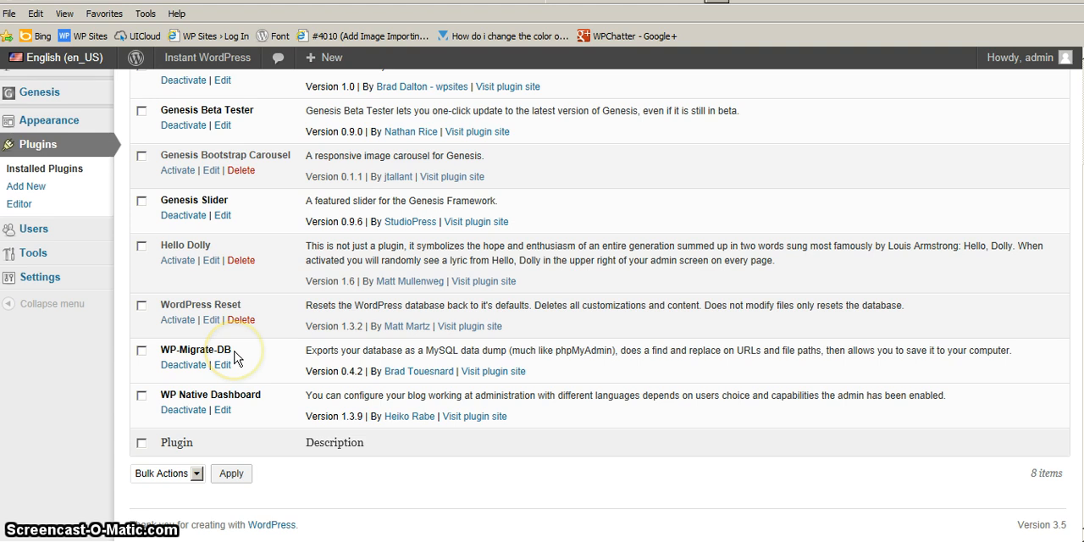
{"action": "double_click", "coordinate": [194, 348]}
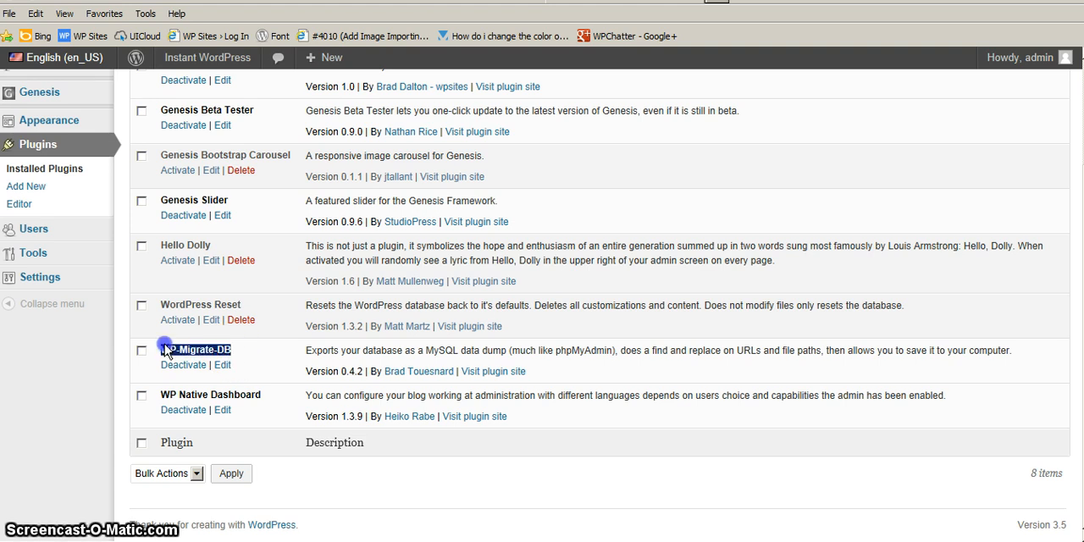
{"action": "double_click", "coordinate": [197, 349]}
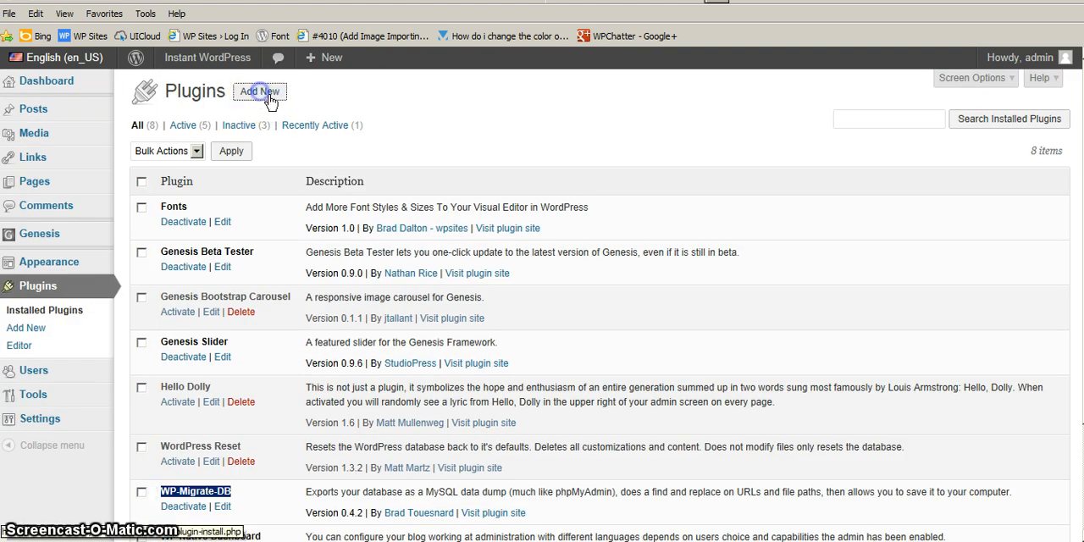
Step: Search the Add New plugins directory for WP-Migrate-DB, confirming it is installed
{"action": "left_click", "coordinate": [260, 91]}
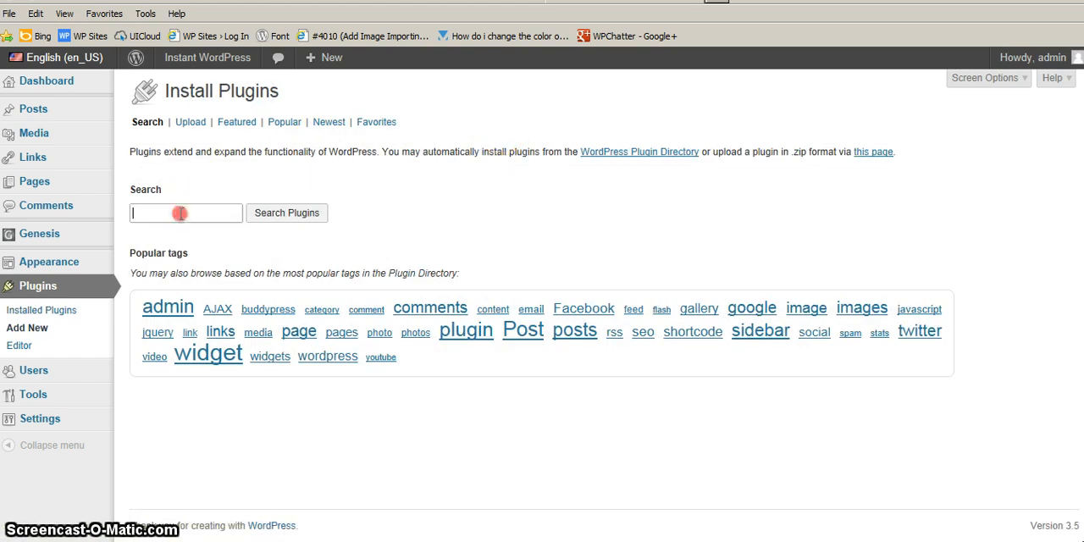
{"action": "type", "text": "WP-Migrate-DB"}
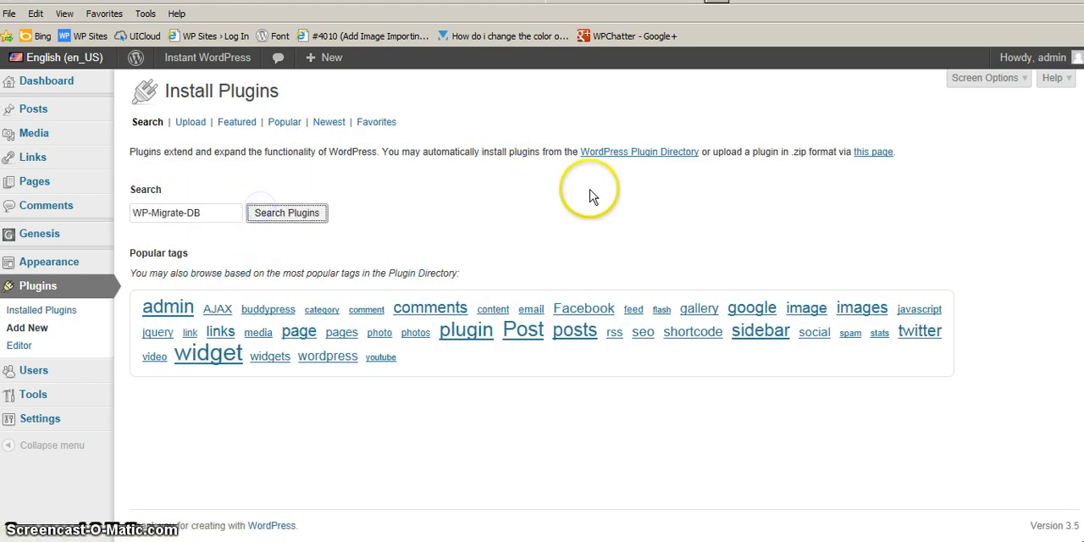
{"action": "mouse_move", "coordinate": [592, 197]}
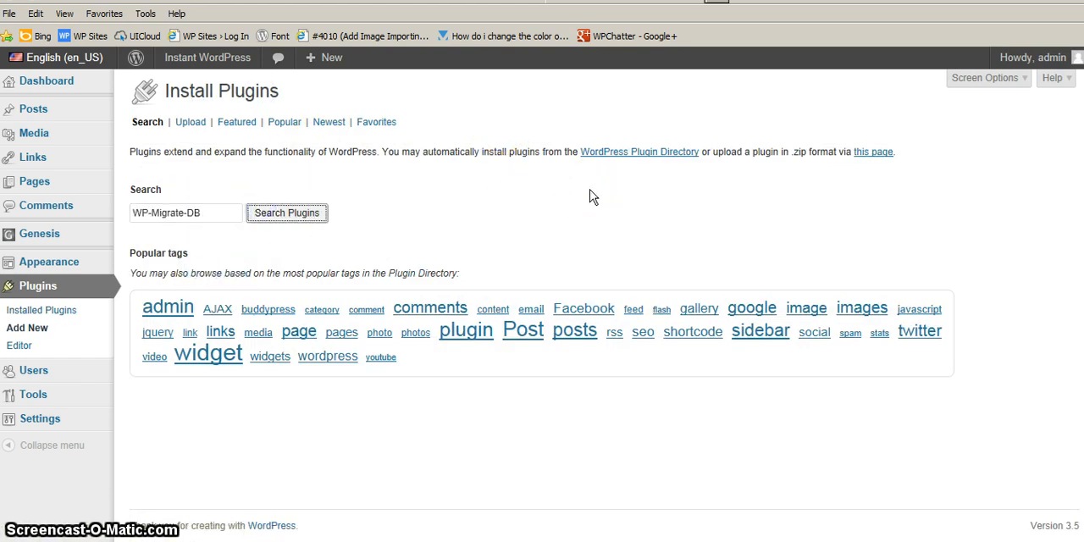
{"action": "left_click", "coordinate": [287, 213]}
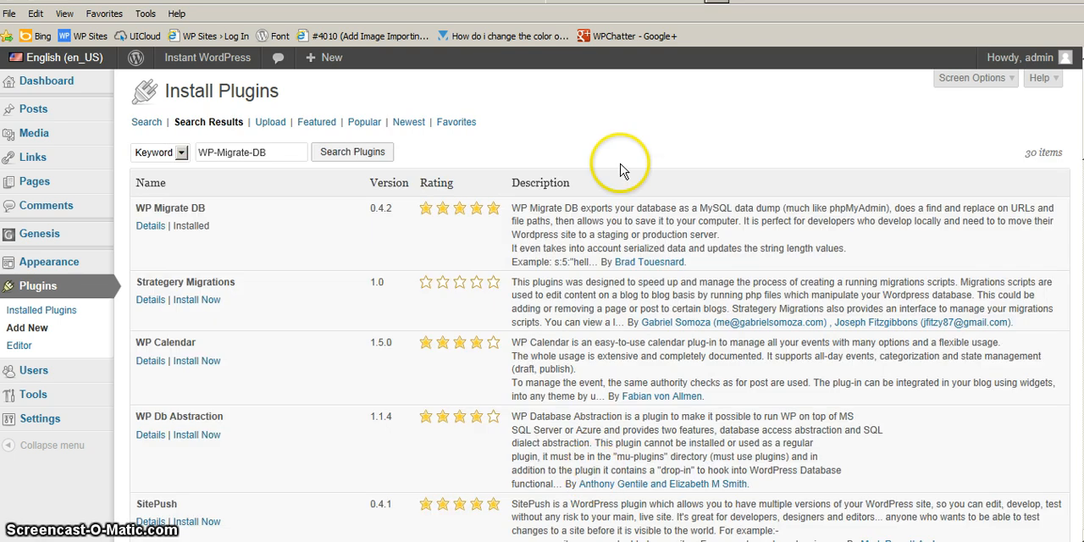
{"action": "mouse_move", "coordinate": [623, 170]}
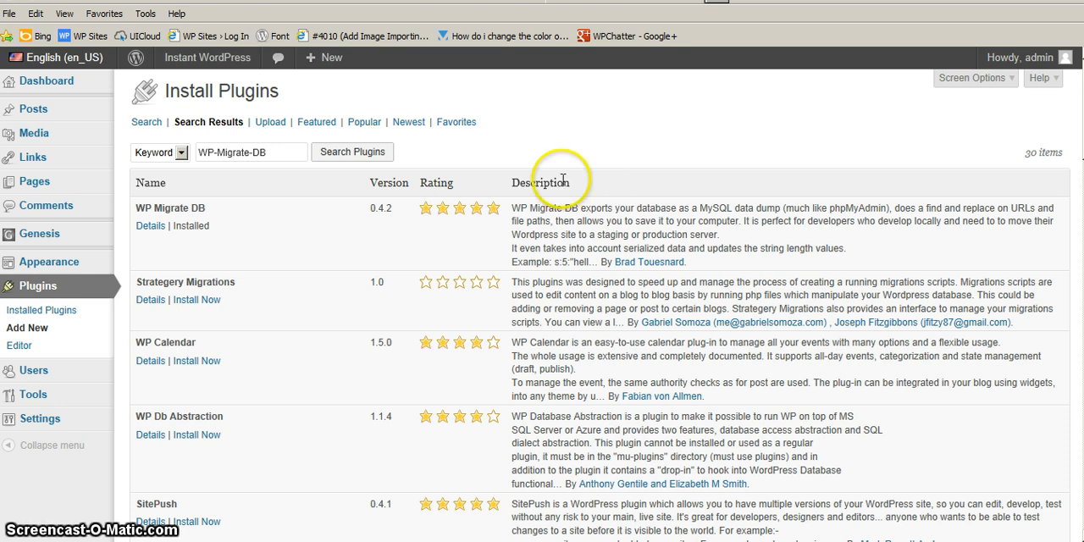
{"action": "mouse_move", "coordinate": [41, 310]}
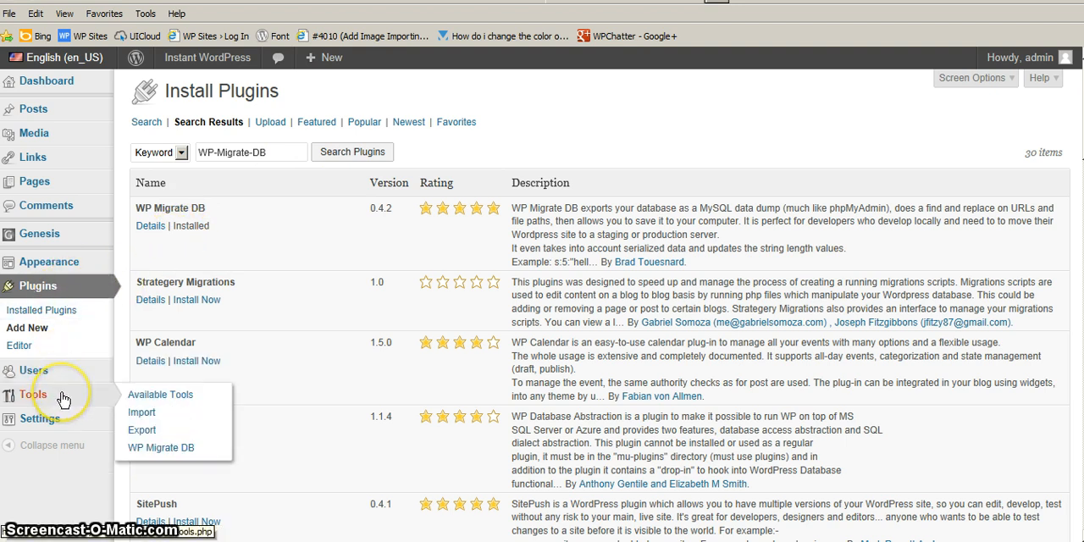
{"action": "mouse_move", "coordinate": [183, 434]}
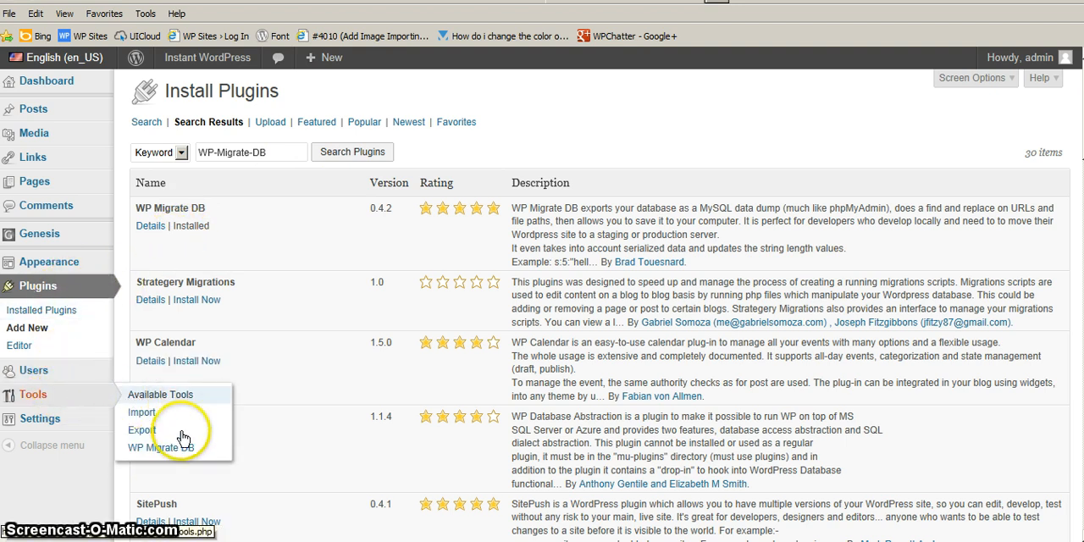
{"action": "mouse_move", "coordinate": [166, 448]}
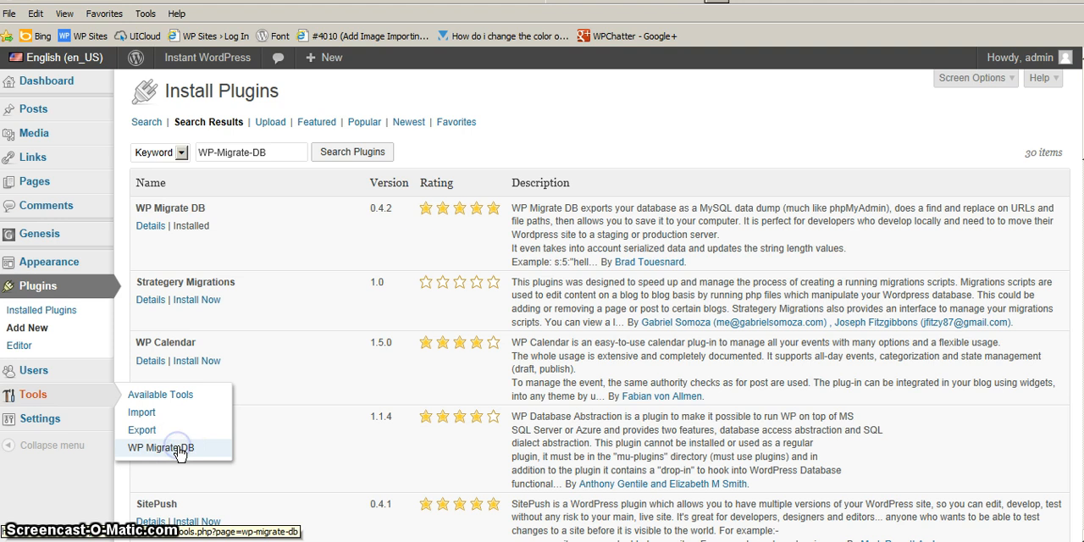
{"action": "left_click", "coordinate": [159, 447]}
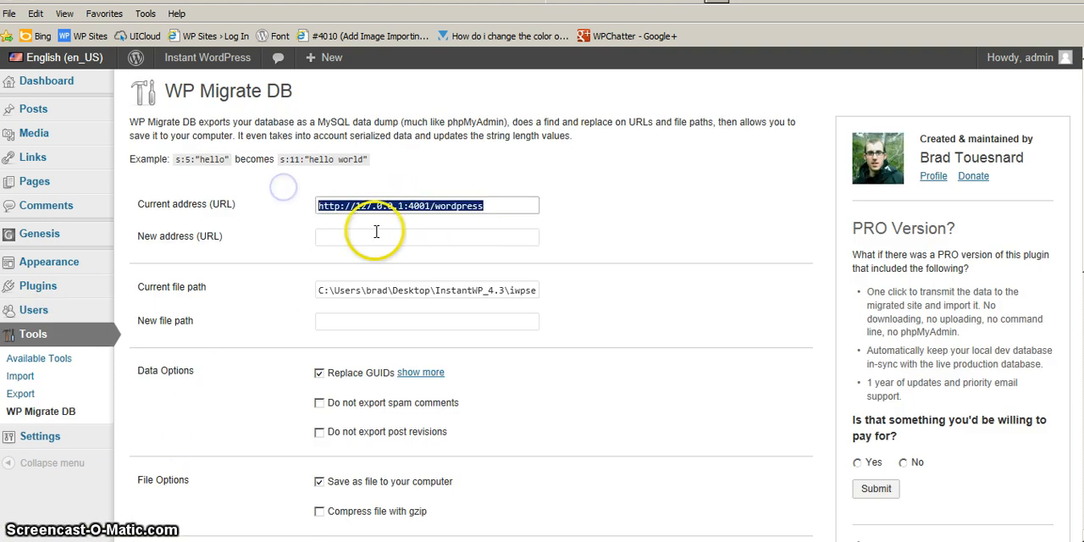
{"action": "type", "text": "h"}
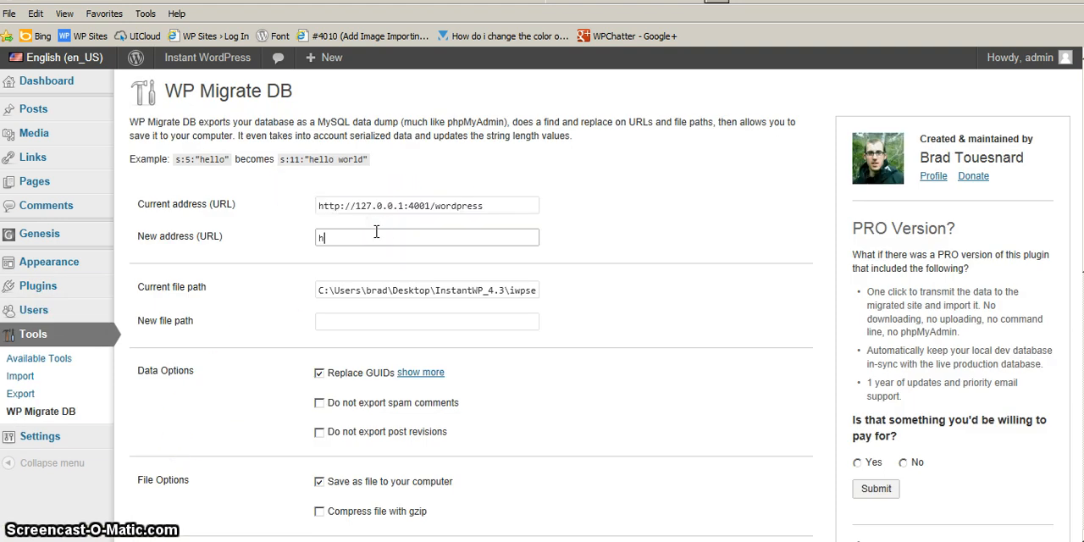
{"action": "type", "text": "ttp://"}
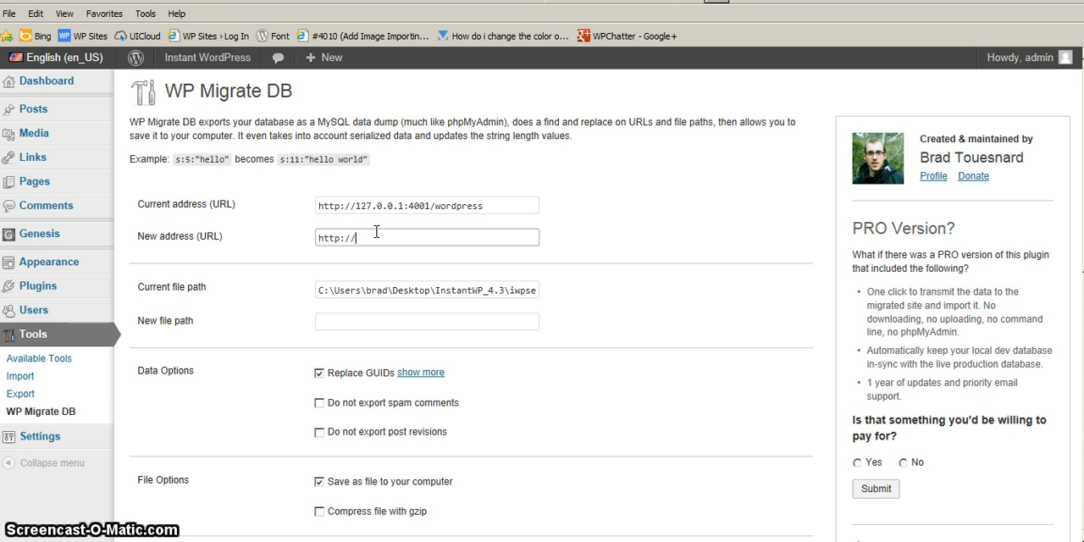
{"action": "type", "text": "solutionso"}
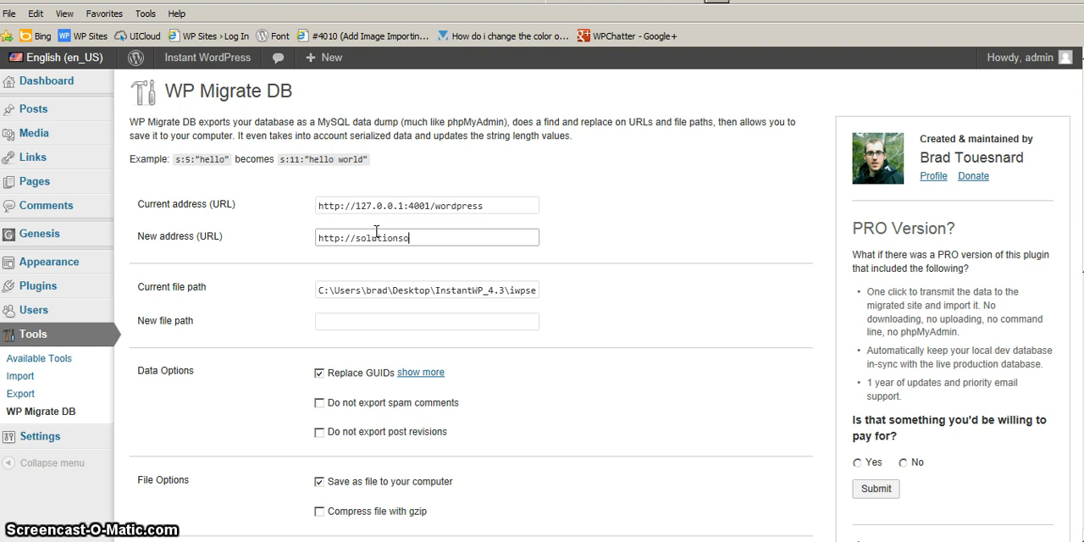
{"action": "type", "text": "cial.com"}
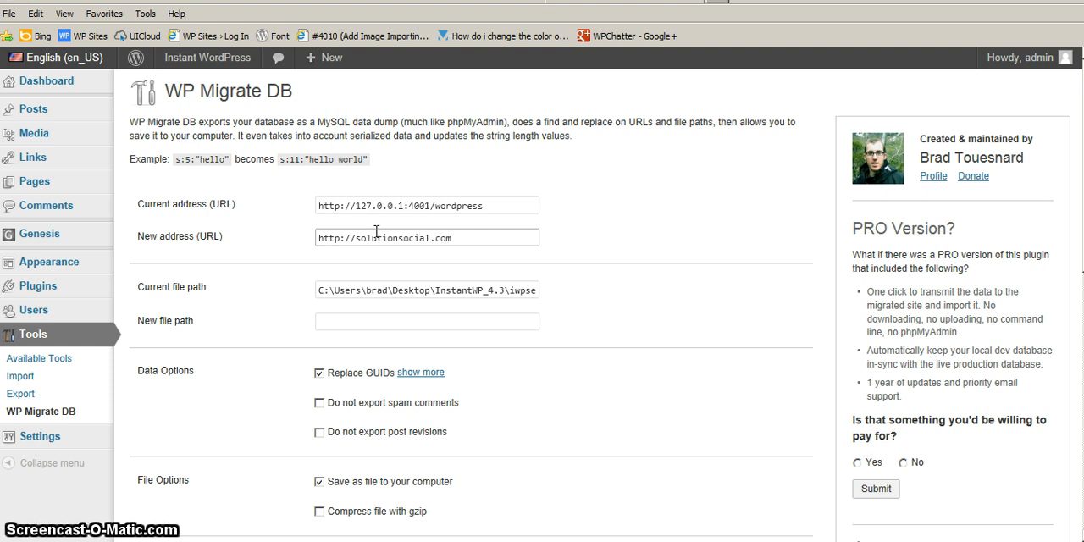
{"action": "left_click", "coordinate": [454, 237]}
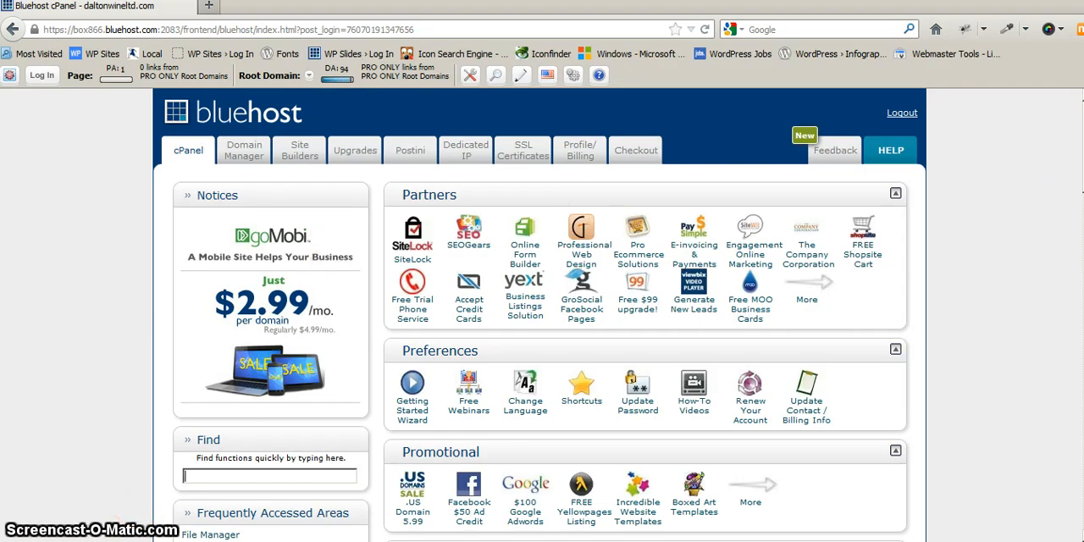
Step: Launch File Manager from the cPanel Files section, reaching the directory selection prompt
{"action": "scroll", "scroll_direction": "down", "scroll_amount": 3}
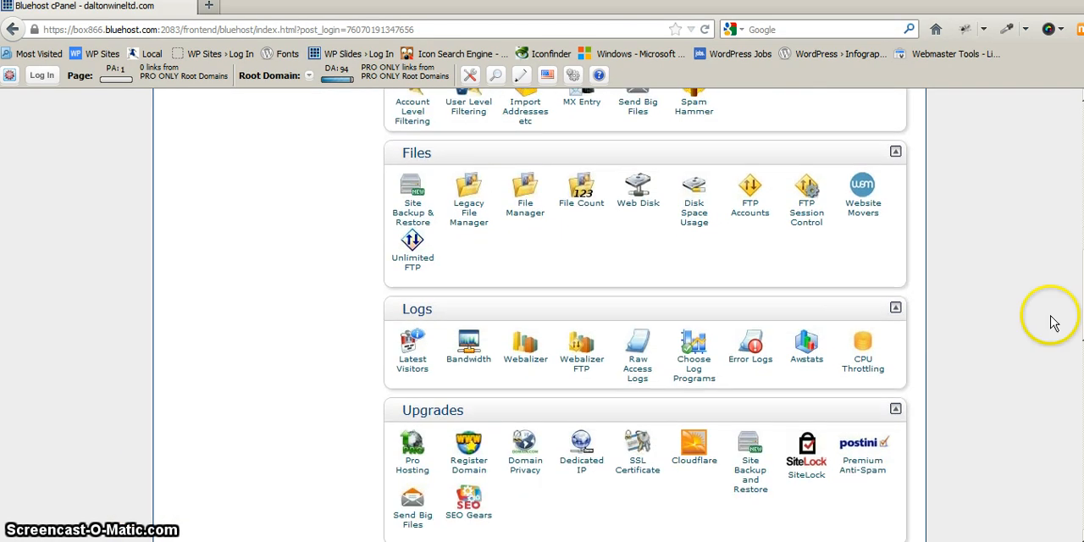
{"action": "left_click", "coordinate": [524, 187]}
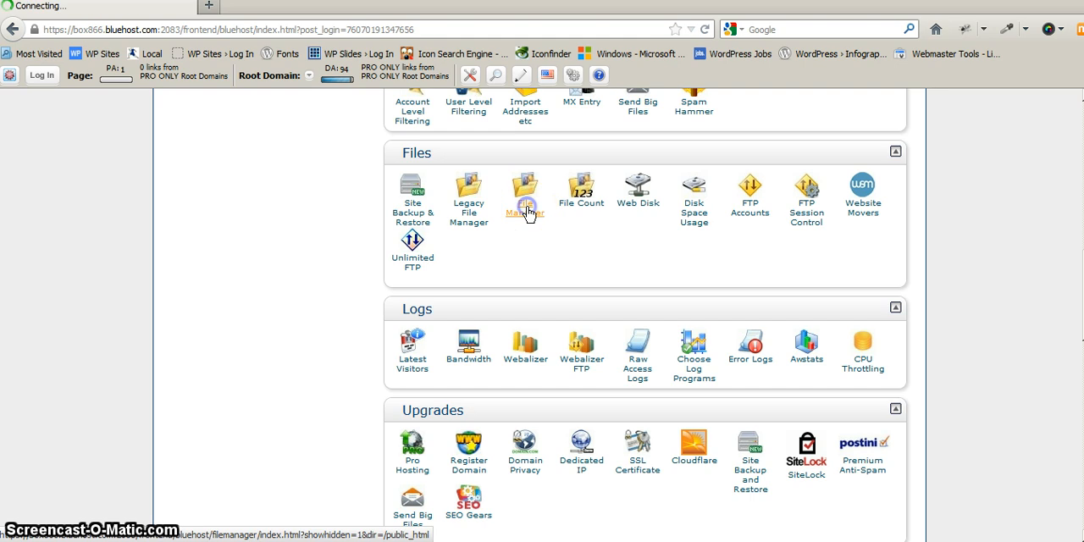
{"action": "left_click", "coordinate": [525, 186]}
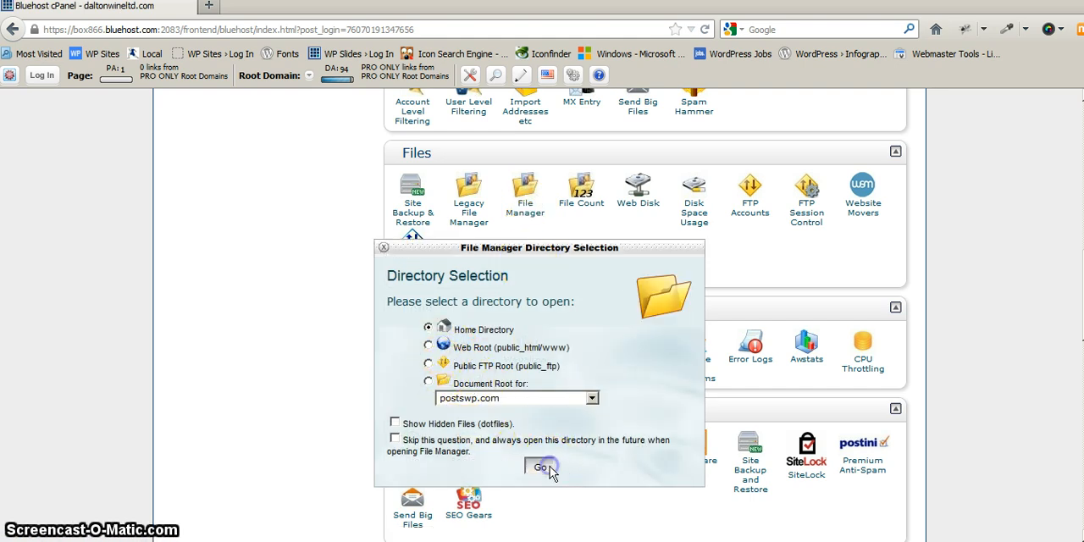
Step: Browse public_html in File Manager from the home directory, then return to the cPanel tab
{"action": "left_click", "coordinate": [540, 468]}
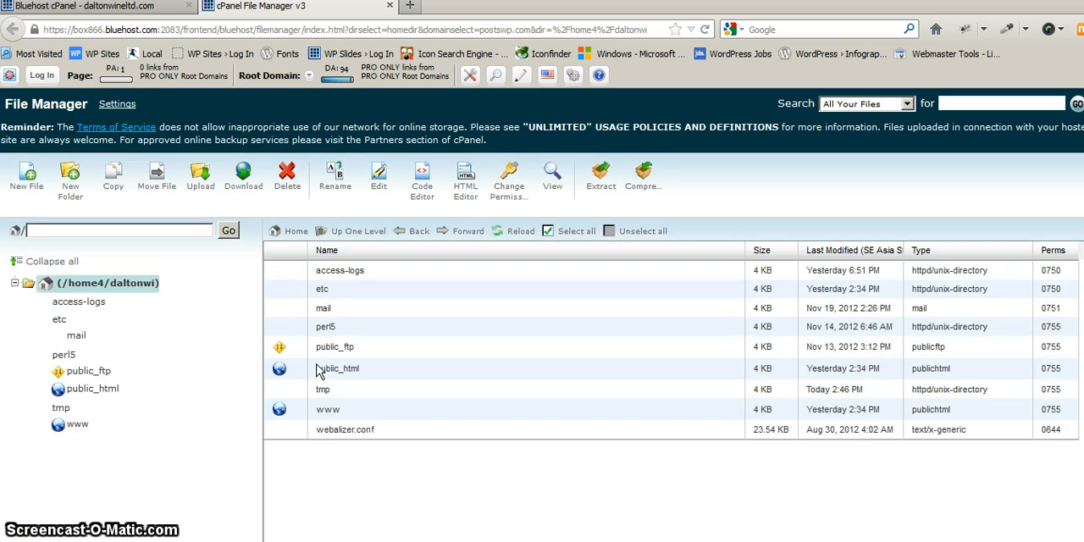
{"action": "left_click", "coordinate": [85, 281]}
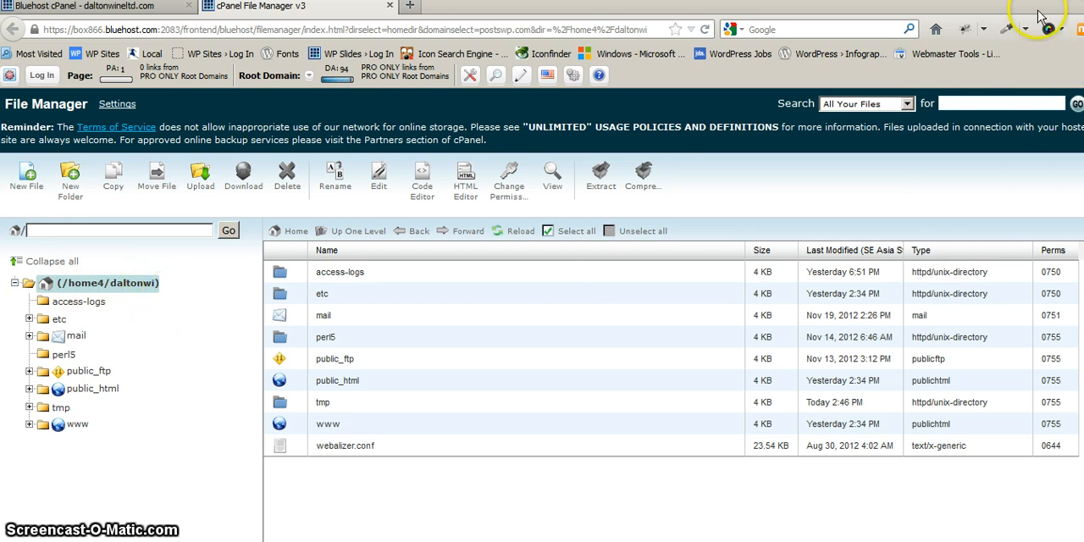
{"action": "mouse_move", "coordinate": [409, 380]}
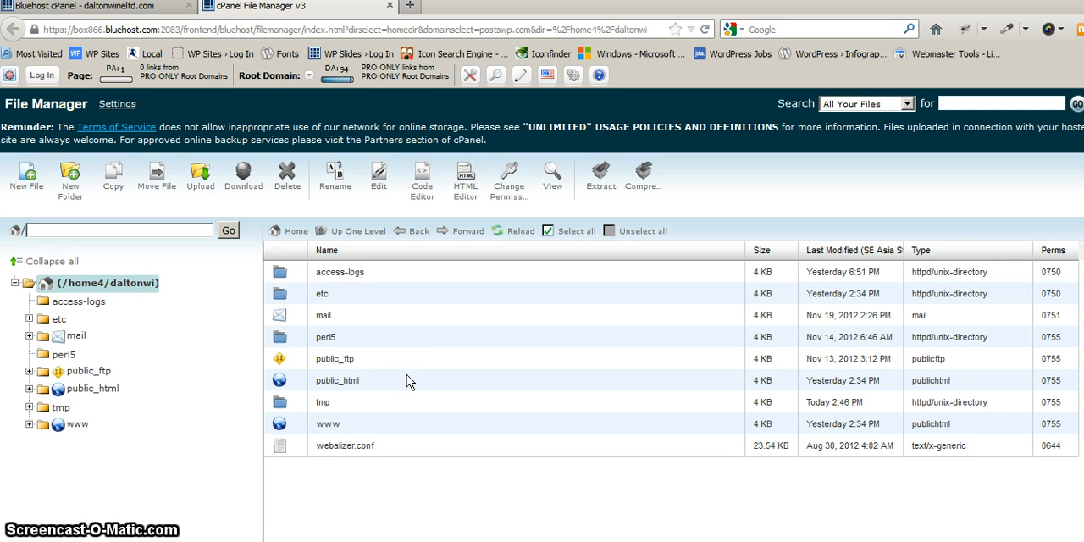
{"action": "double_click", "coordinate": [337, 379]}
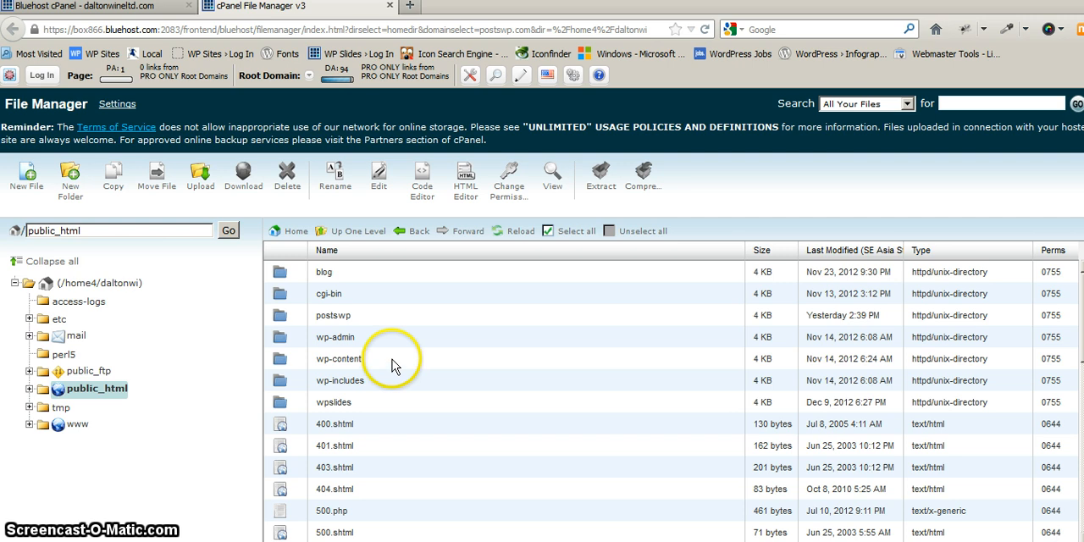
{"action": "mouse_move", "coordinate": [366, 345]}
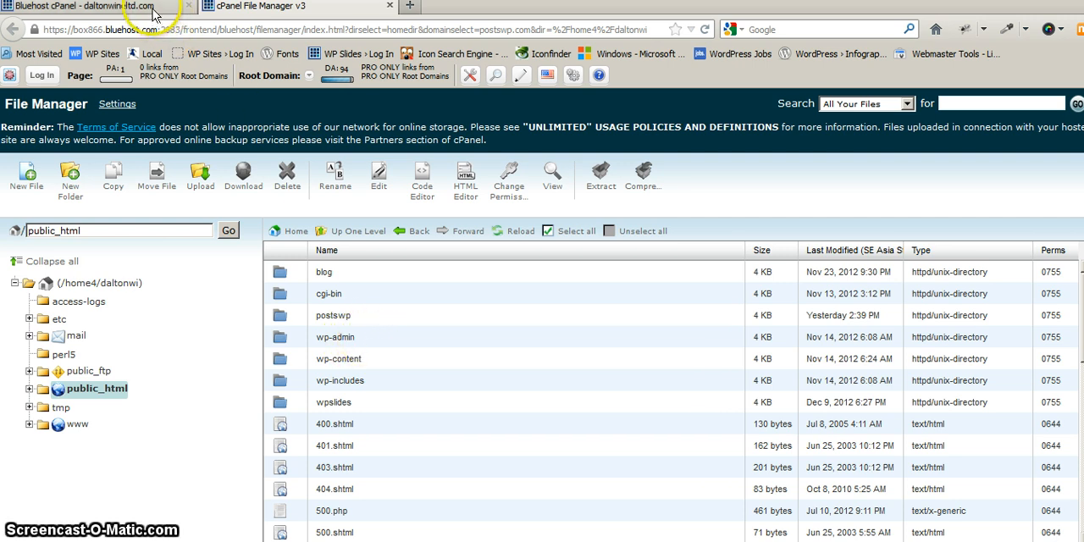
{"action": "left_click", "coordinate": [85, 6]}
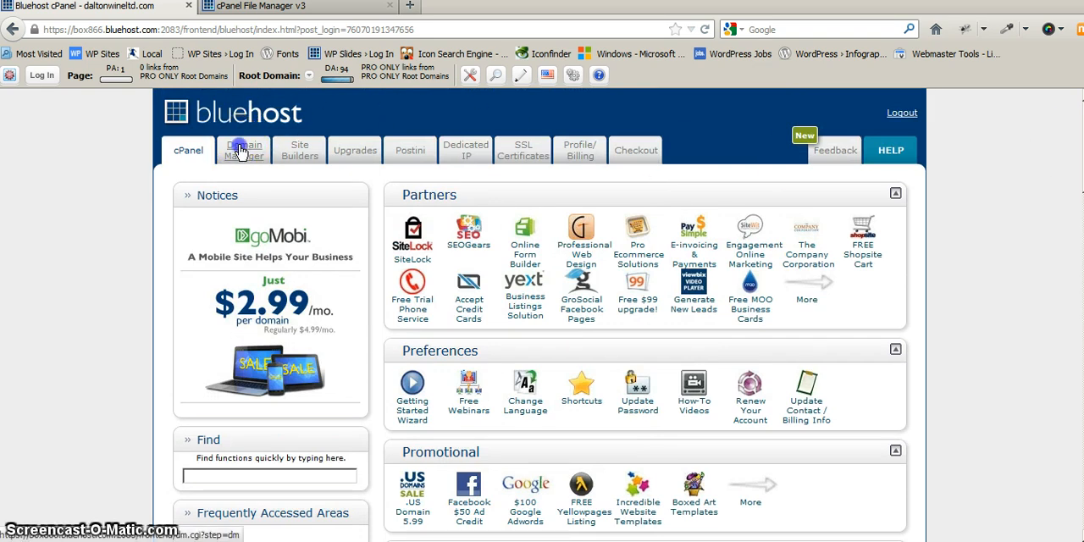
Step: Go to Domain Manager and start assigning a domain to the cPanel account
{"action": "left_click", "coordinate": [244, 149]}
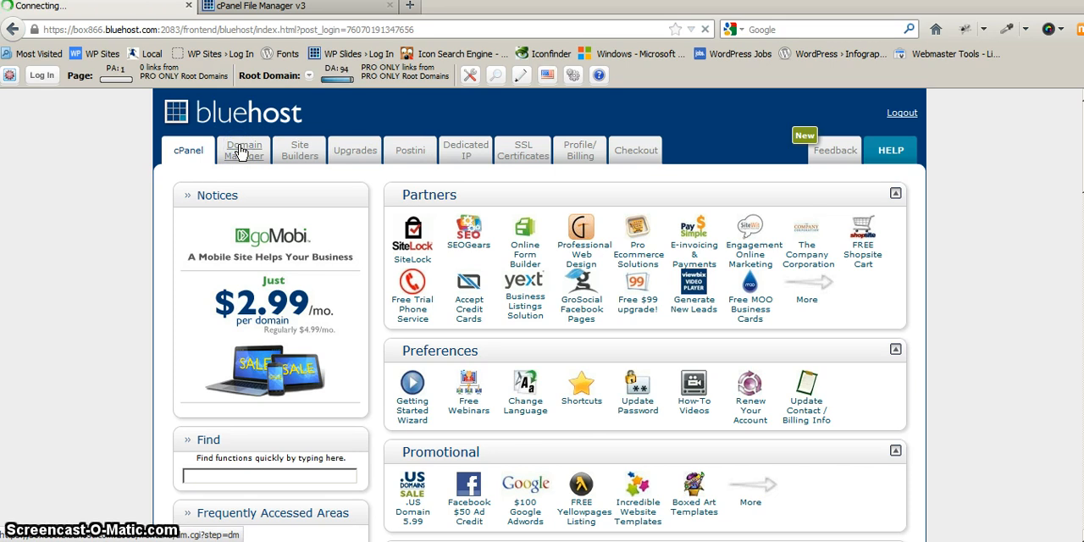
{"action": "left_click", "coordinate": [244, 149]}
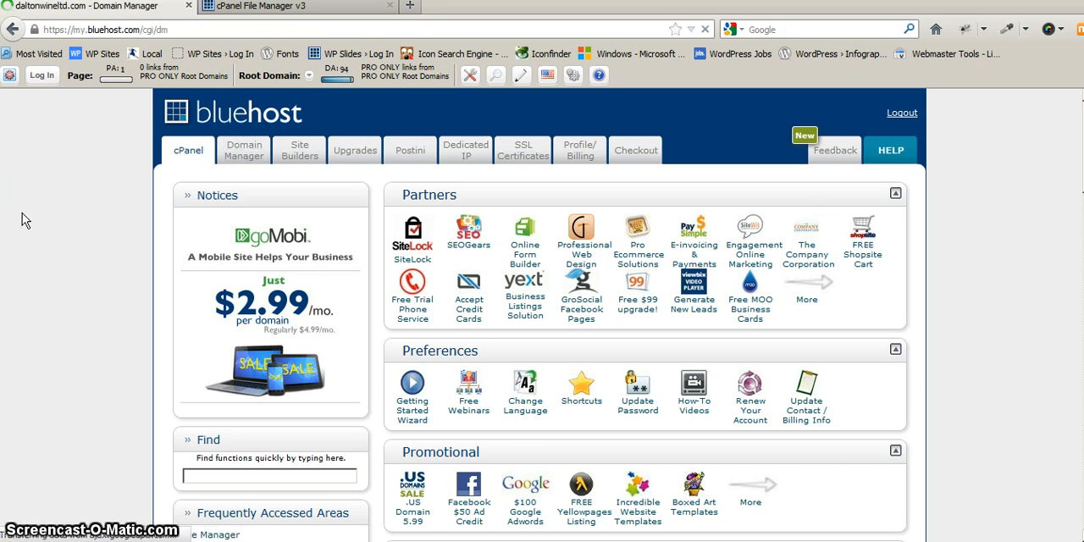
{"action": "left_click", "coordinate": [243, 149]}
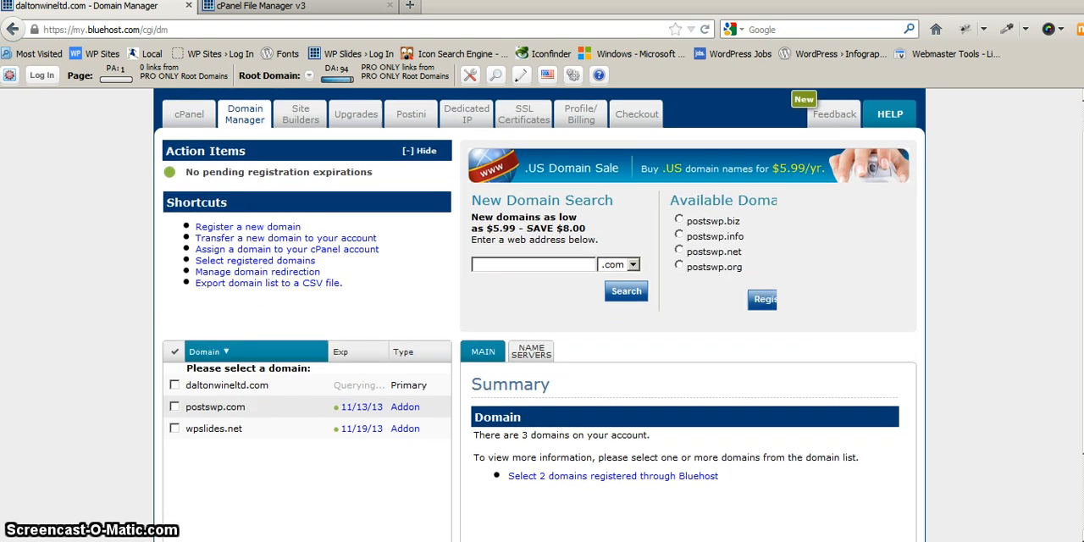
{"action": "scroll", "scroll_direction": "down", "scroll_amount": 3}
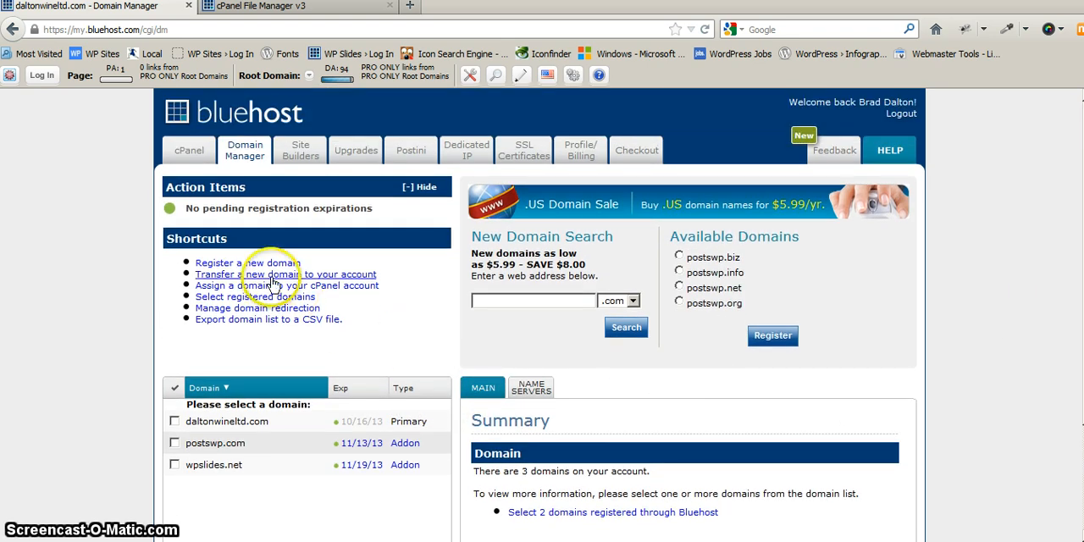
{"action": "mouse_move", "coordinate": [268, 296]}
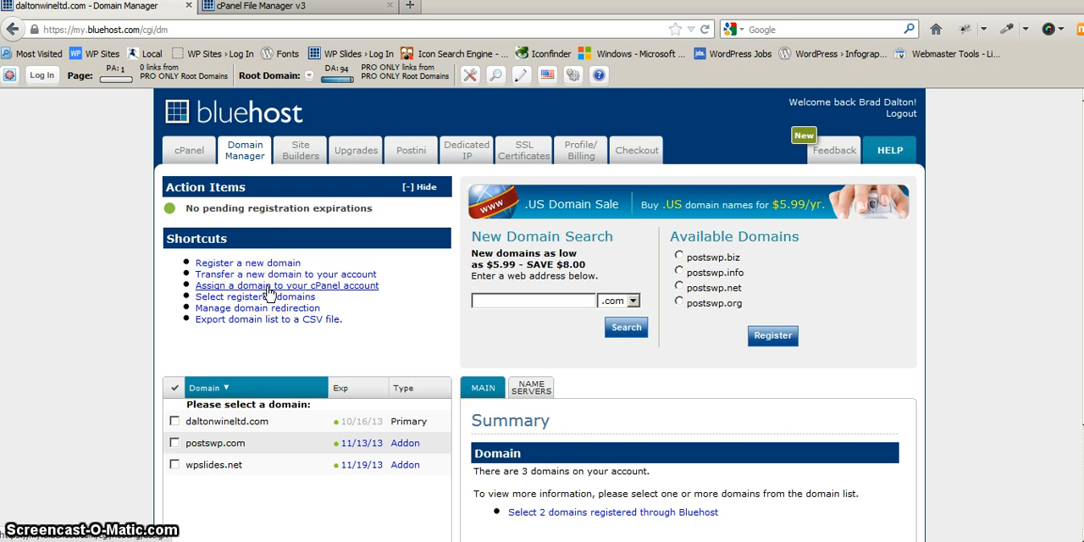
{"action": "left_click", "coordinate": [288, 284]}
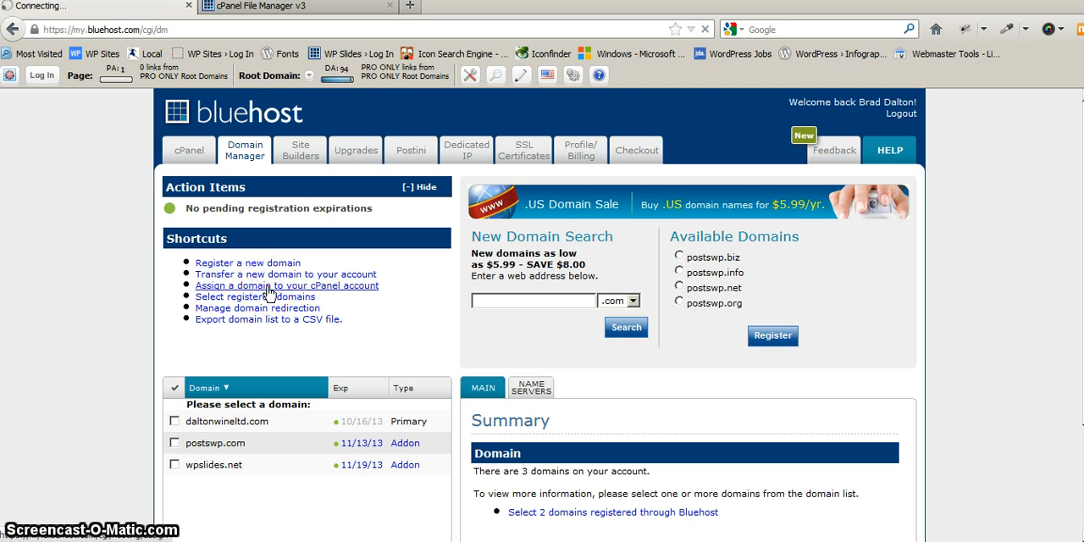
{"action": "left_click", "coordinate": [256, 285]}
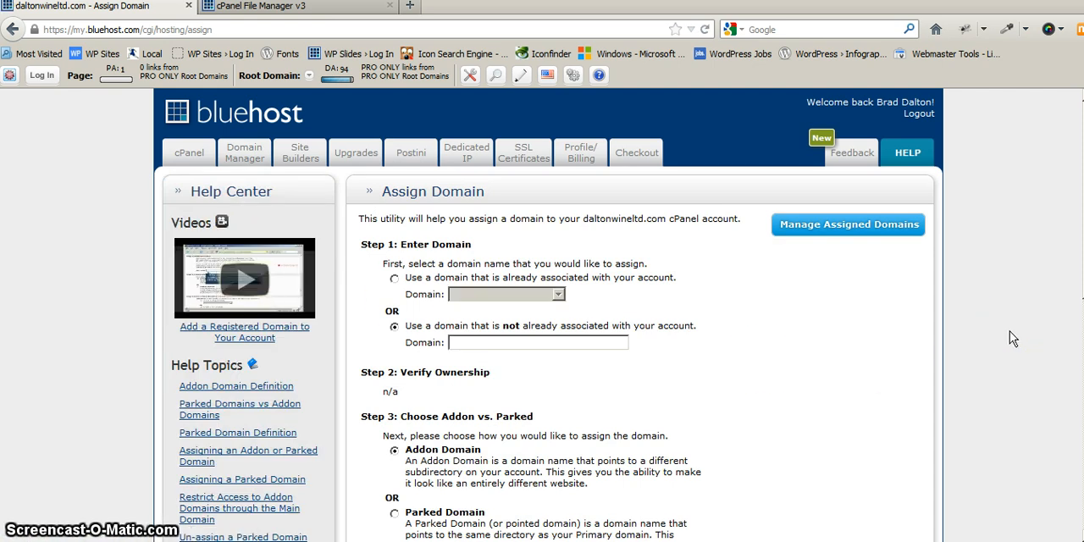
Step: Enter solutionsocial.com as the domain and scroll to the Verify Ownership step
{"action": "left_click", "coordinate": [537, 342]}
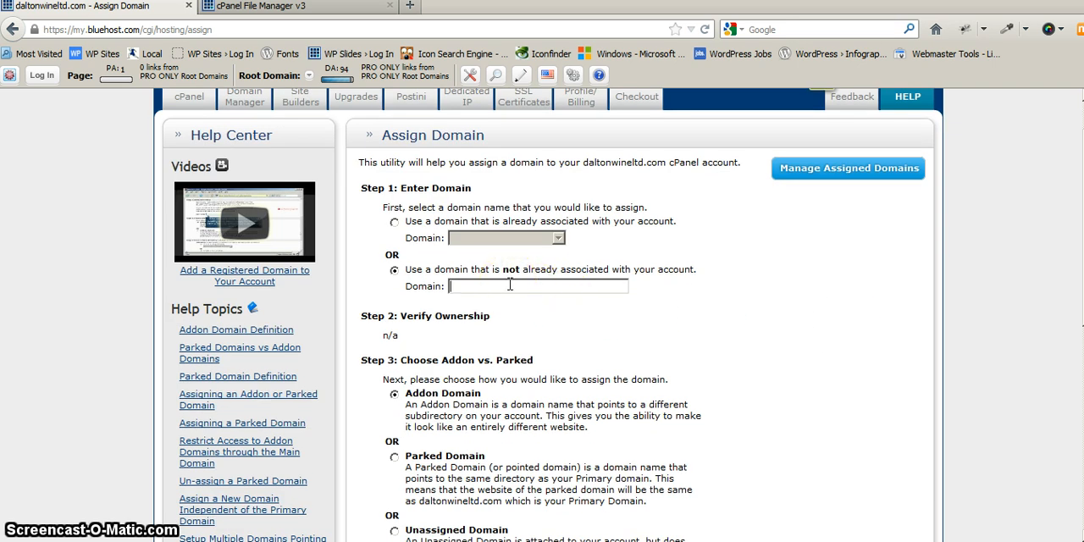
{"action": "type", "text": "solutionsocia"}
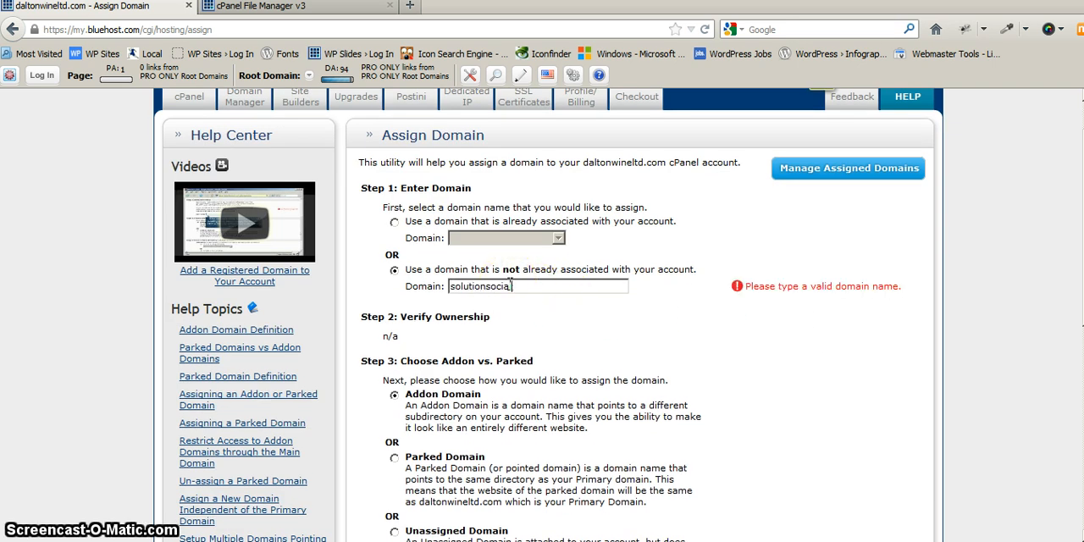
{"action": "type", "text": "l.com"}
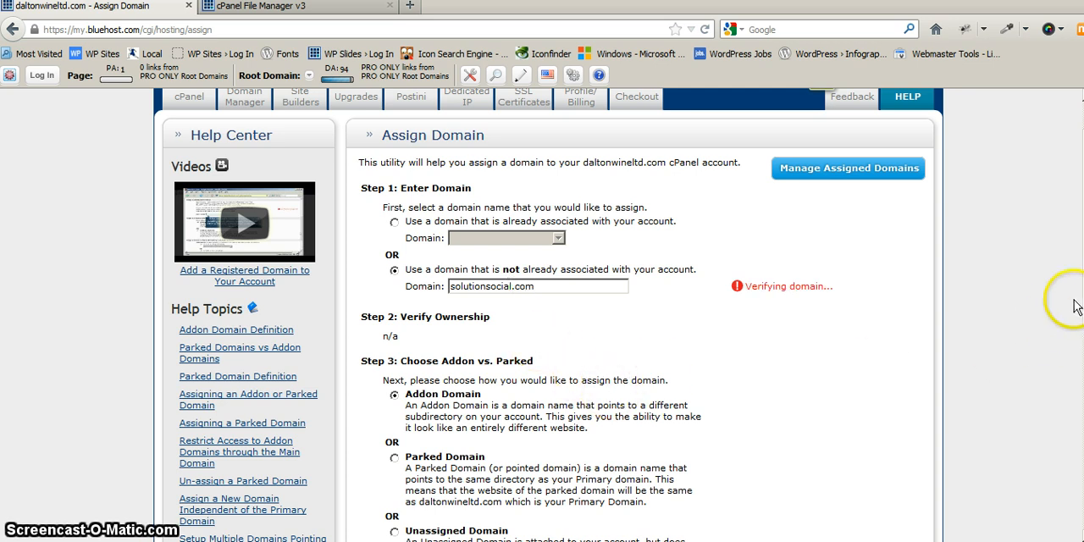
{"action": "scroll", "scroll_direction": "down", "scroll_amount": 3}
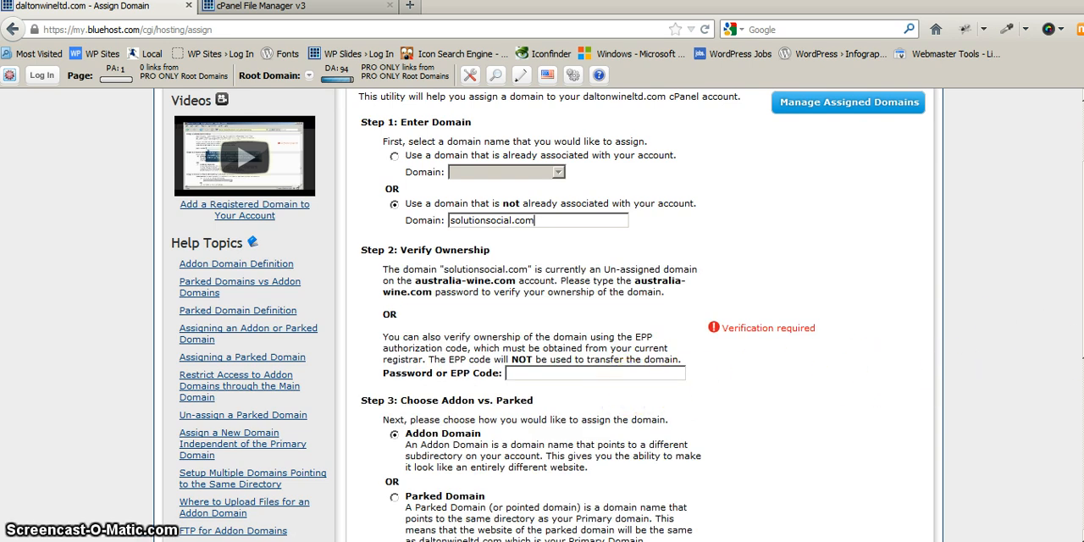
{"action": "scroll", "scroll_direction": "down", "scroll_amount": 3}
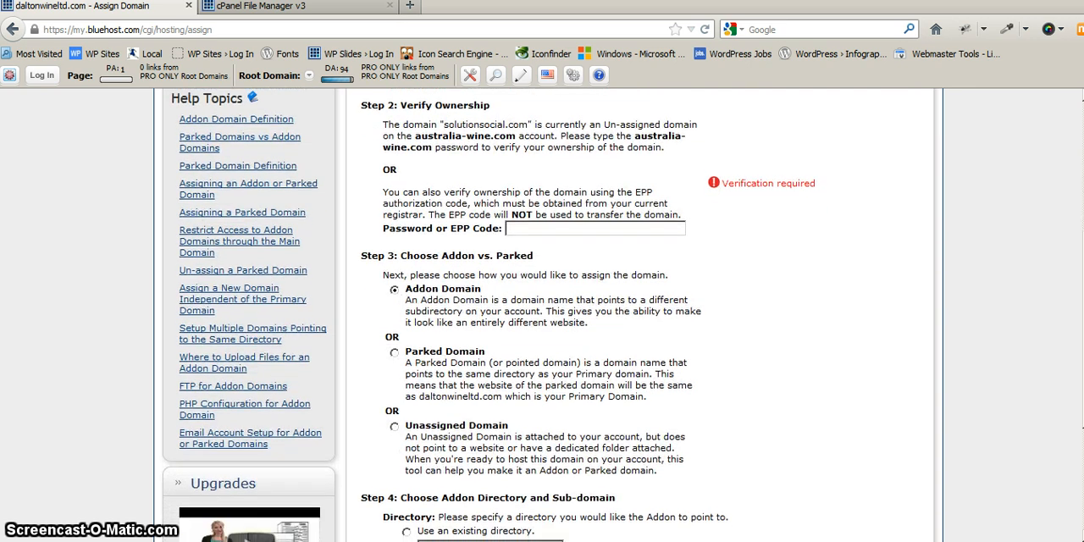
{"action": "scroll", "scroll_direction": "down", "scroll_amount": 3}
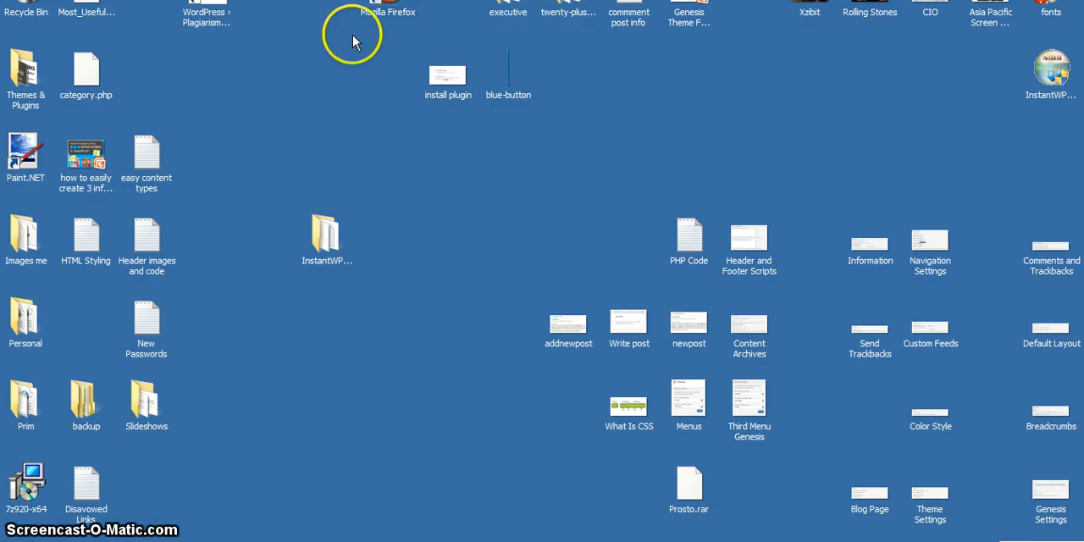
Step: Browse to godaddy.com in Firefox and bring up the account login fields
{"action": "double_click", "coordinate": [387, 8]}
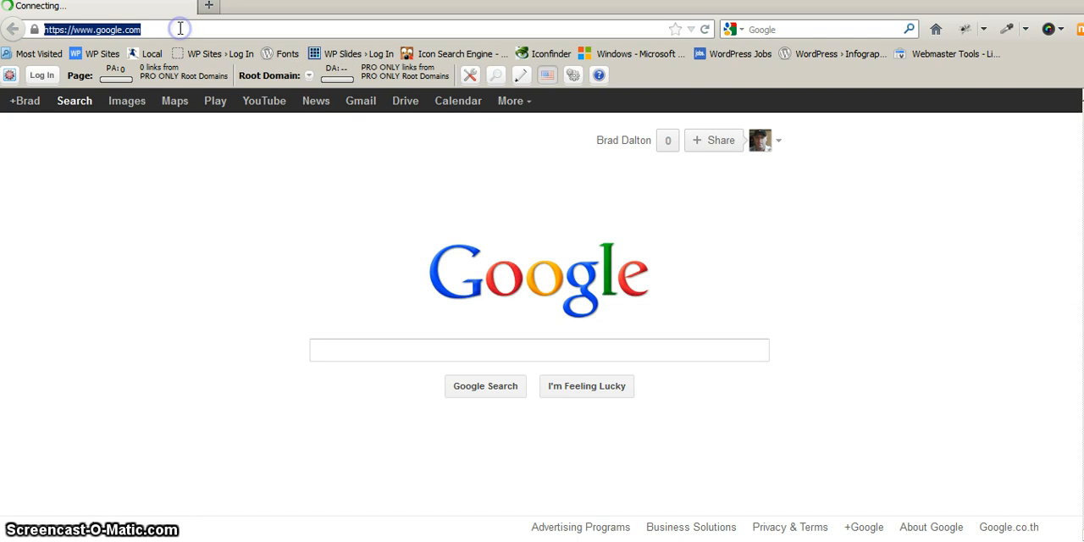
{"action": "type", "text": "godaddy.com"}
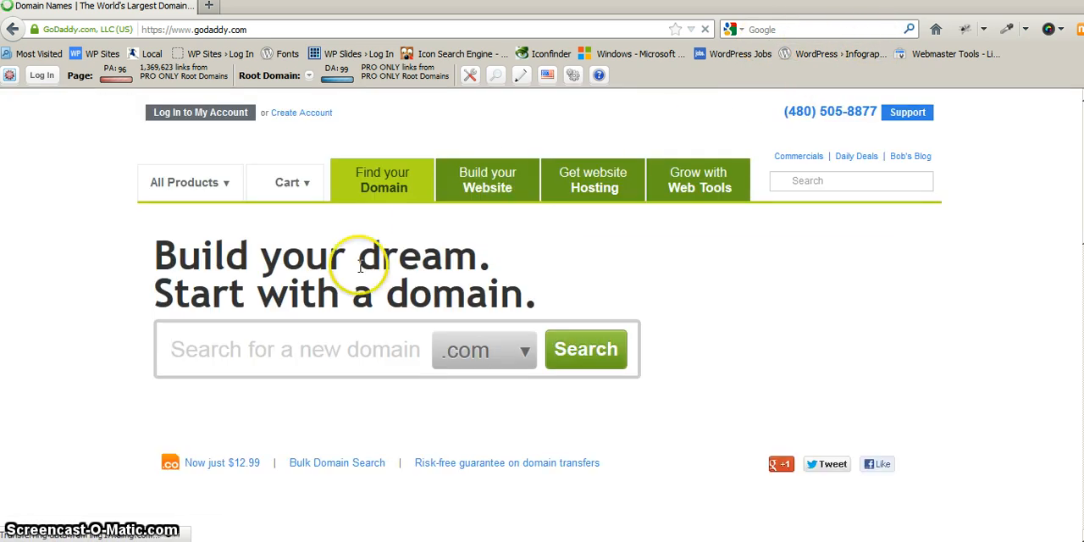
{"action": "left_click", "coordinate": [287, 183]}
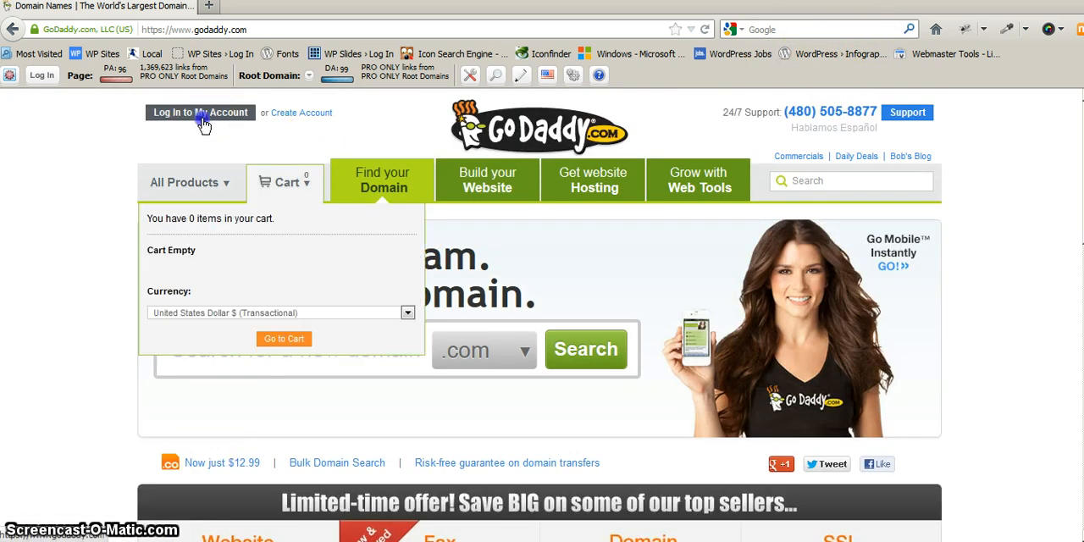
{"action": "left_click", "coordinate": [199, 112]}
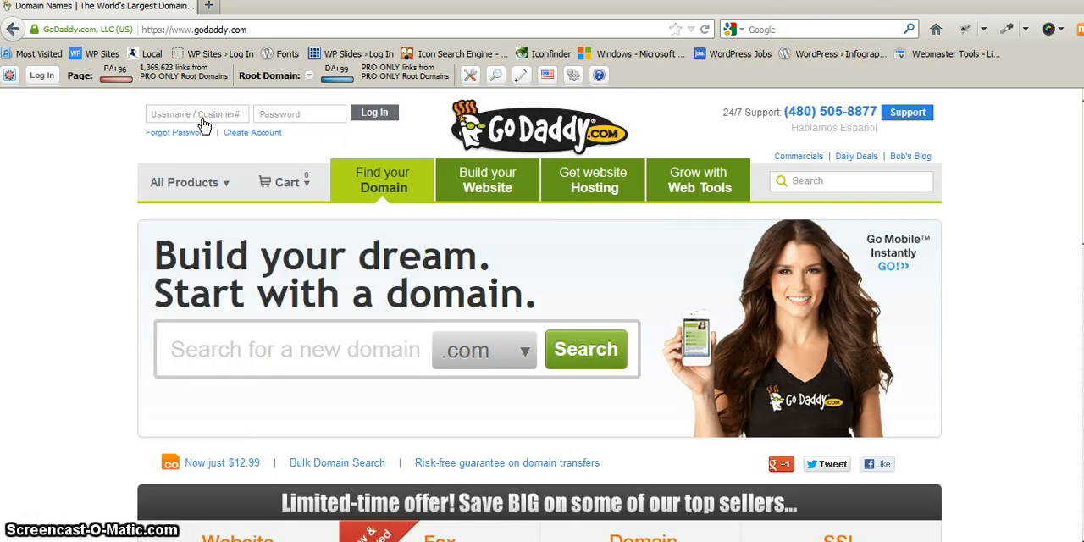
{"action": "mouse_move", "coordinate": [127, 516]}
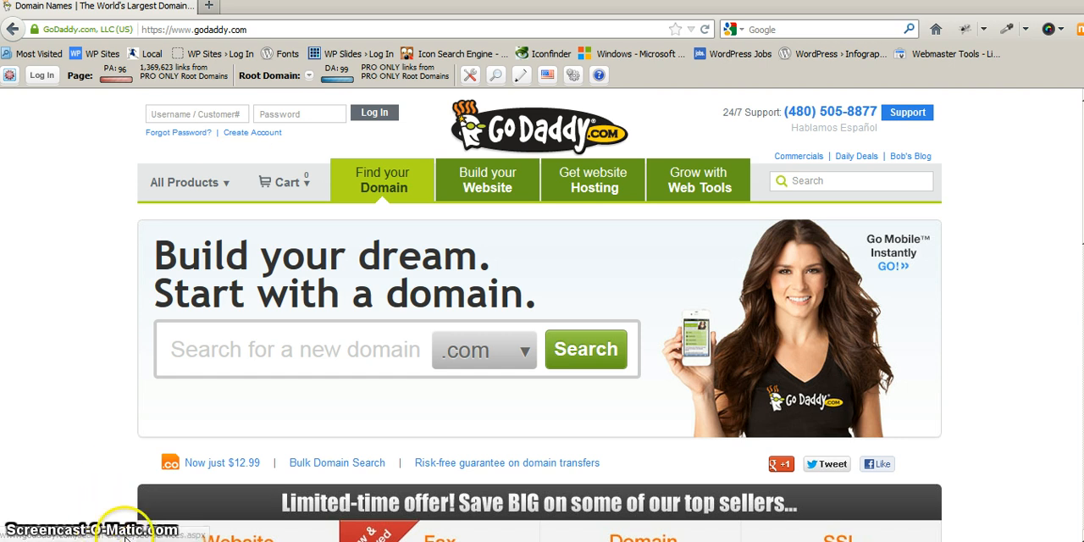
{"action": "mouse_move", "coordinate": [494, 474]}
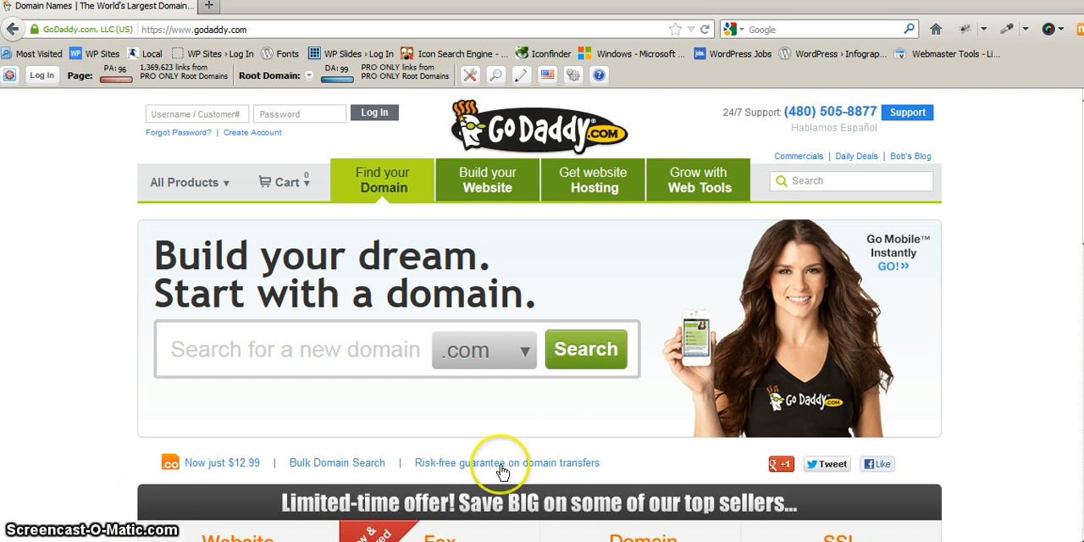
{"action": "mouse_move", "coordinate": [501, 471]}
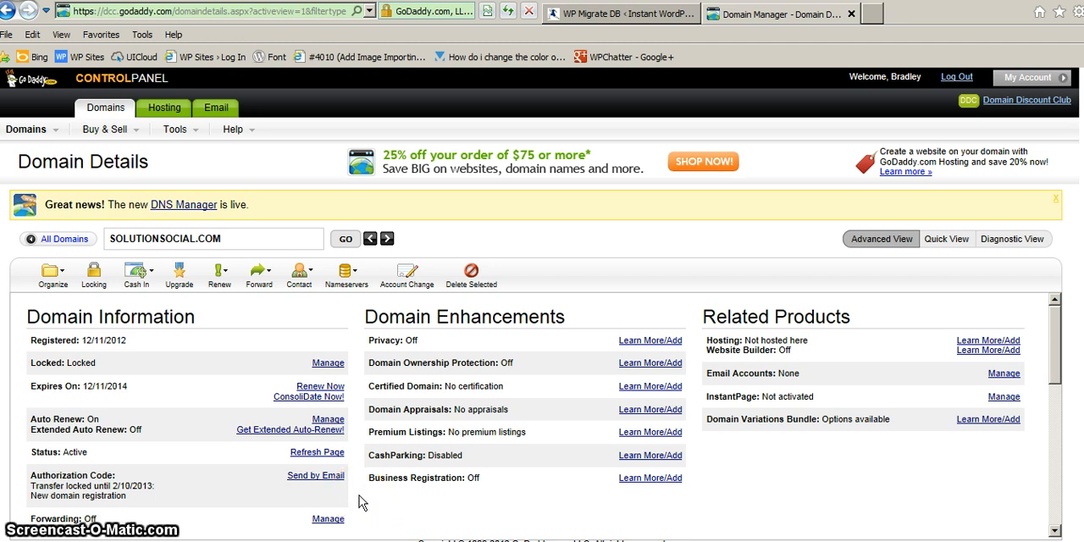
{"action": "mouse_move", "coordinate": [311, 481]}
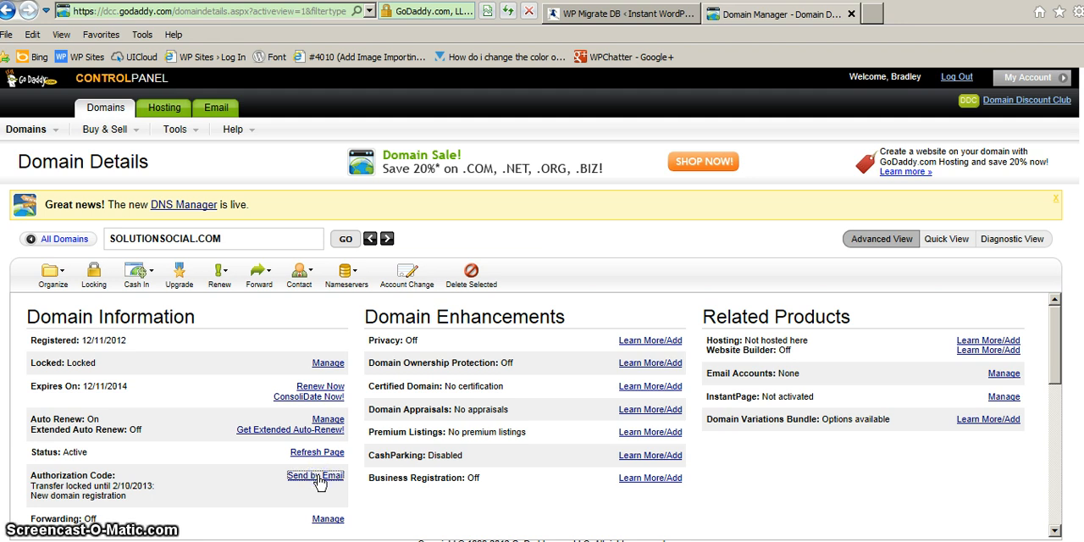
Step: Request solutionsocial.com's authorization code by email and dismiss the confirmation
{"action": "left_click", "coordinate": [312, 474]}
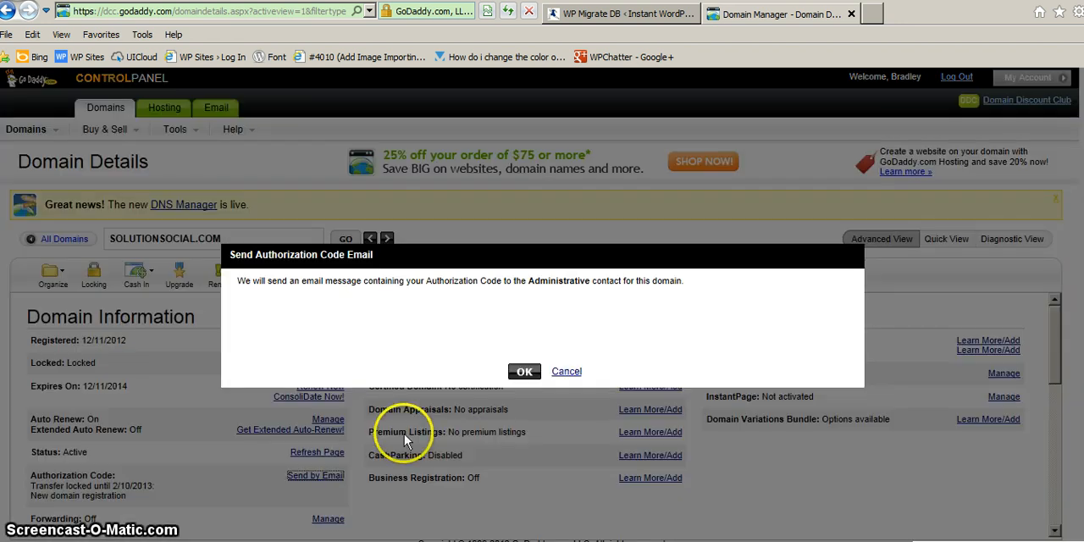
{"action": "left_click", "coordinate": [525, 371]}
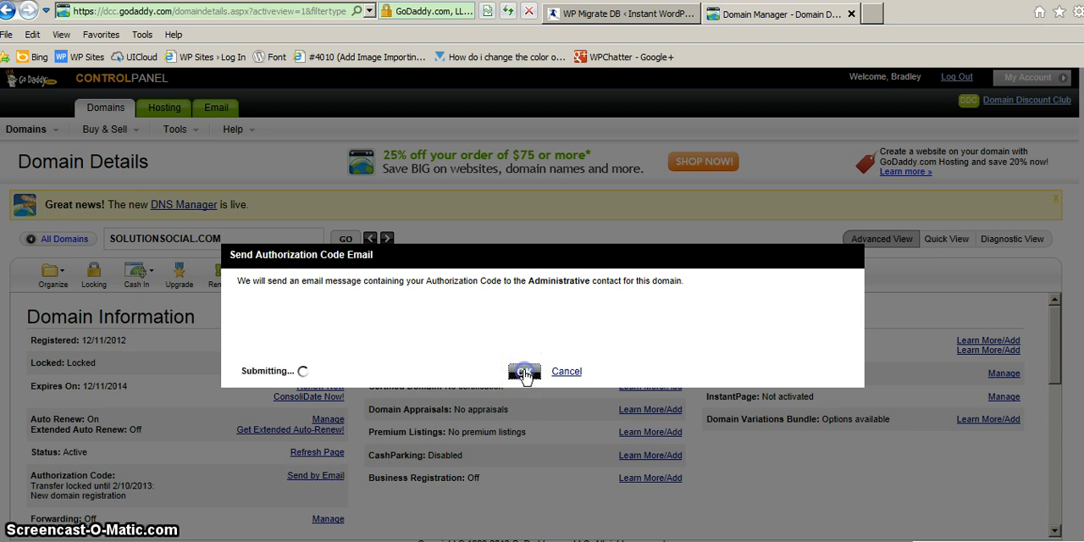
{"action": "left_click", "coordinate": [522, 371]}
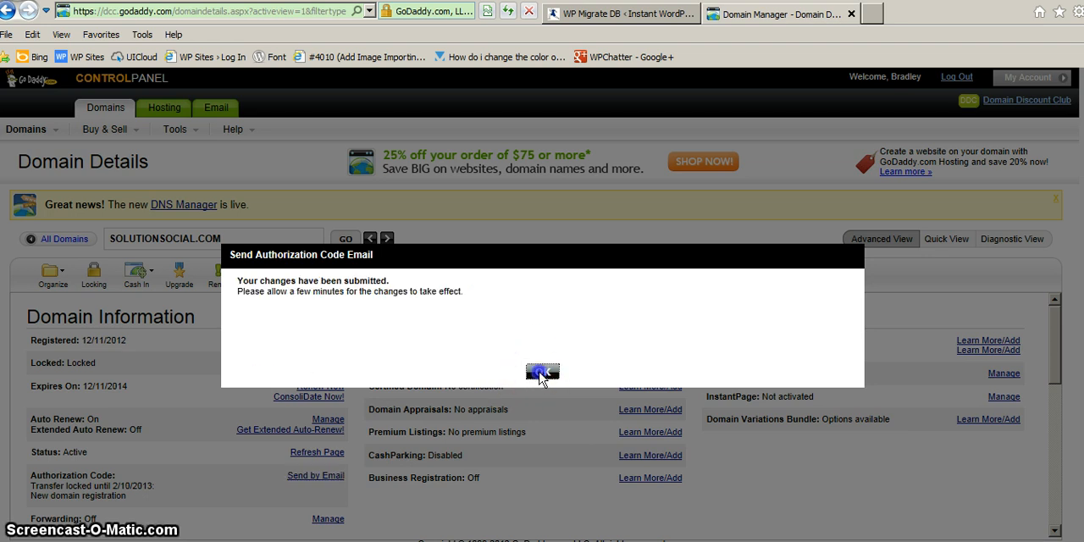
{"action": "left_click", "coordinate": [542, 373]}
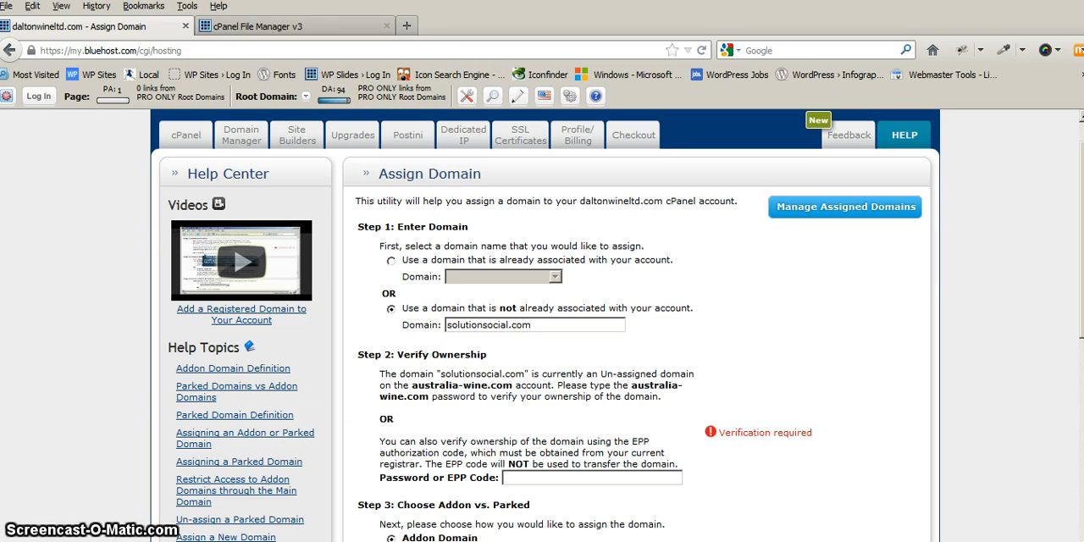
Step: Submit solutionsocial.com as an addon domain with directory public_html/solutionsocial and subdomain solutionsocial
{"action": "scroll", "scroll_direction": "down", "scroll_amount": 3}
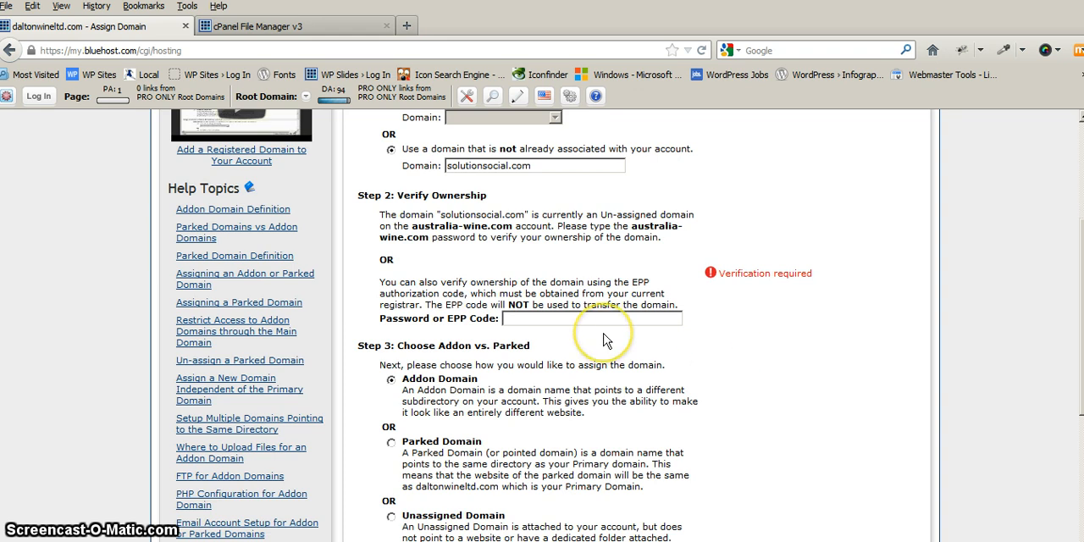
{"action": "left_click", "coordinate": [589, 319]}
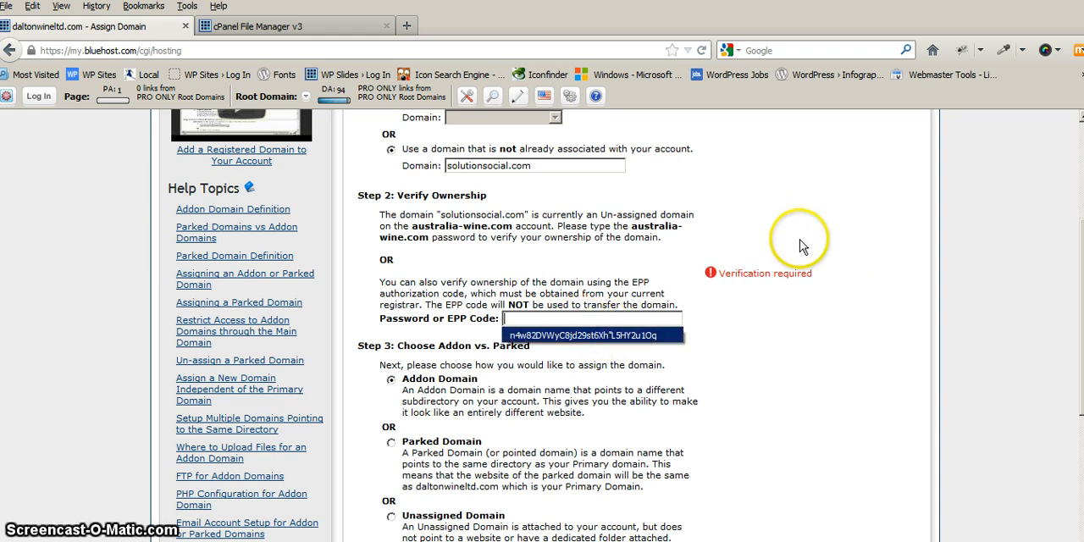
{"action": "mouse_move", "coordinate": [772, 232]}
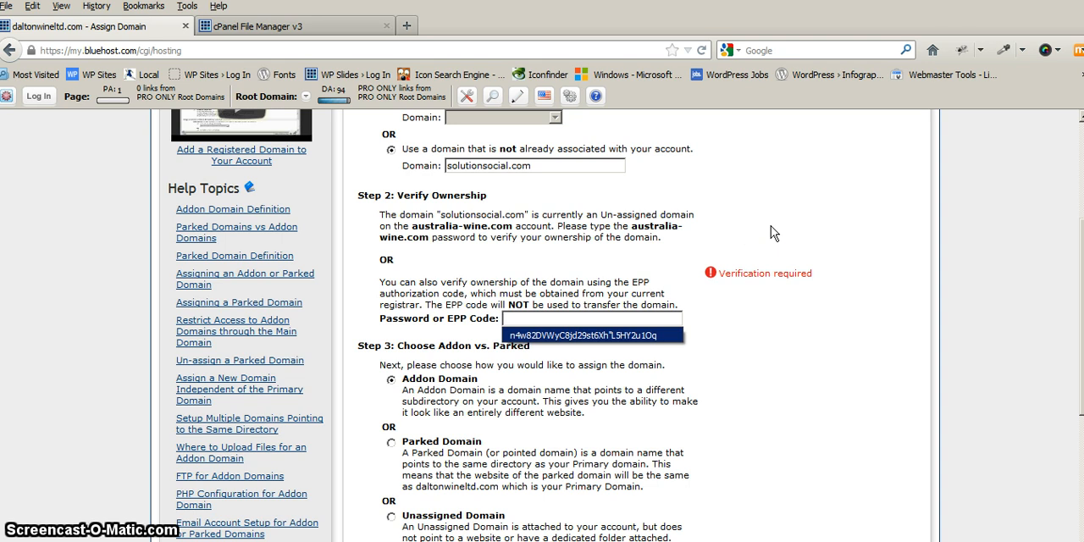
{"action": "mouse_move", "coordinate": [432, 265]}
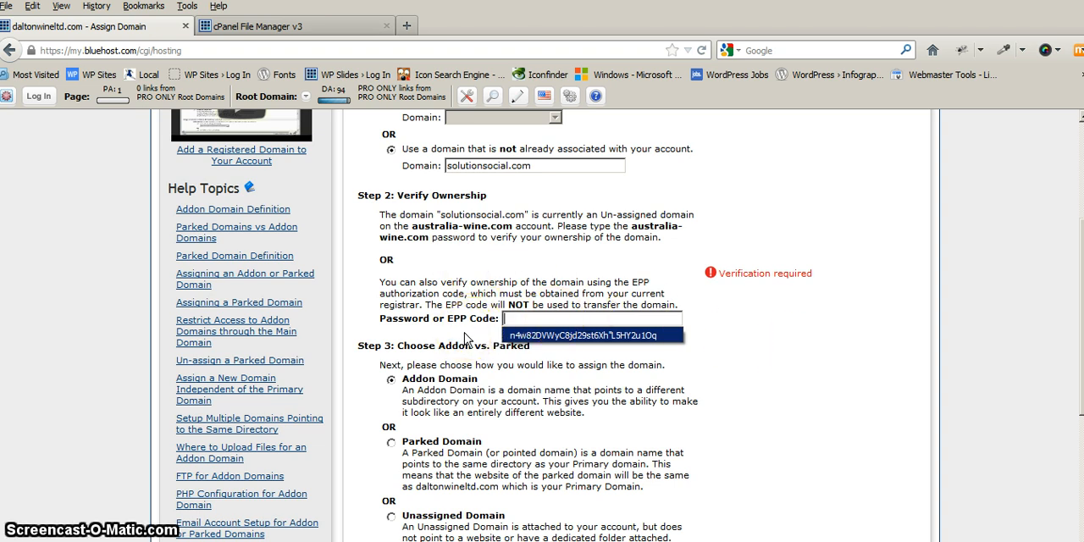
{"action": "mouse_move", "coordinate": [525, 491]}
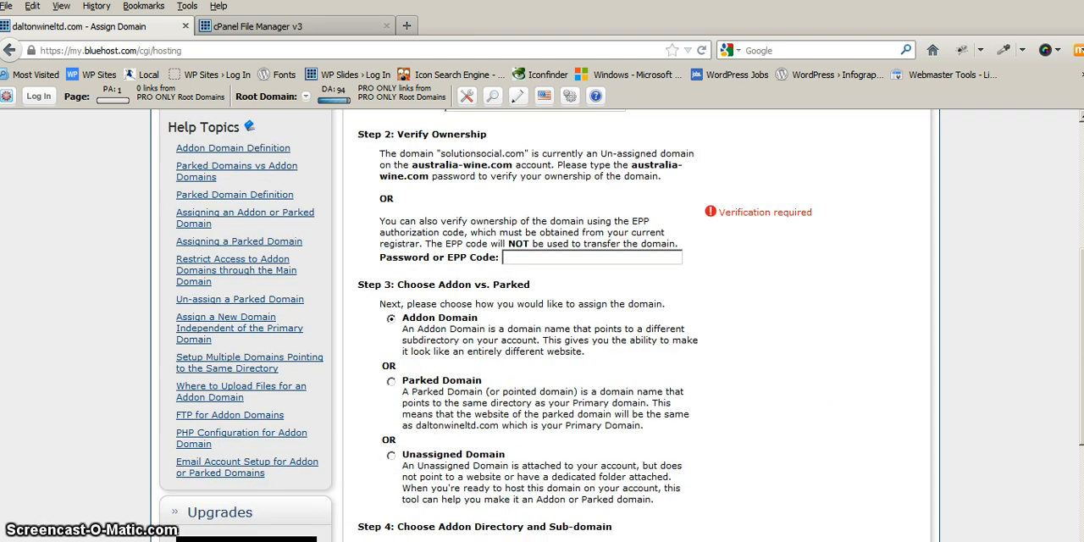
{"action": "scroll", "scroll_direction": "down", "scroll_amount": 3}
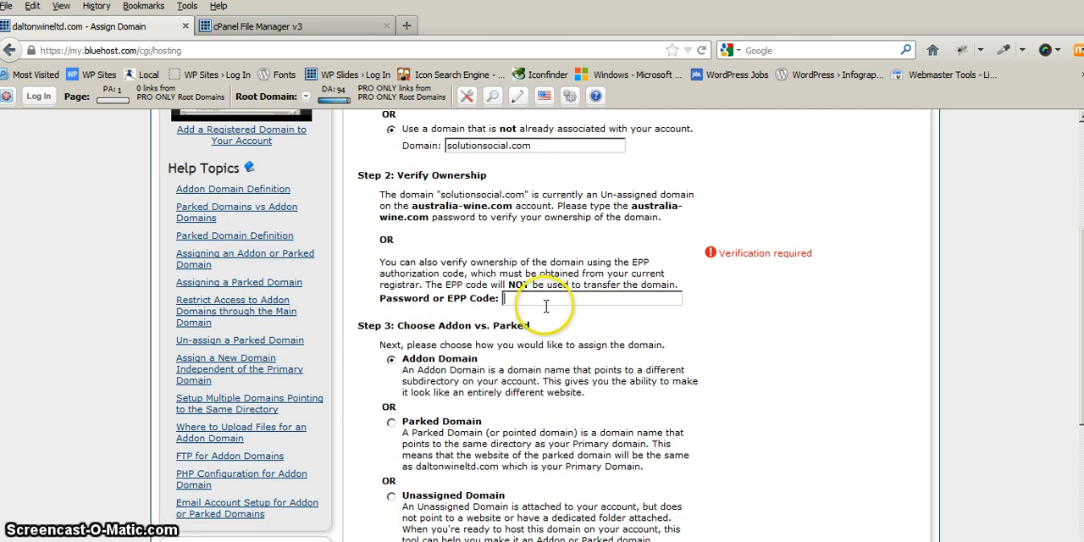
{"action": "scroll", "scroll_direction": "down", "scroll_amount": 3}
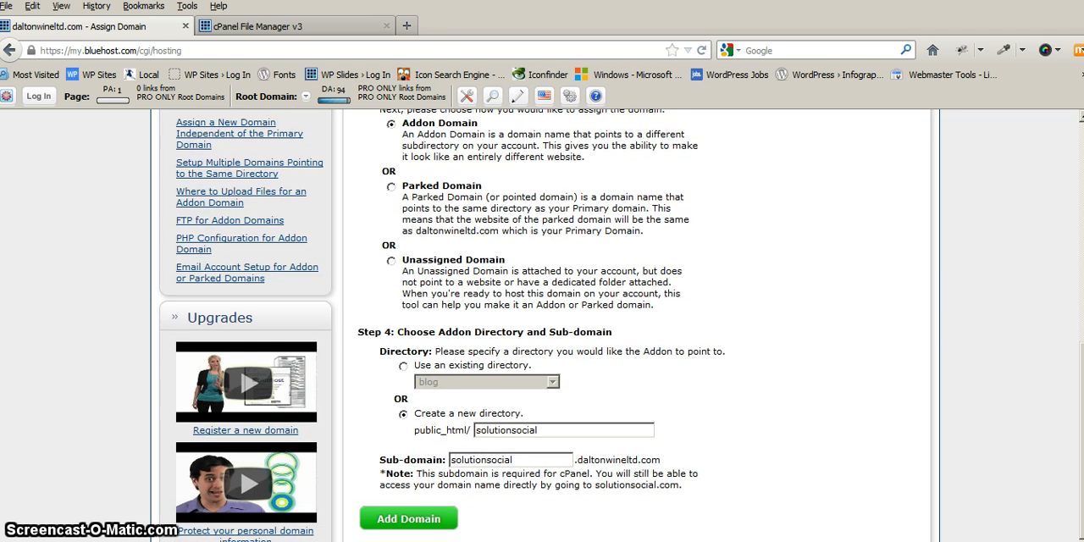
{"action": "mouse_move", "coordinate": [84, 440]}
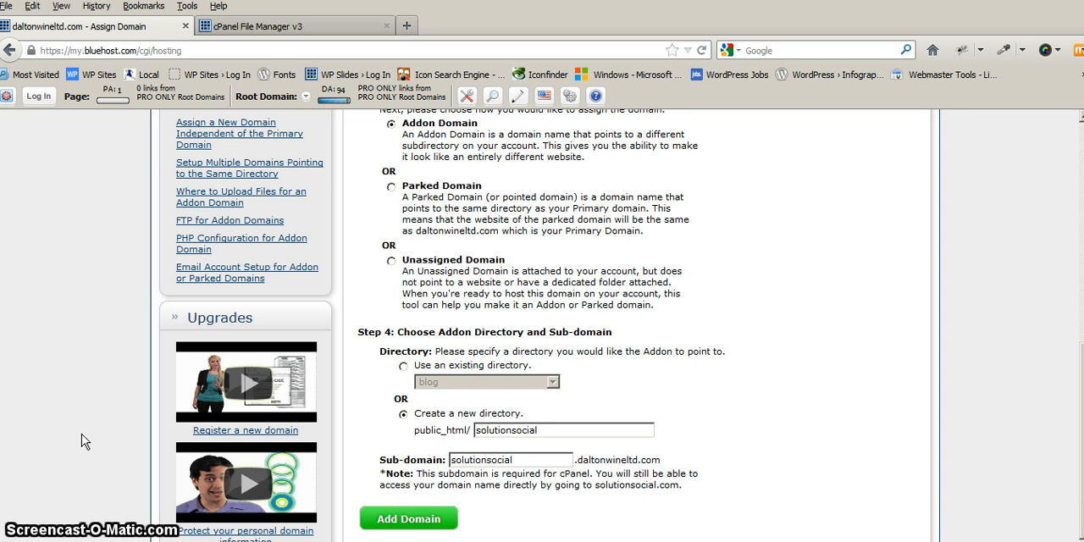
{"action": "left_click", "coordinate": [406, 518]}
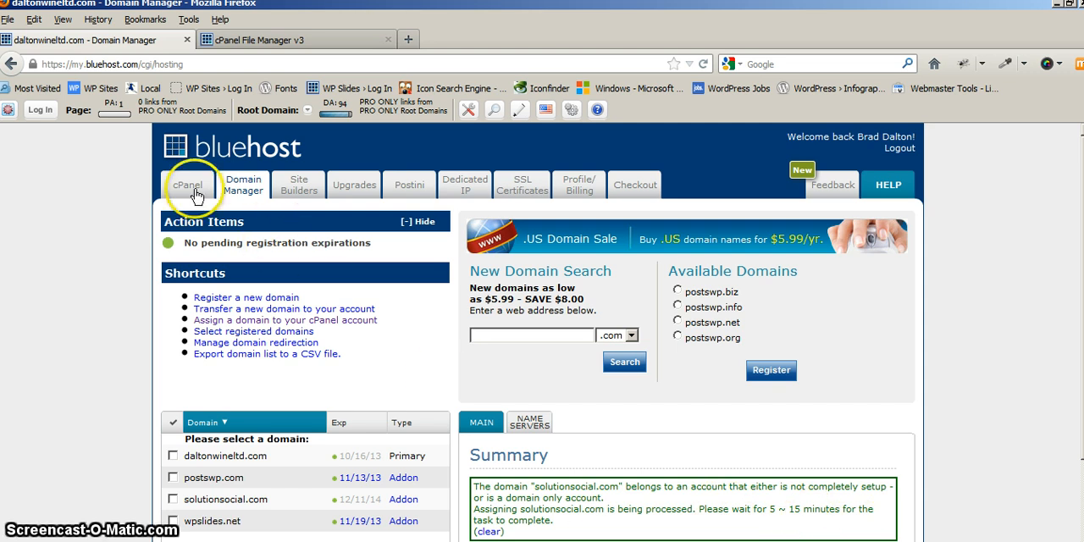
Step: From cPanel home, launch File Manager on solutionsocial.com's document root public_html/solutionsocial
{"action": "left_click", "coordinate": [186, 183]}
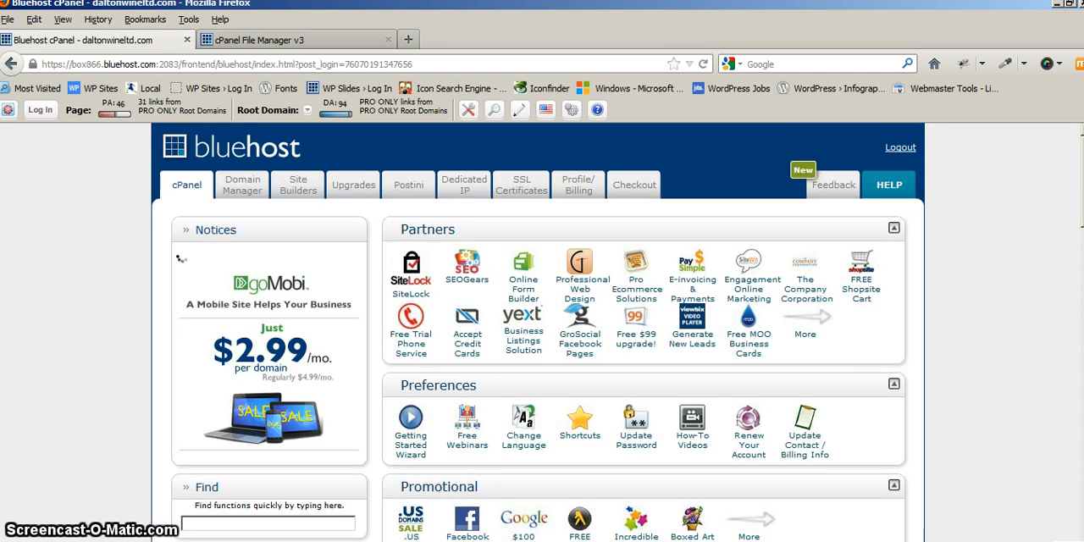
{"action": "scroll", "scroll_direction": "down", "scroll_amount": 3}
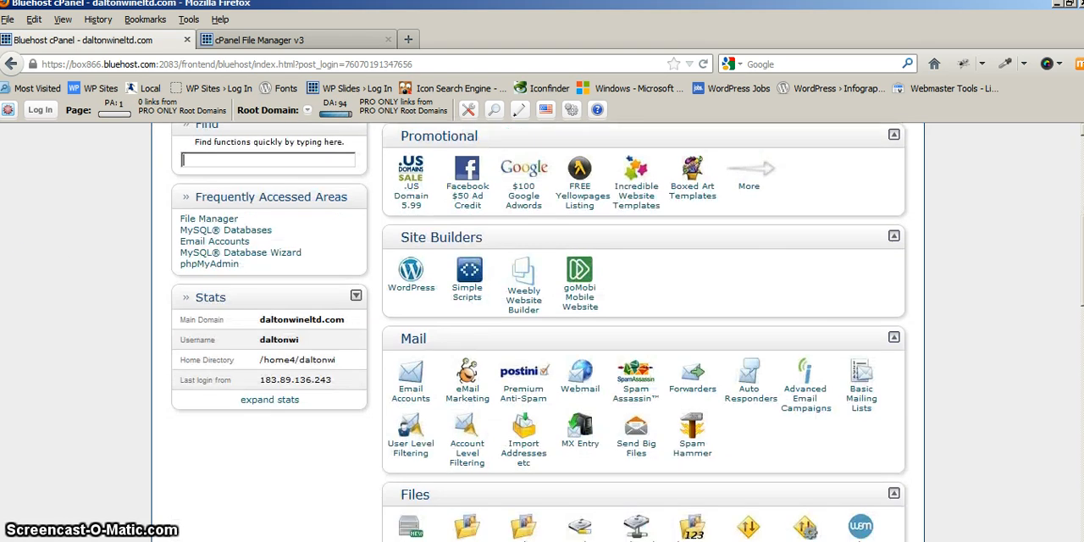
{"action": "scroll", "scroll_direction": "down", "scroll_amount": 3}
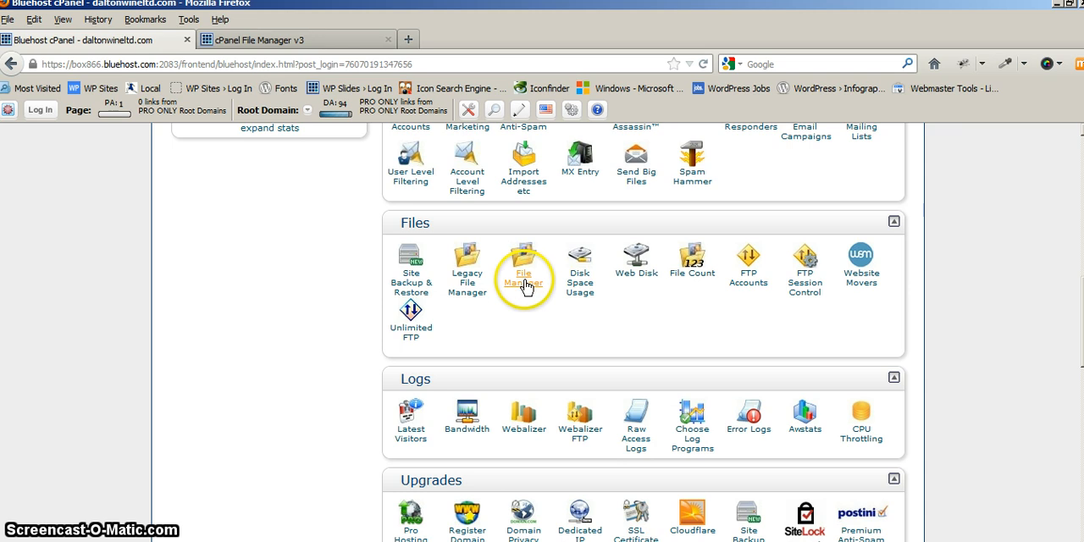
{"action": "left_click", "coordinate": [524, 257]}
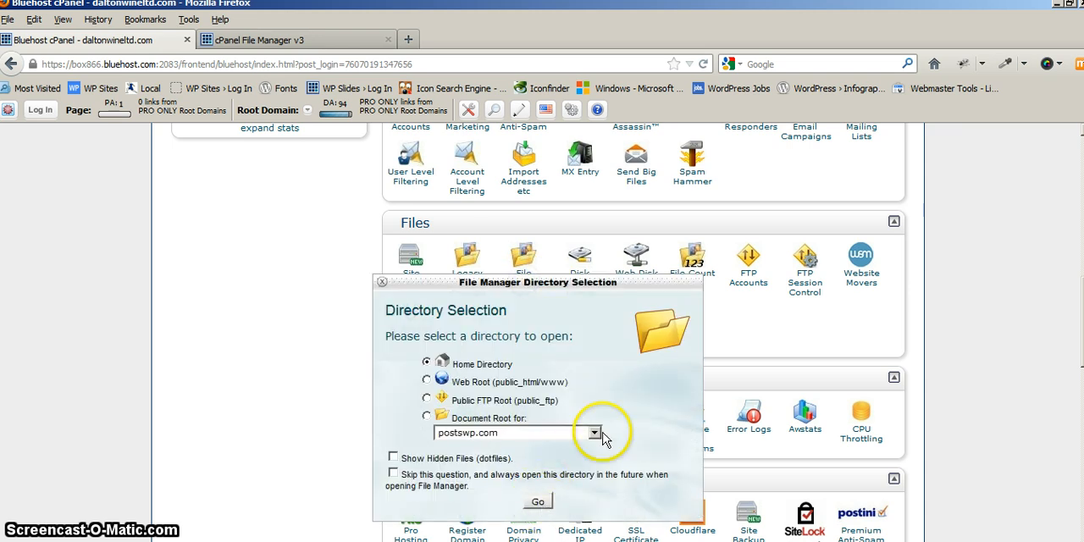
{"action": "left_click", "coordinate": [591, 432]}
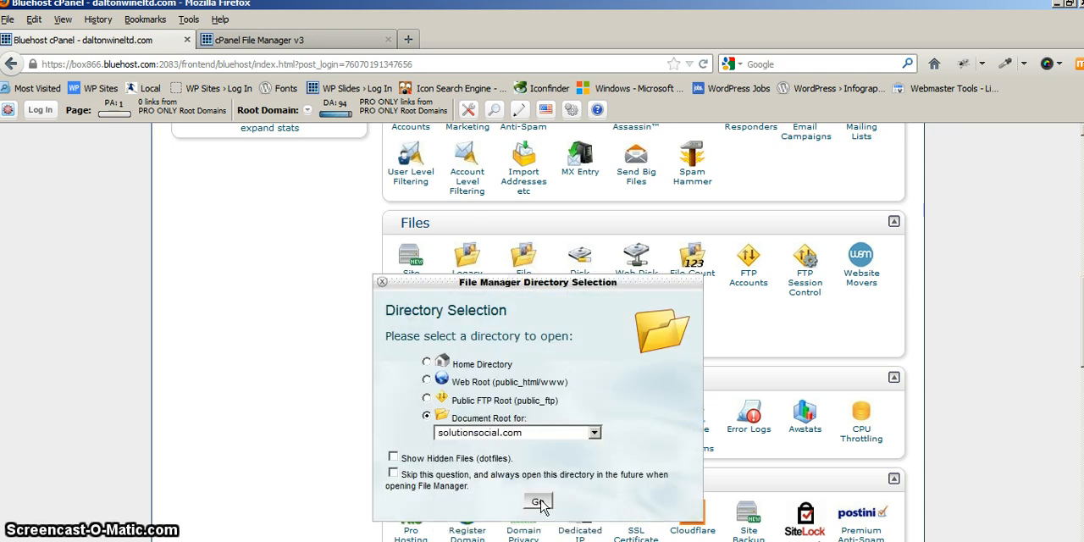
{"action": "left_click", "coordinate": [535, 503]}
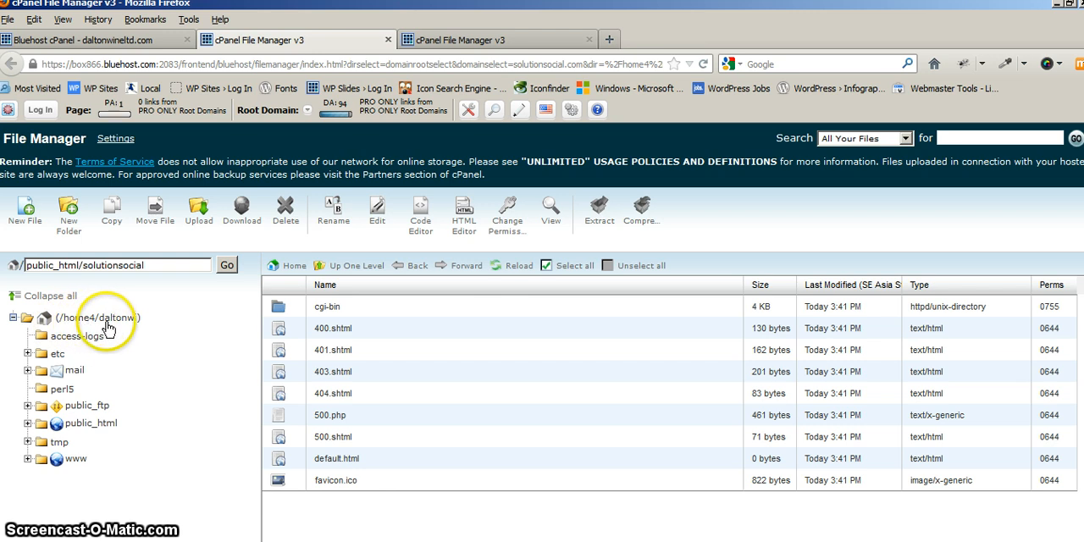
{"action": "mouse_move", "coordinate": [135, 329]}
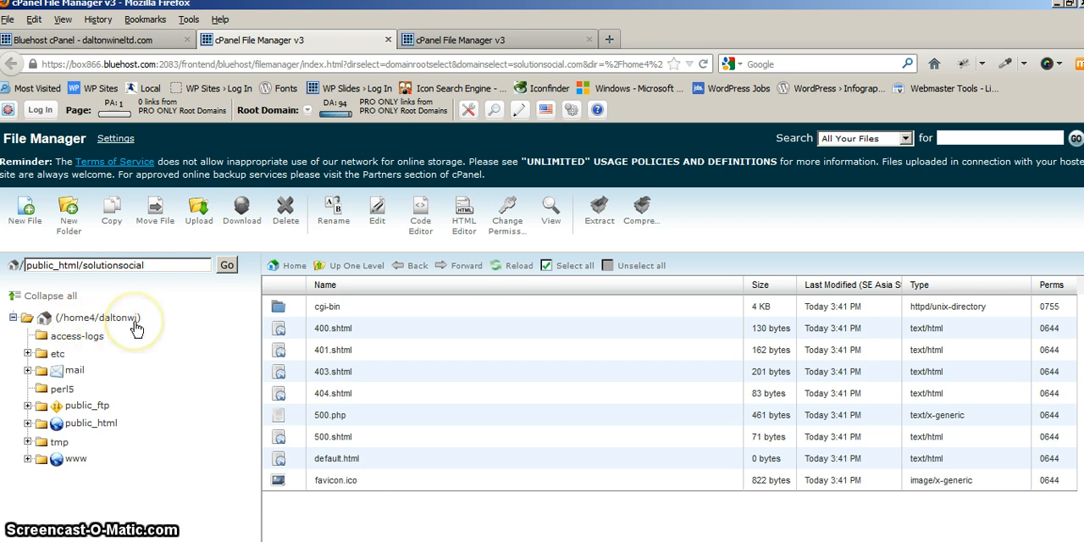
{"action": "mouse_move", "coordinate": [134, 327]}
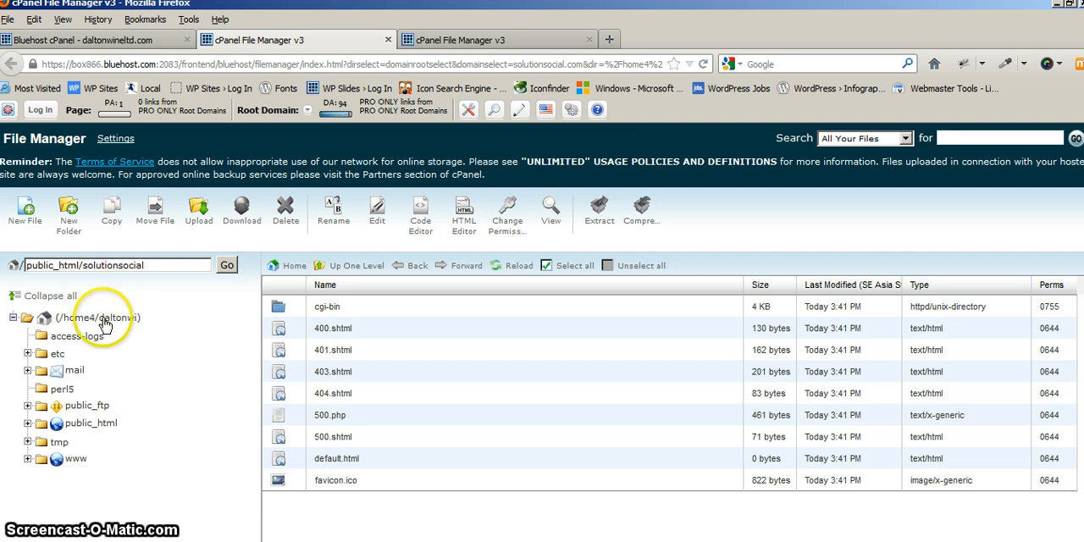
{"action": "mouse_move", "coordinate": [161, 517]}
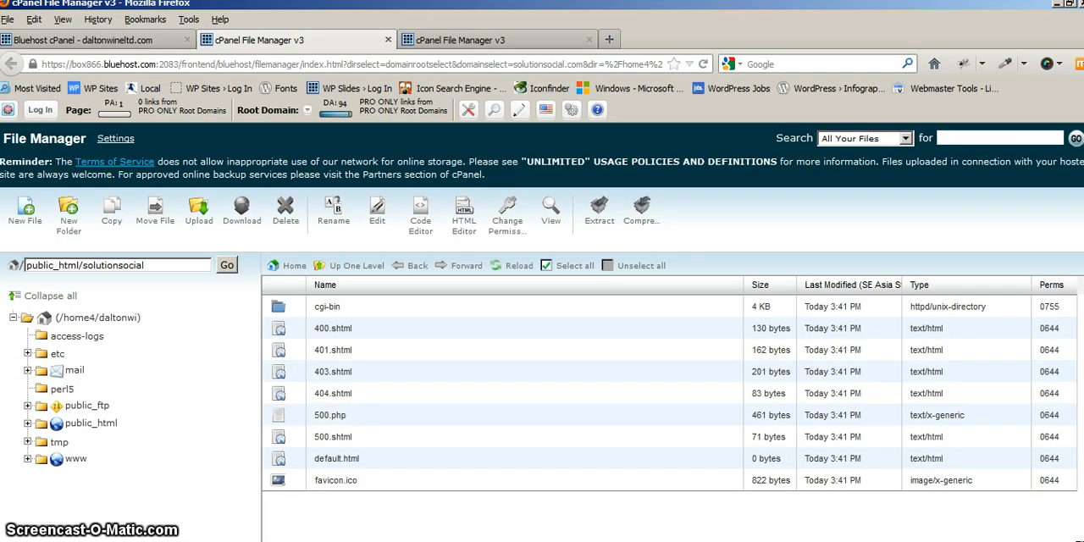
{"action": "mouse_move", "coordinate": [948, 120]}
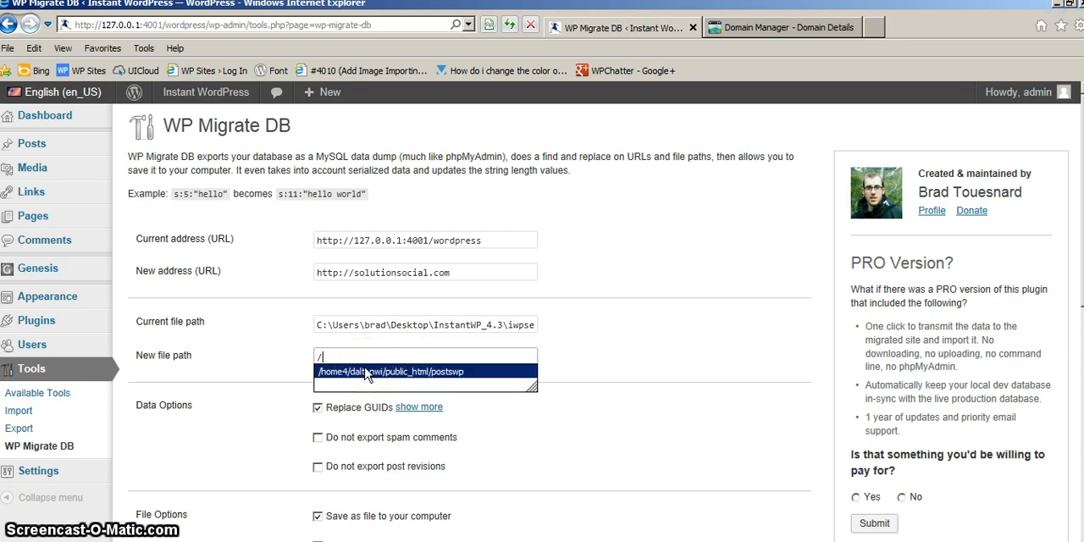
{"action": "left_click", "coordinate": [425, 369]}
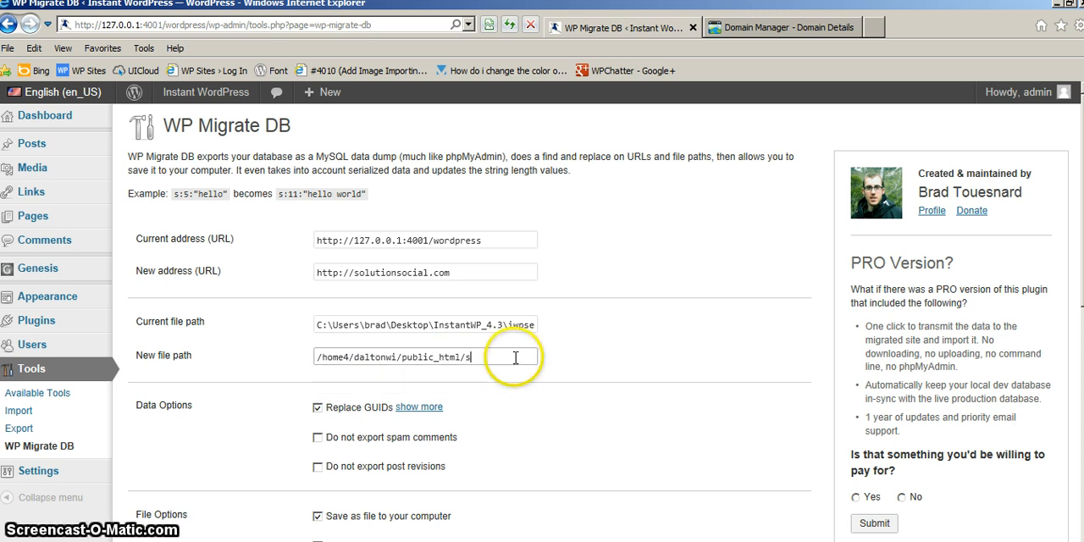
{"action": "type", "text": "olutionsocial"}
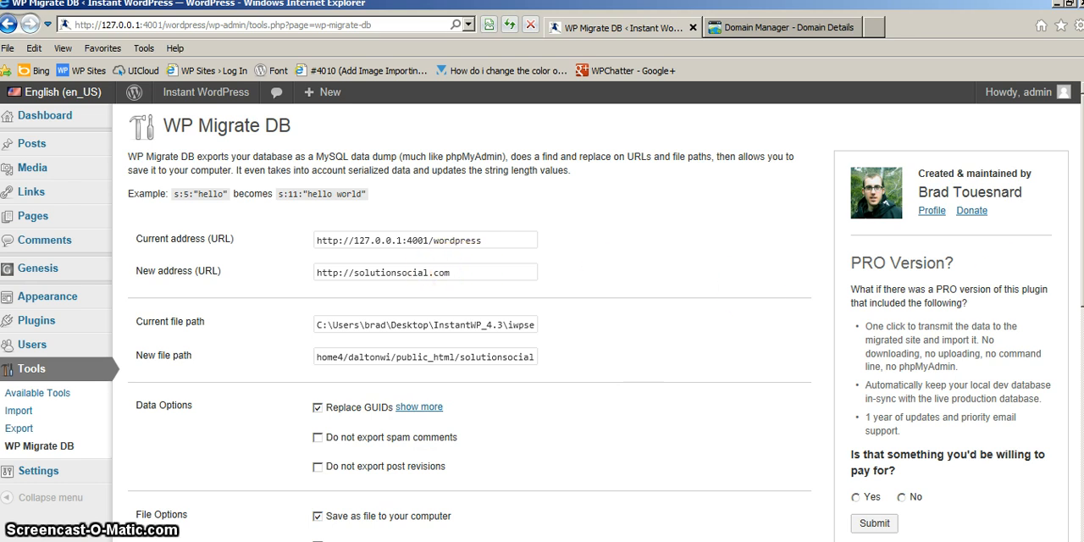
{"action": "scroll", "scroll_direction": "down", "scroll_amount": 3}
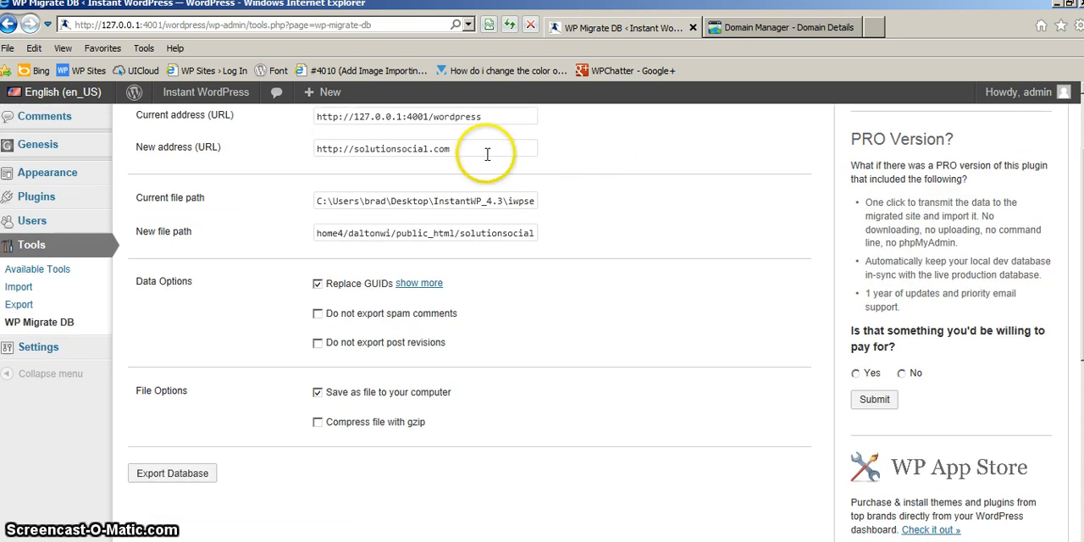
{"action": "mouse_move", "coordinate": [478, 264]}
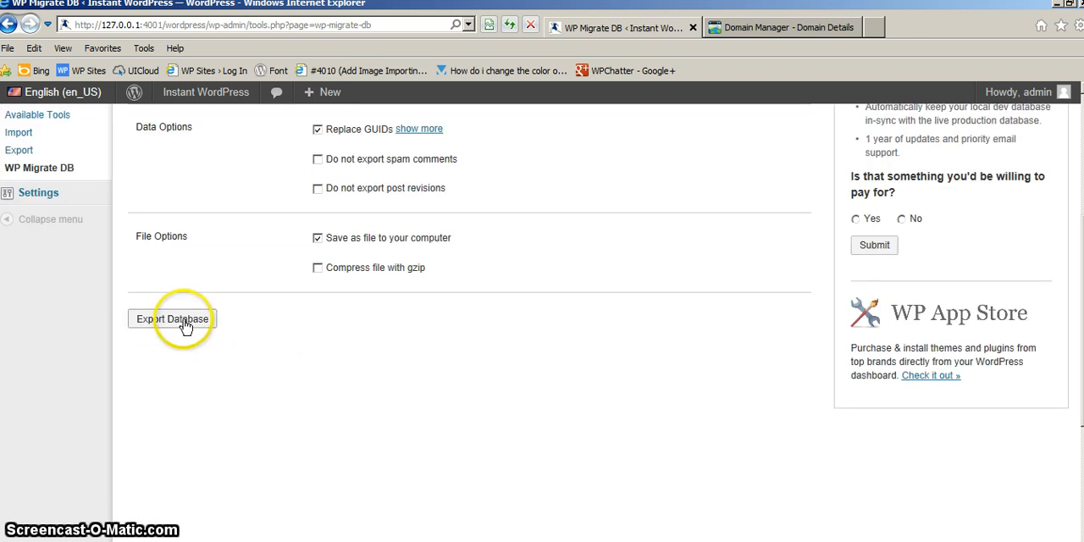
Step: Export the migration database and save the generated SQL file to the Desktop
{"action": "left_click", "coordinate": [173, 318]}
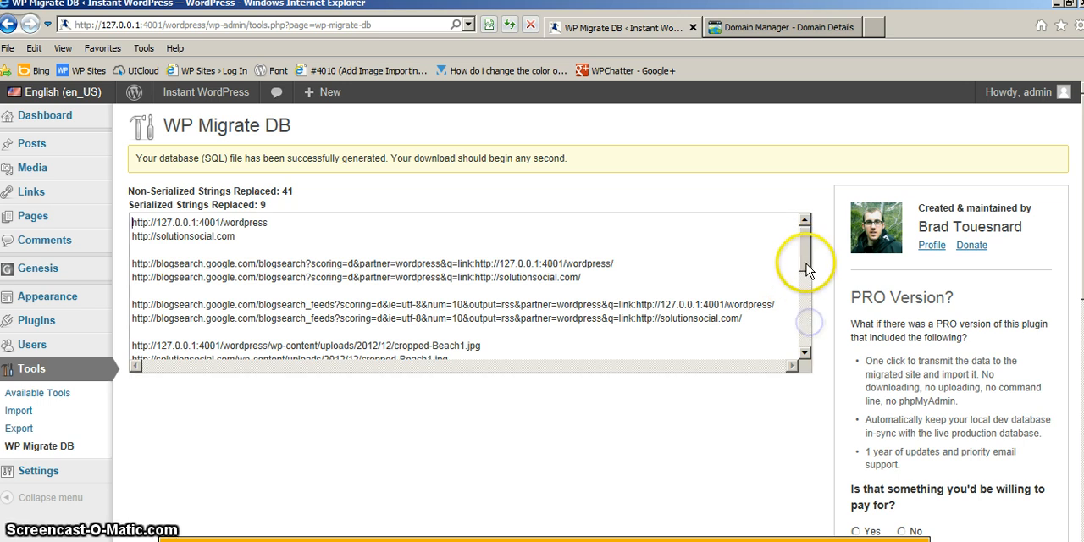
{"action": "left_click_drag", "start_coordinate": [802, 254], "coordinate": [803, 326]}
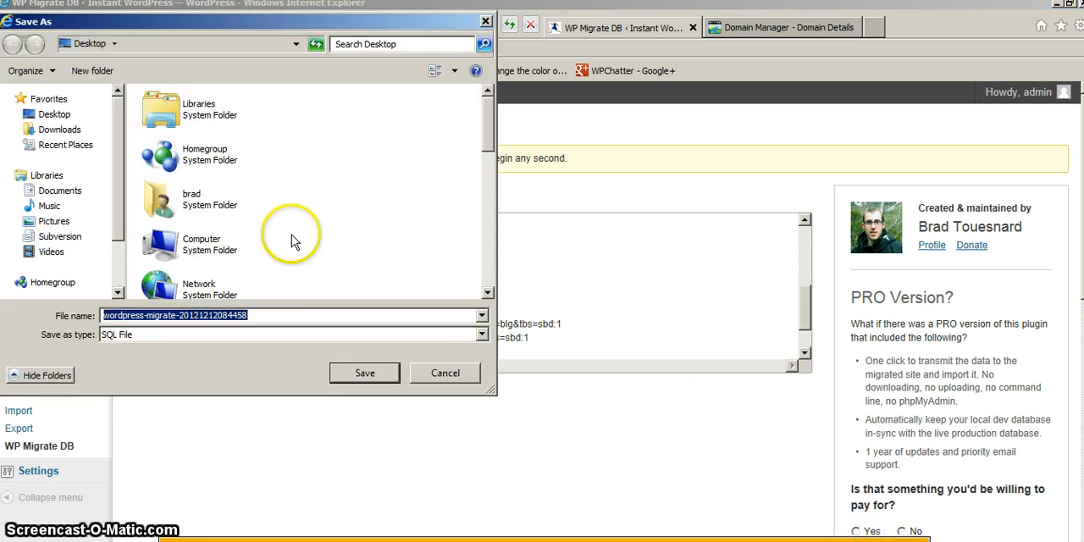
{"action": "left_click", "coordinate": [52, 113]}
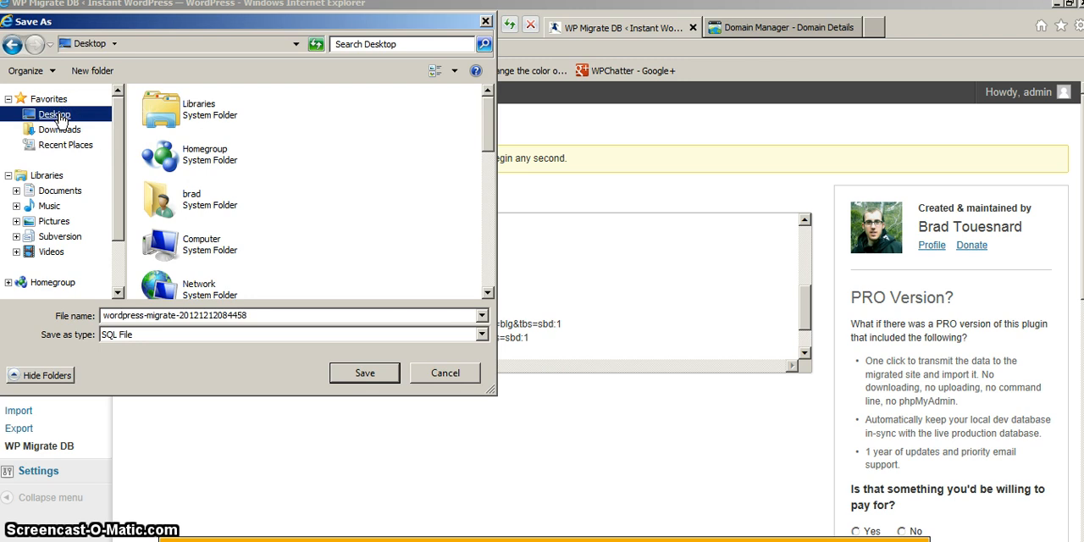
{"action": "left_click", "coordinate": [364, 373]}
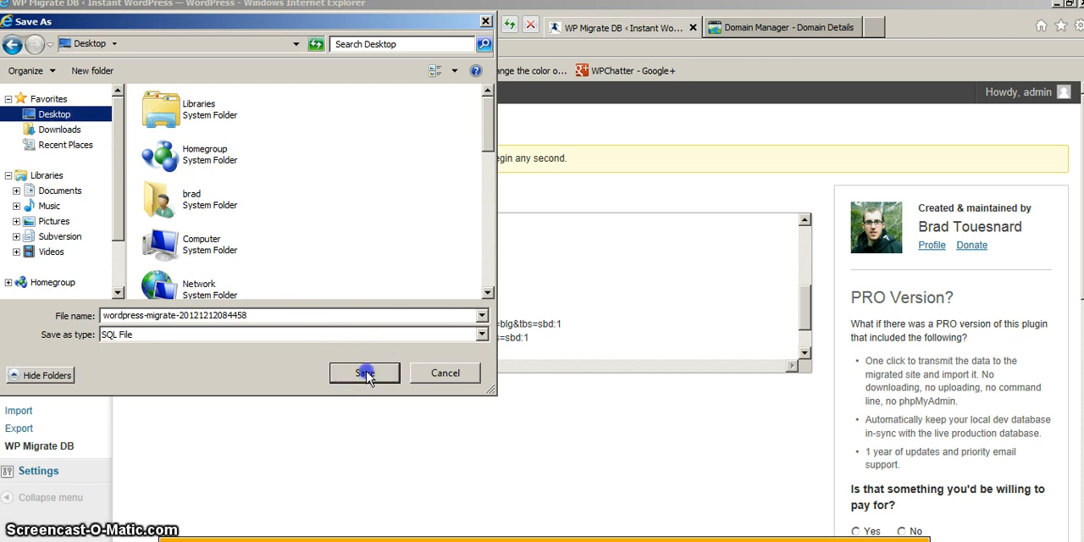
{"action": "left_click", "coordinate": [365, 372]}
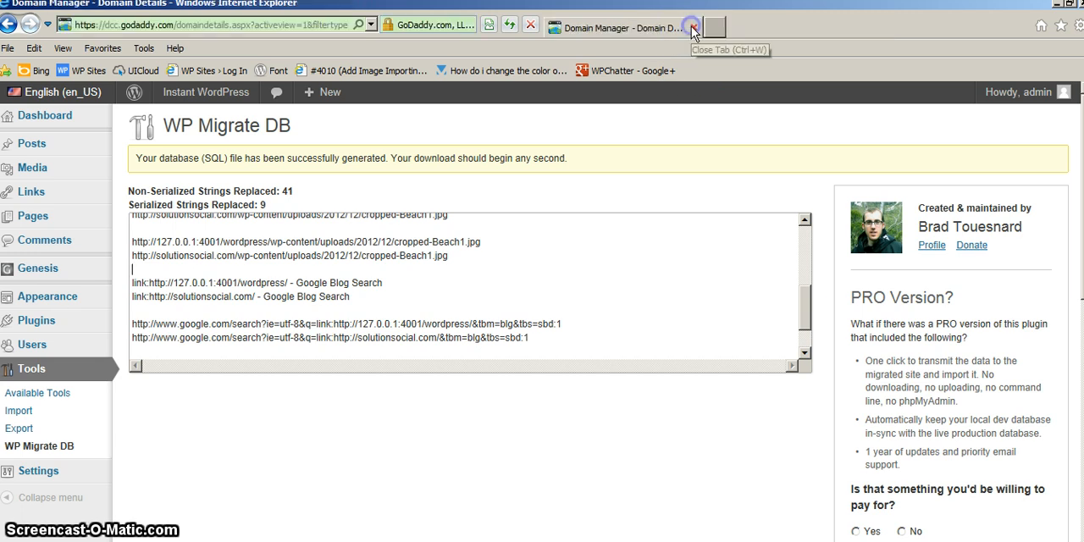
Step: Close the browser and move the downloaded .sql file to an empty mid-desktop spot
{"action": "left_click", "coordinate": [688, 26]}
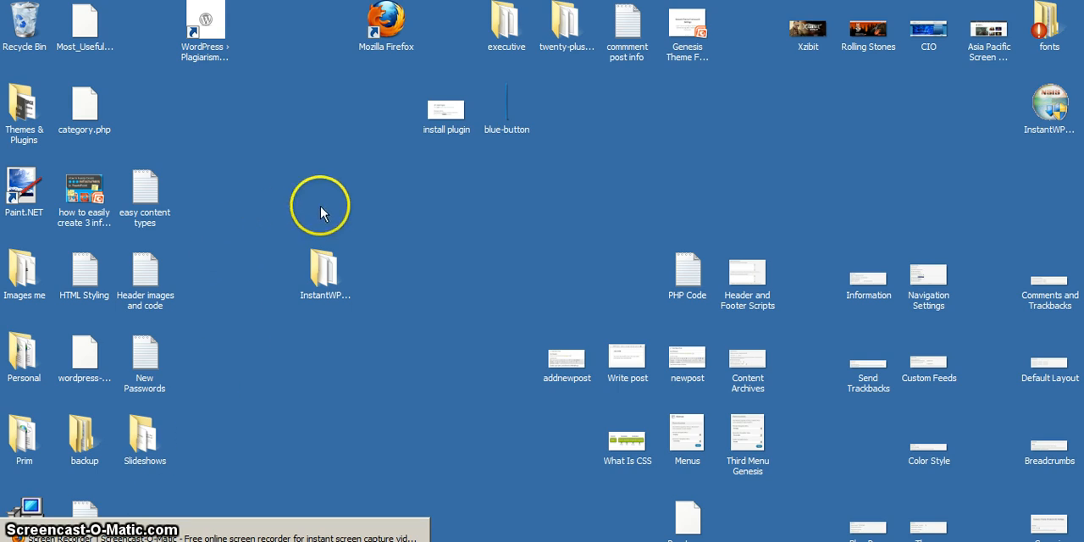
{"action": "mouse_move", "coordinate": [291, 187]}
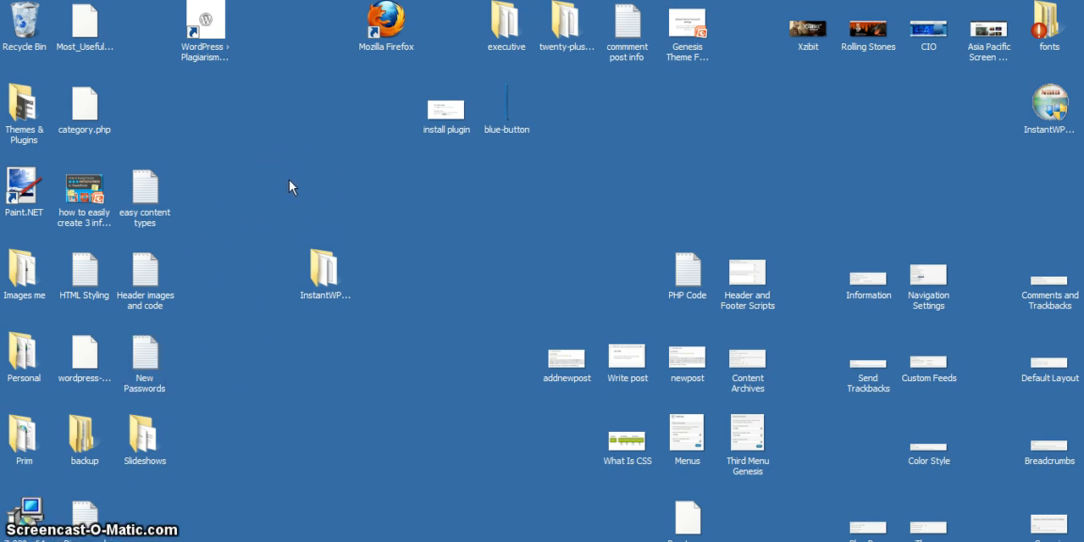
{"action": "left_click", "coordinate": [308, 180]}
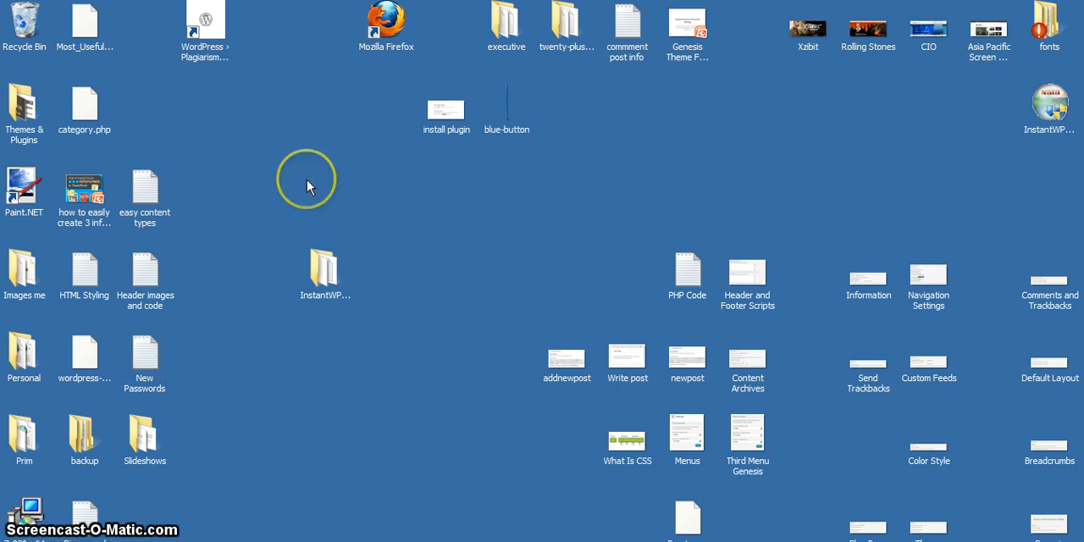
{"action": "mouse_move", "coordinate": [309, 186]}
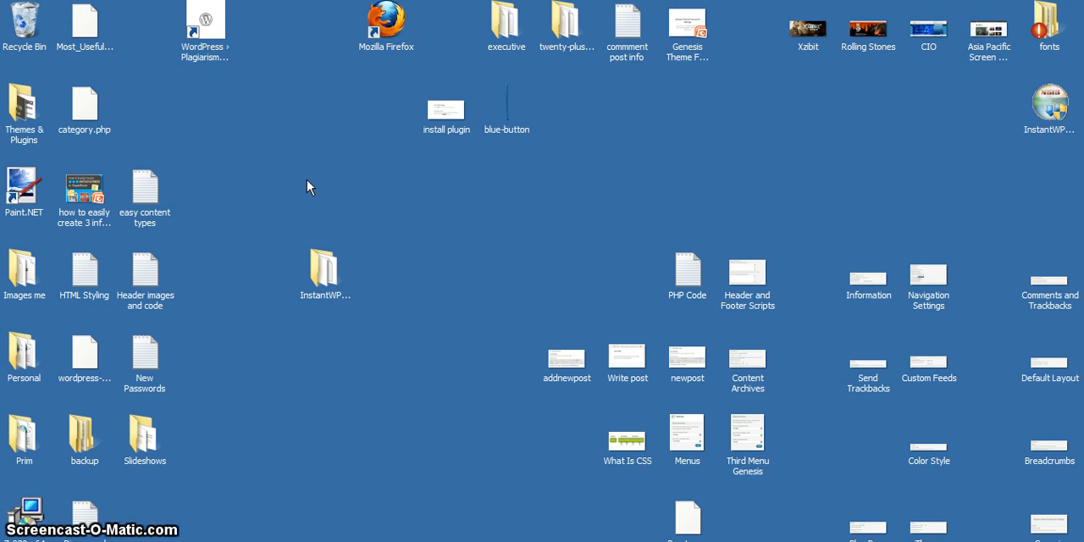
{"action": "left_click", "coordinate": [85, 354]}
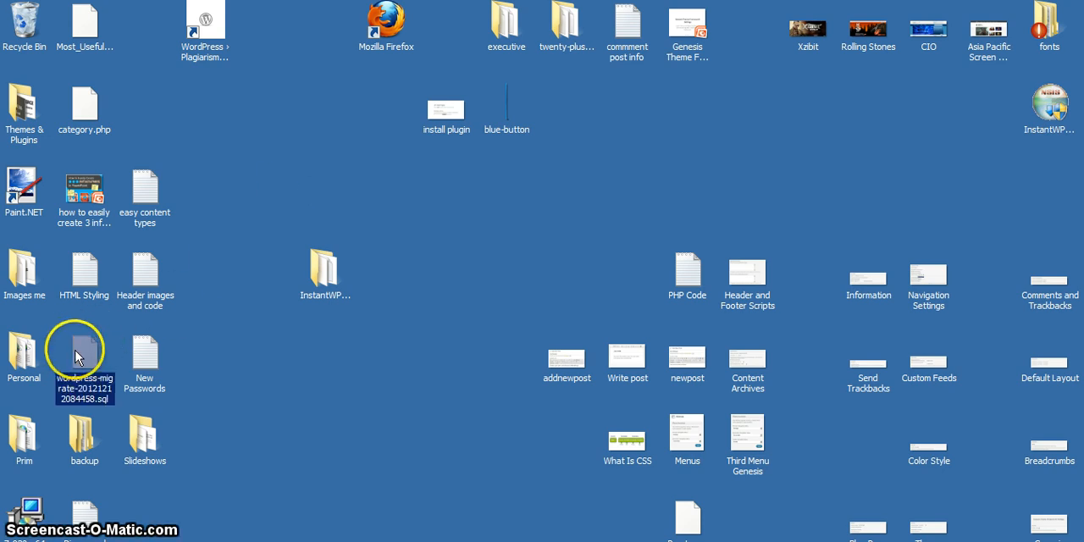
{"action": "left_click_drag", "start_coordinate": [74, 349], "coordinate": [447, 193]}
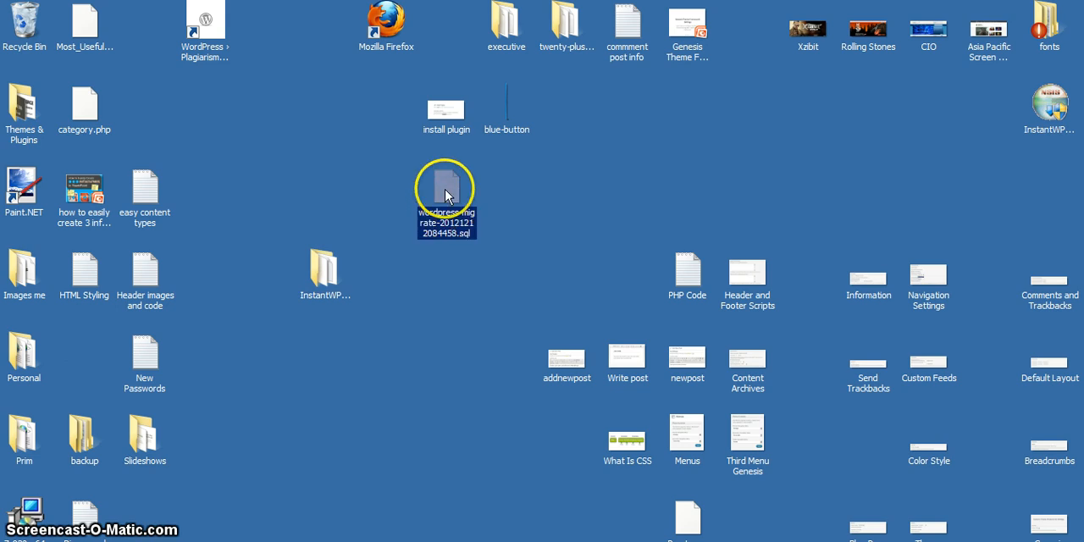
{"action": "mouse_move", "coordinate": [413, 411]}
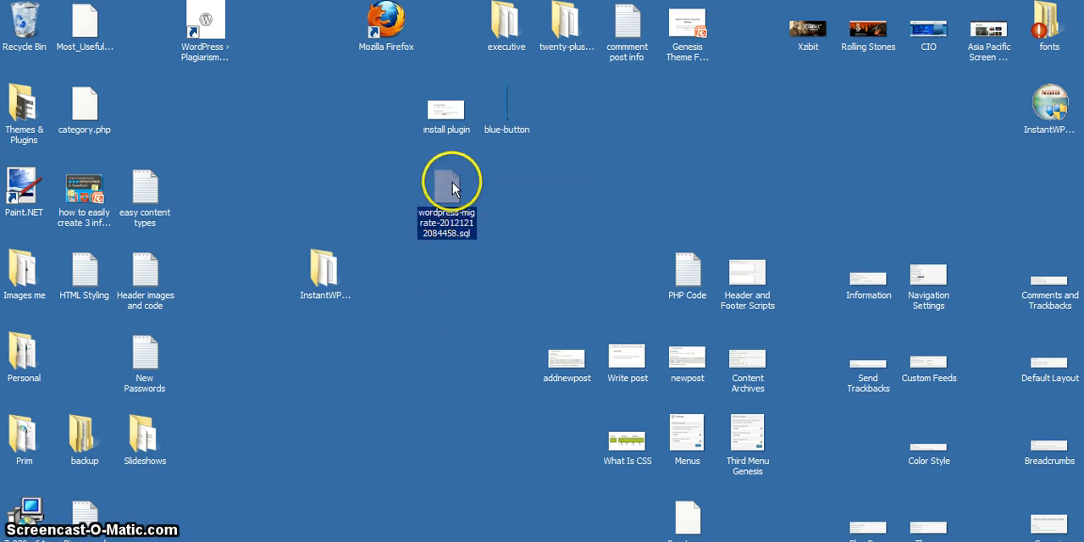
{"action": "right_click", "coordinate": [454, 183]}
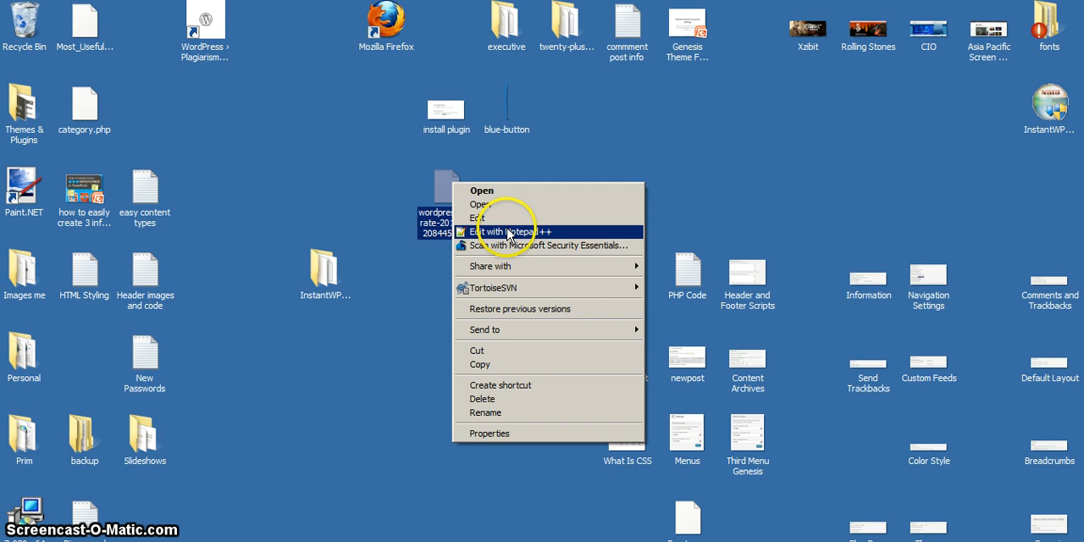
{"action": "left_click", "coordinate": [507, 230]}
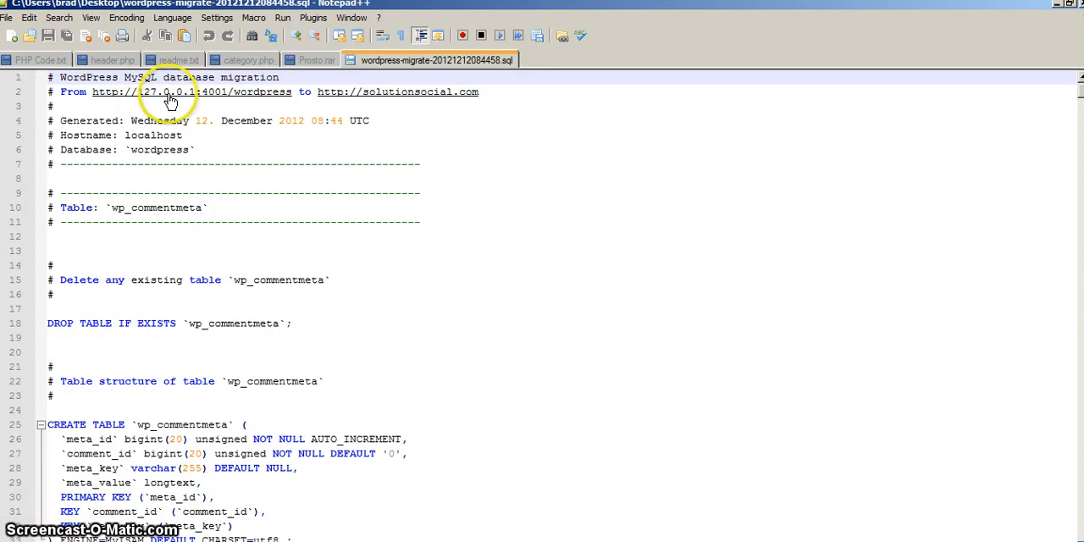
{"action": "left_click", "coordinate": [61, 17]}
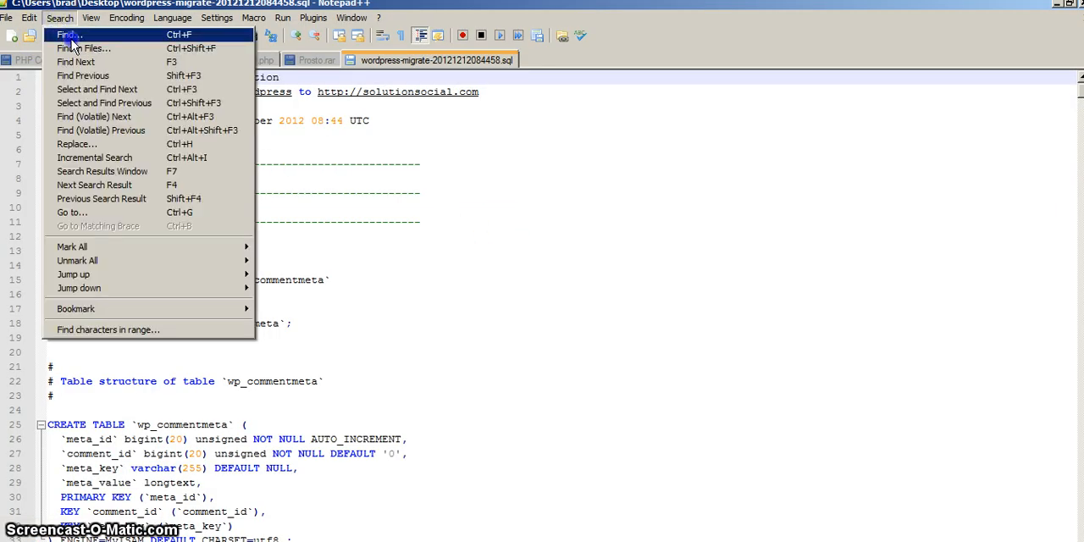
{"action": "left_click", "coordinate": [66, 35]}
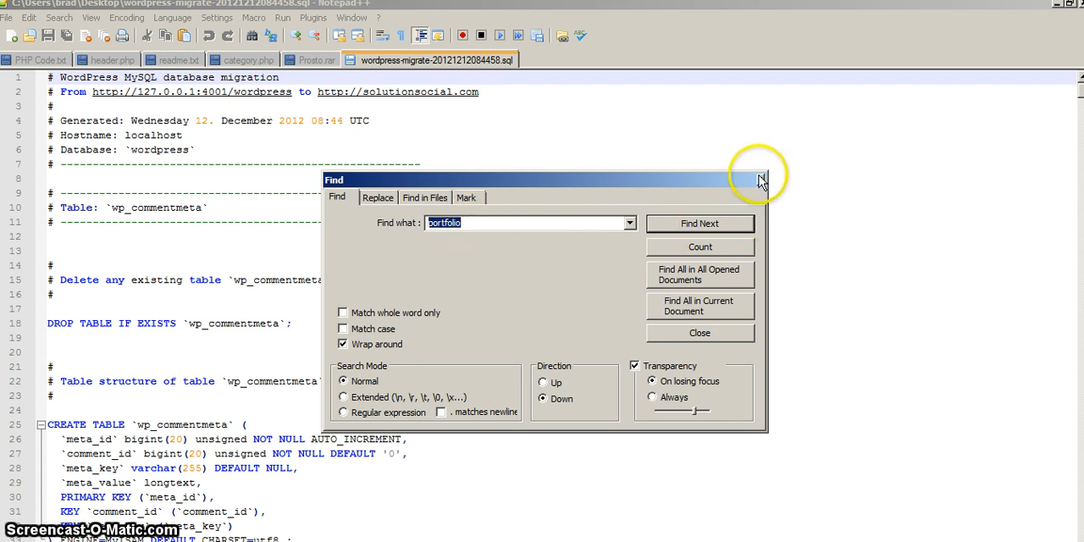
{"action": "left_click", "coordinate": [761, 180]}
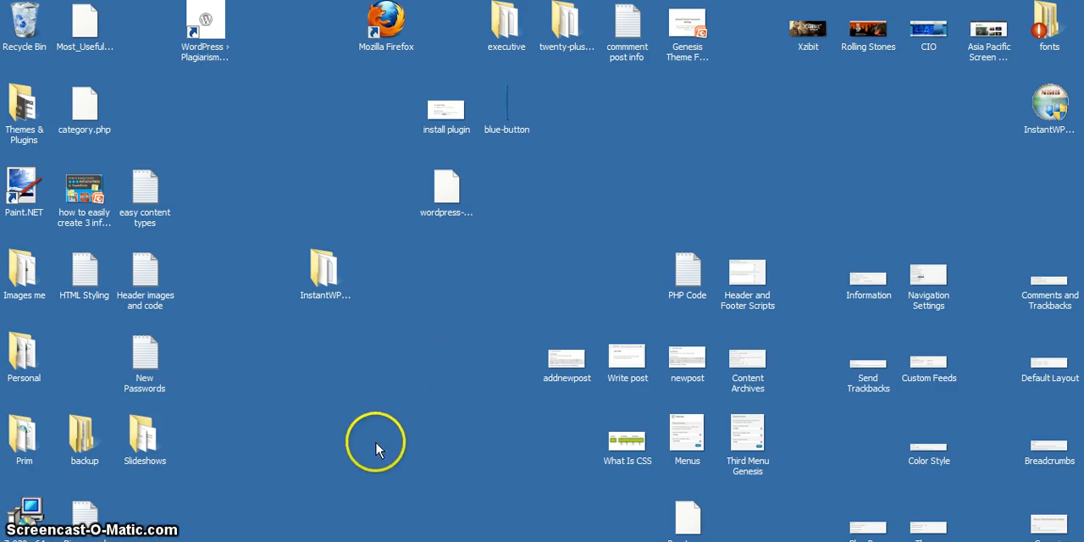
{"action": "mouse_move", "coordinate": [353, 420]}
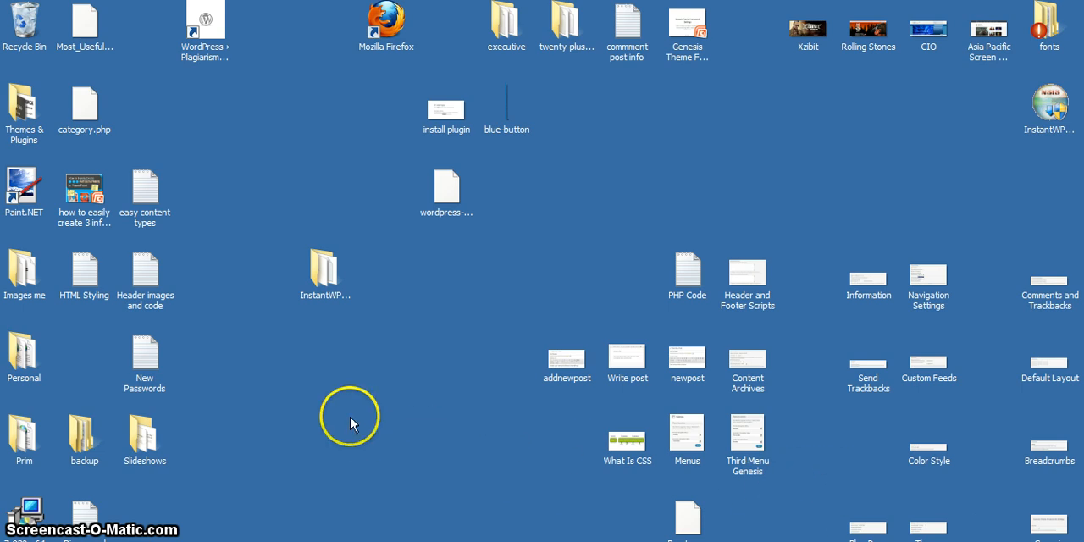
{"action": "mouse_move", "coordinate": [325, 268]}
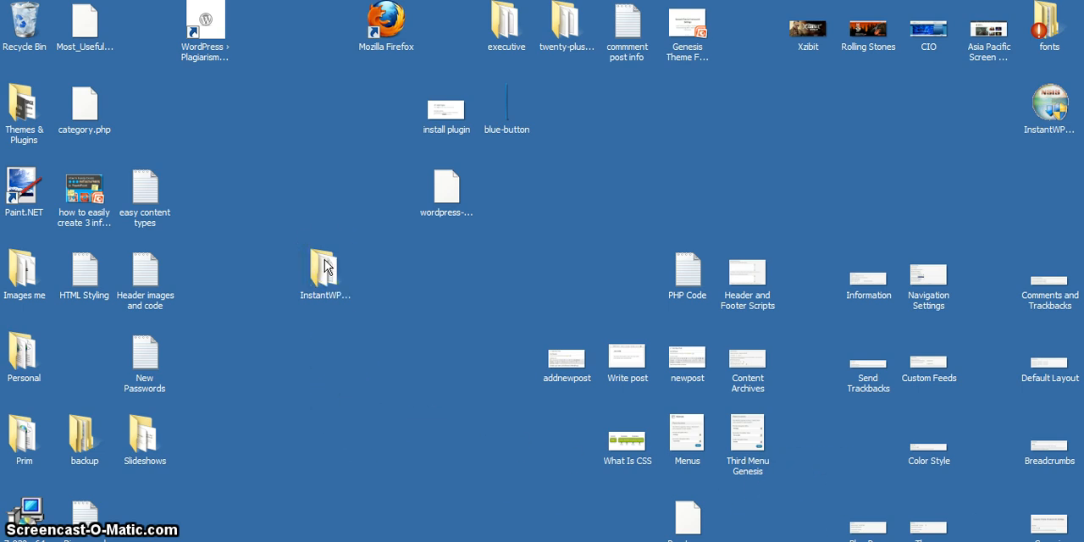
Step: Browse into InstantWP_4.3/iwpserver/htdocs and send the wordpress folder to the Desktop
{"action": "double_click", "coordinate": [325, 265]}
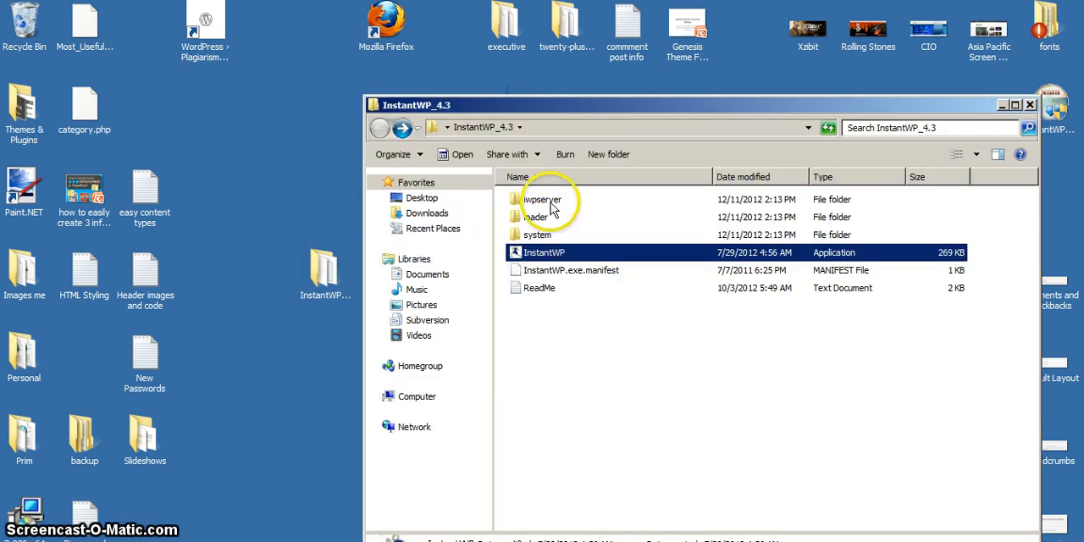
{"action": "double_click", "coordinate": [528, 200]}
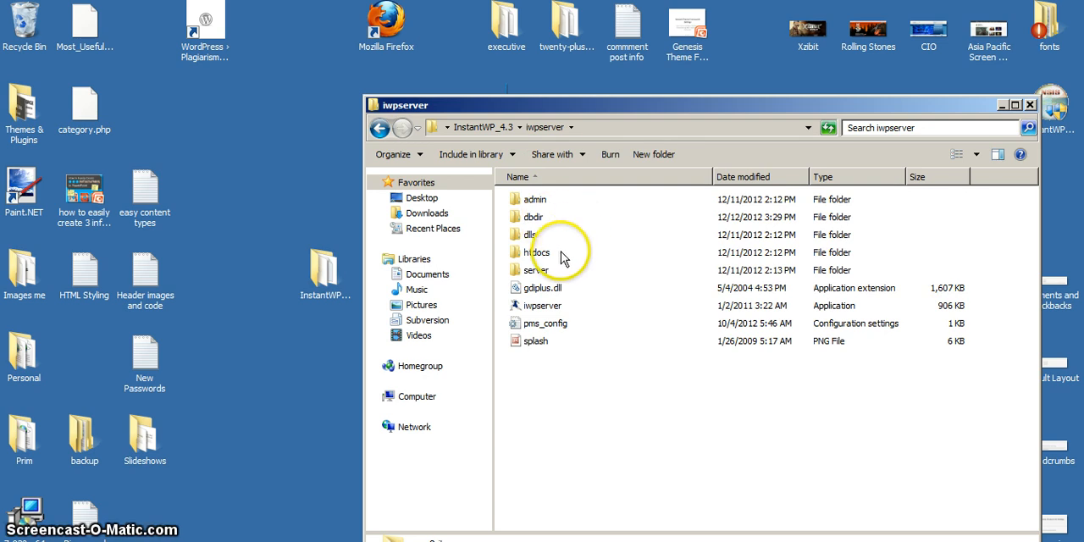
{"action": "double_click", "coordinate": [535, 252]}
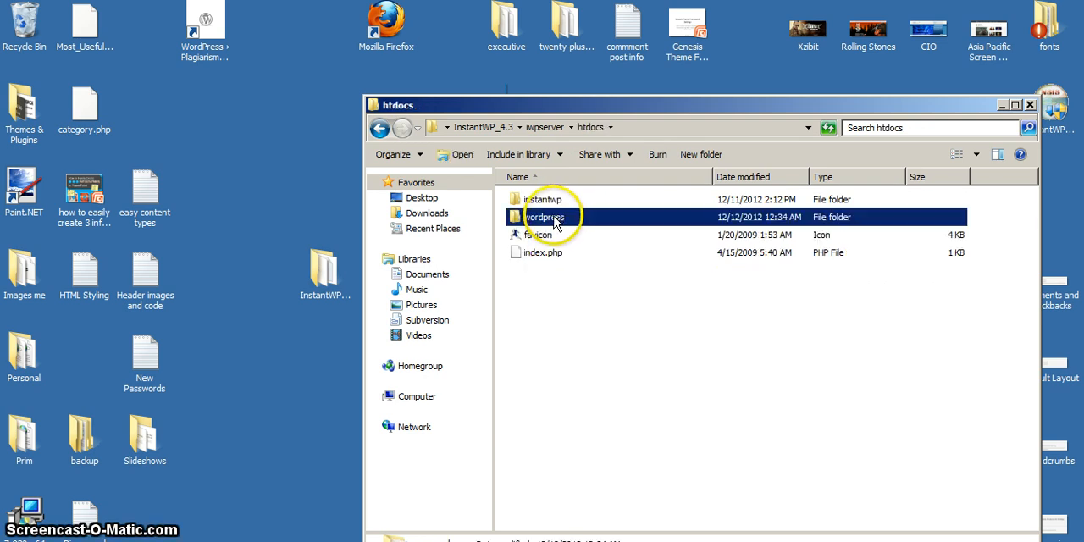
{"action": "mouse_move", "coordinate": [555, 226]}
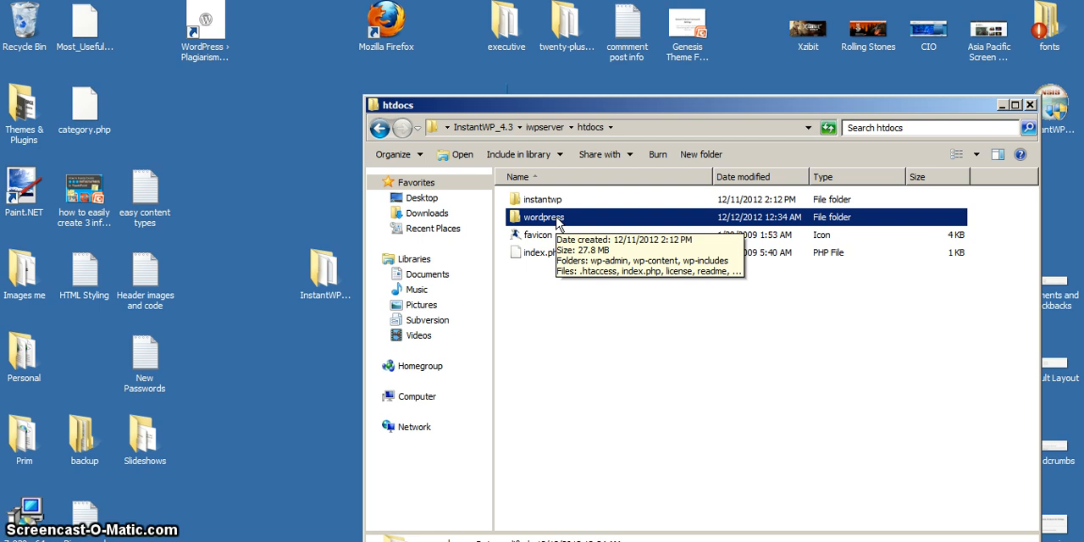
{"action": "right_click", "coordinate": [548, 217]}
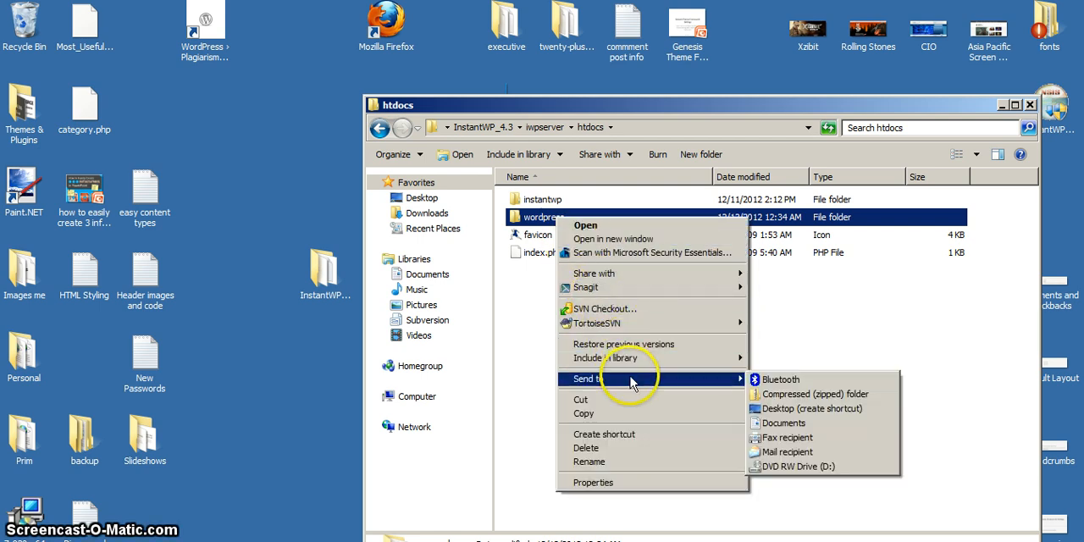
{"action": "left_click", "coordinate": [628, 359]}
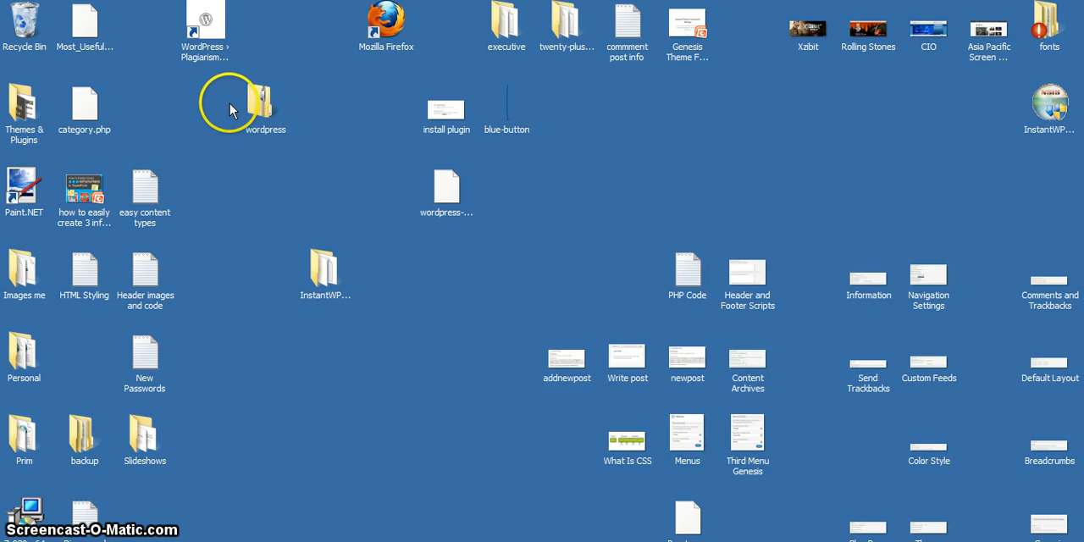
{"action": "mouse_move", "coordinate": [223, 108]}
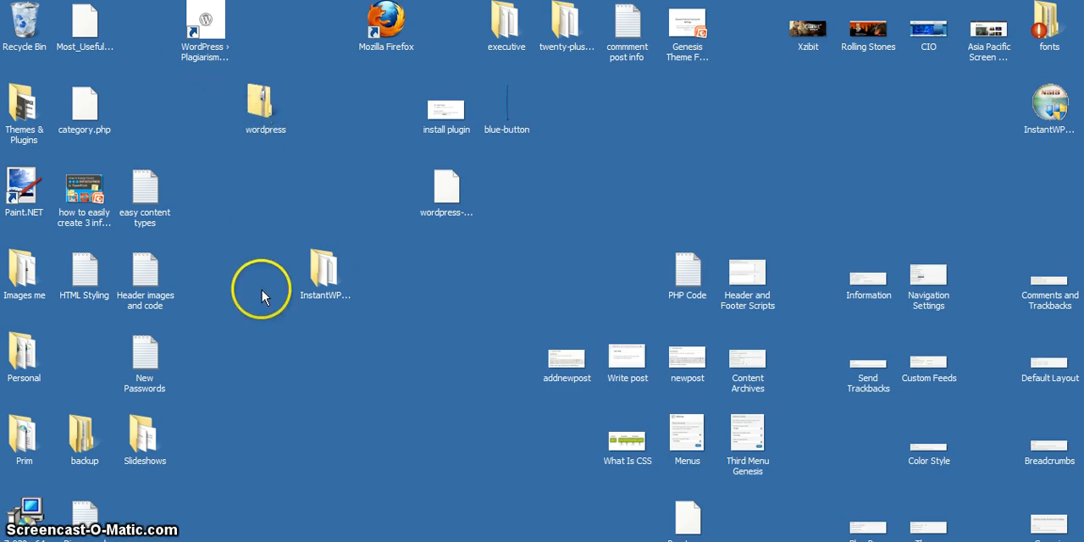
{"action": "mouse_move", "coordinate": [264, 298]}
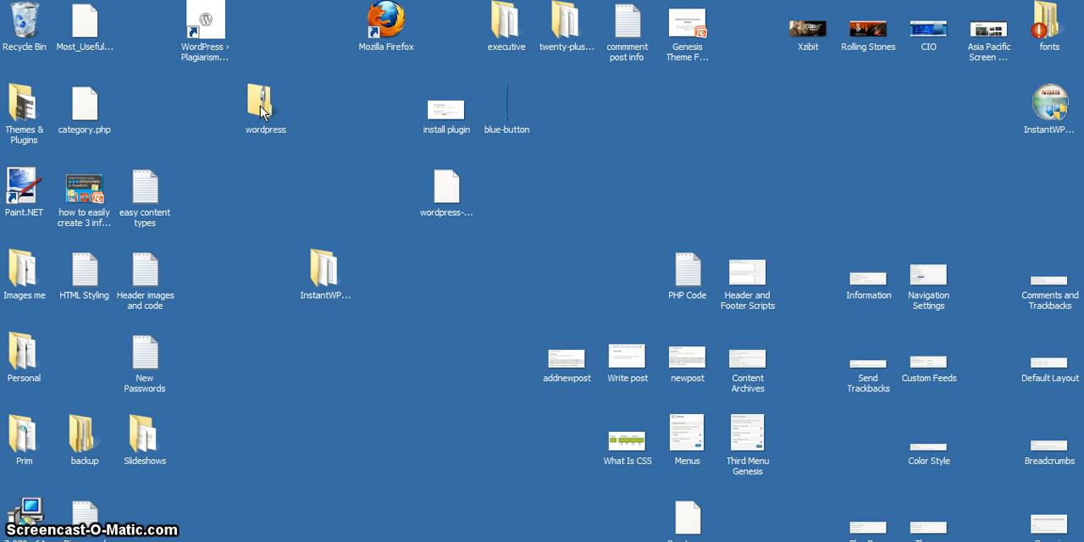
Step: On cPanel's upload page for public_html/solutionsocial, browse the Desktop for a file to upload
{"action": "left_click", "coordinate": [264, 103]}
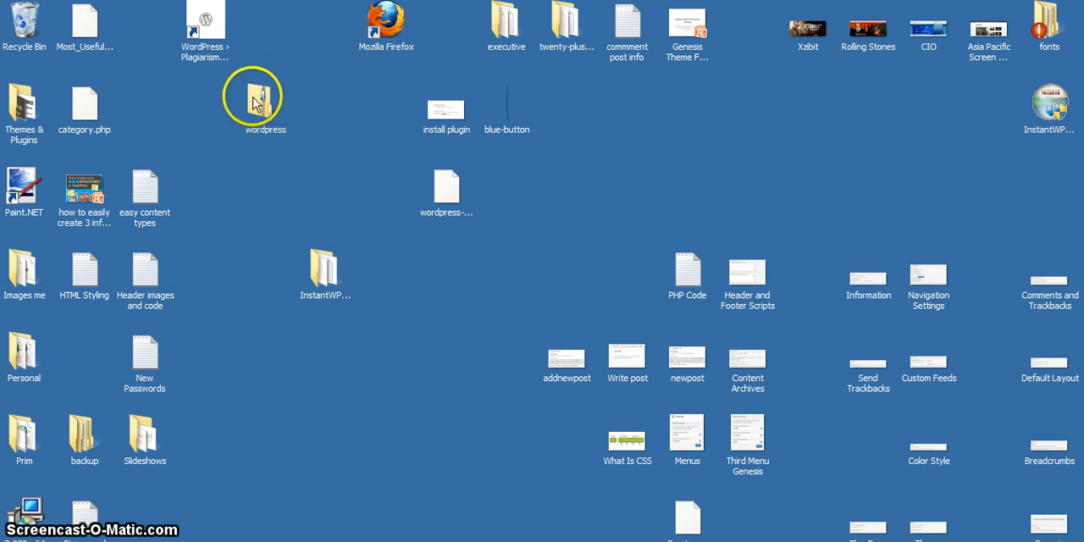
{"action": "mouse_move", "coordinate": [117, 491]}
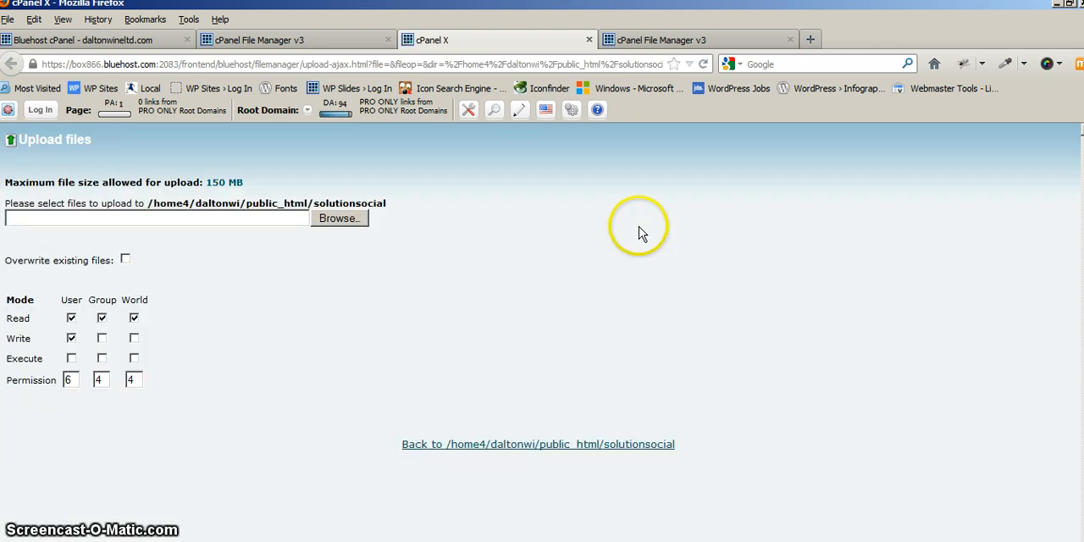
{"action": "left_click", "coordinate": [338, 217]}
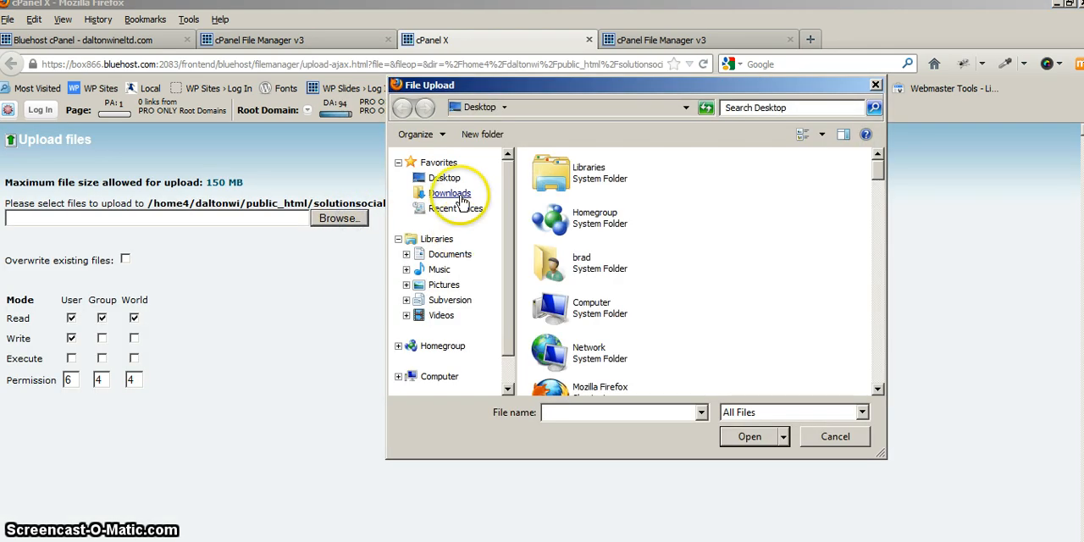
{"action": "left_click", "coordinate": [444, 177]}
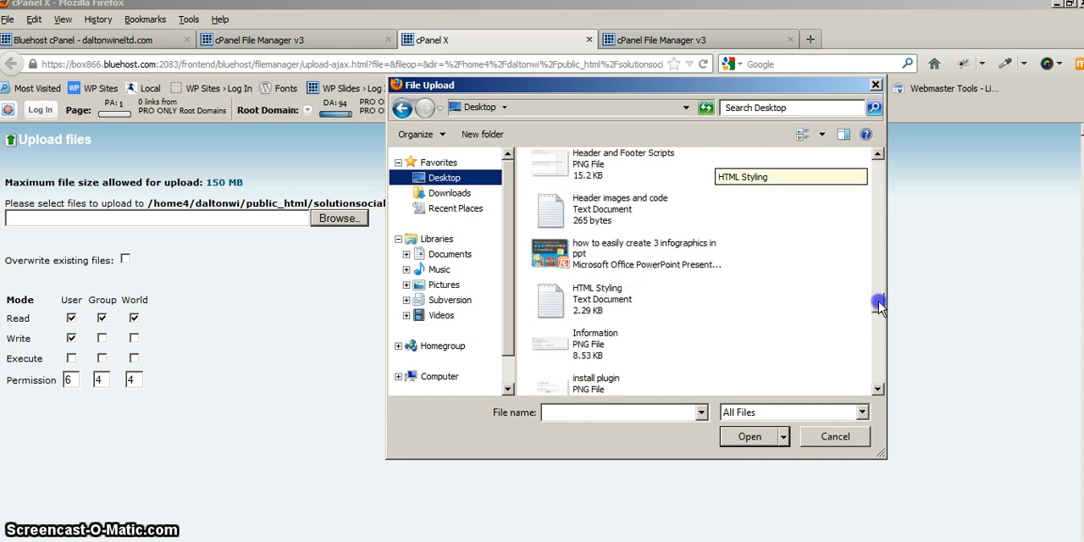
{"action": "scroll", "scroll_direction": "down", "scroll_amount": 3}
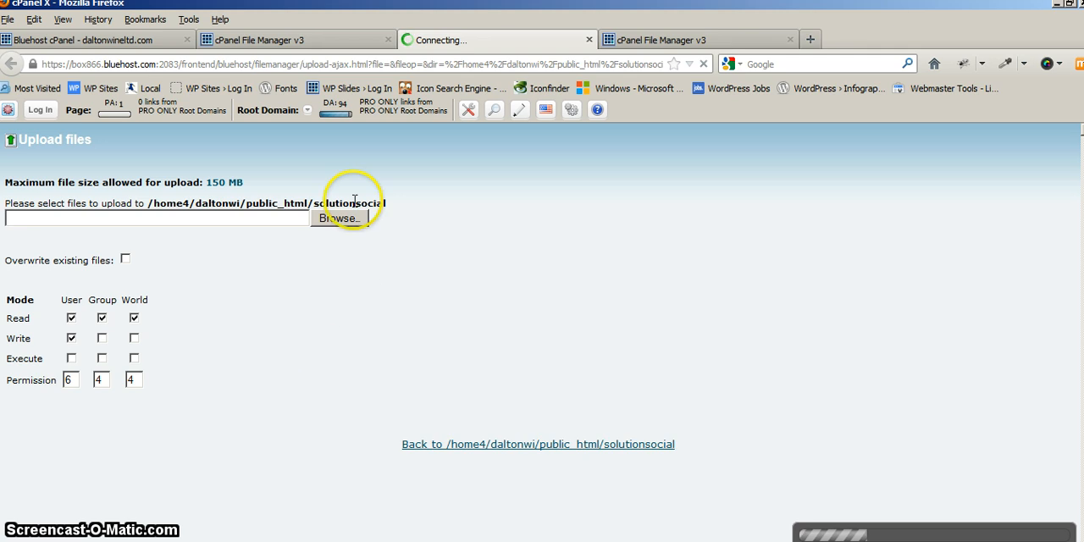
Step: From cPanel home, start the MySQL Database Wizard and name the new database demo (daltonwi_demo)
{"action": "left_click", "coordinate": [538, 444]}
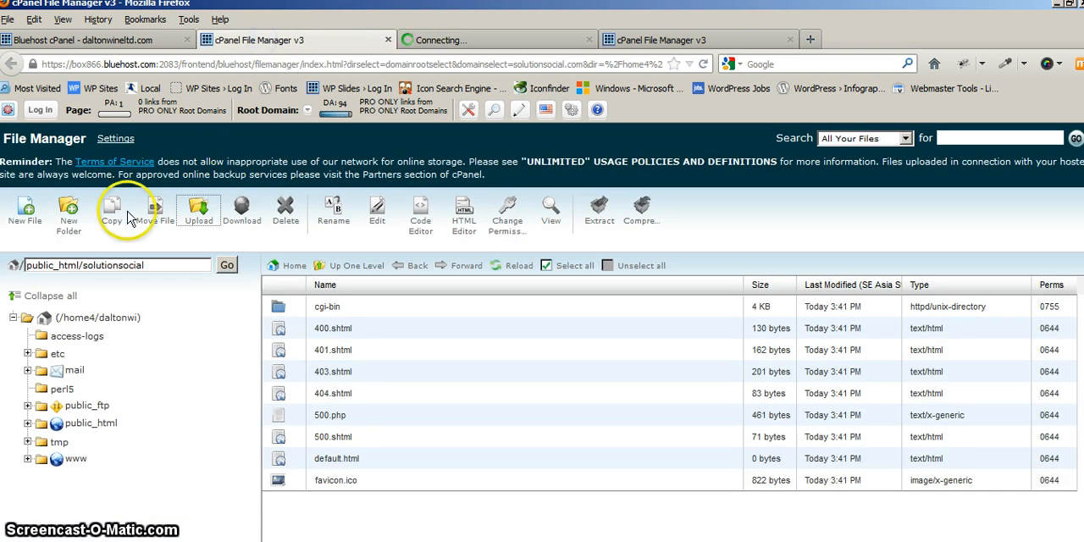
{"action": "mouse_move", "coordinate": [677, 40]}
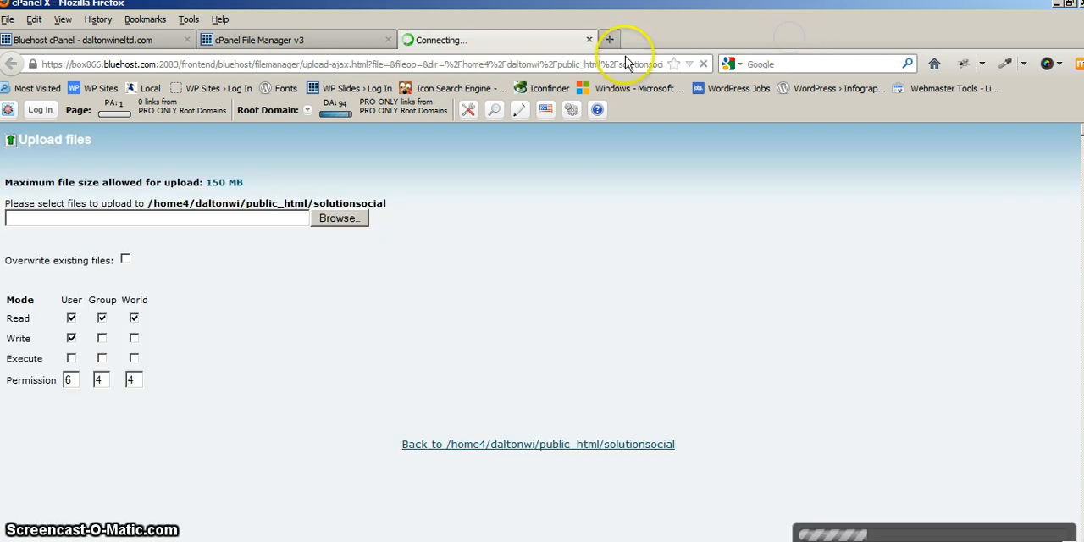
{"action": "left_click", "coordinate": [101, 40]}
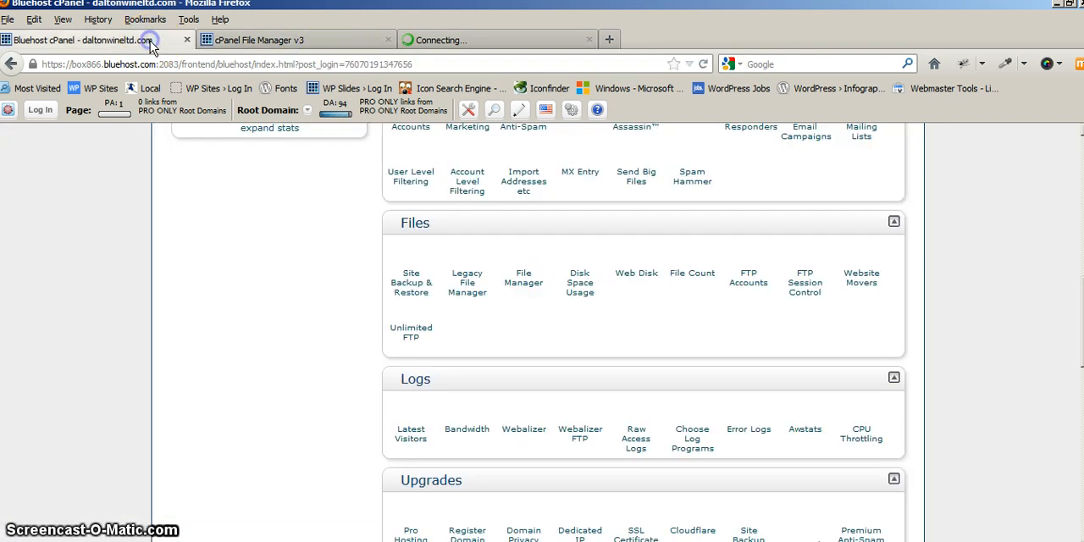
{"action": "scroll", "scroll_direction": "down", "scroll_amount": 3}
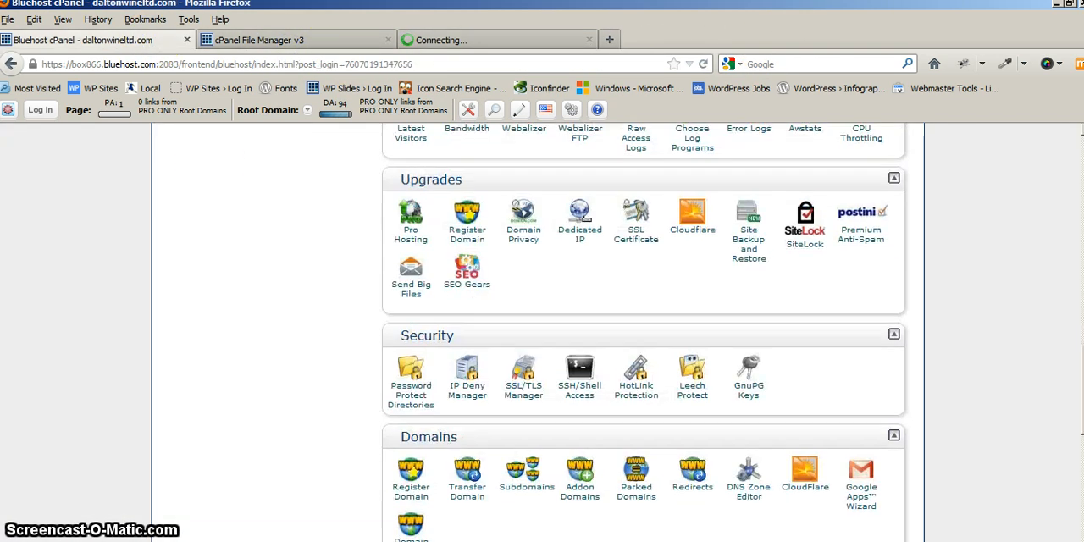
{"action": "scroll", "scroll_direction": "down", "scroll_amount": 3}
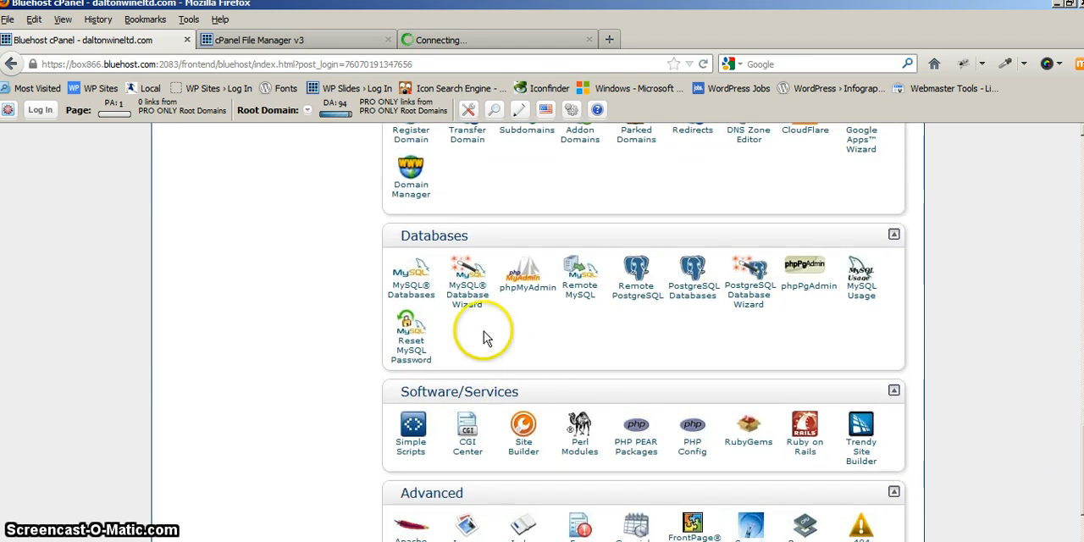
{"action": "left_click", "coordinate": [468, 275]}
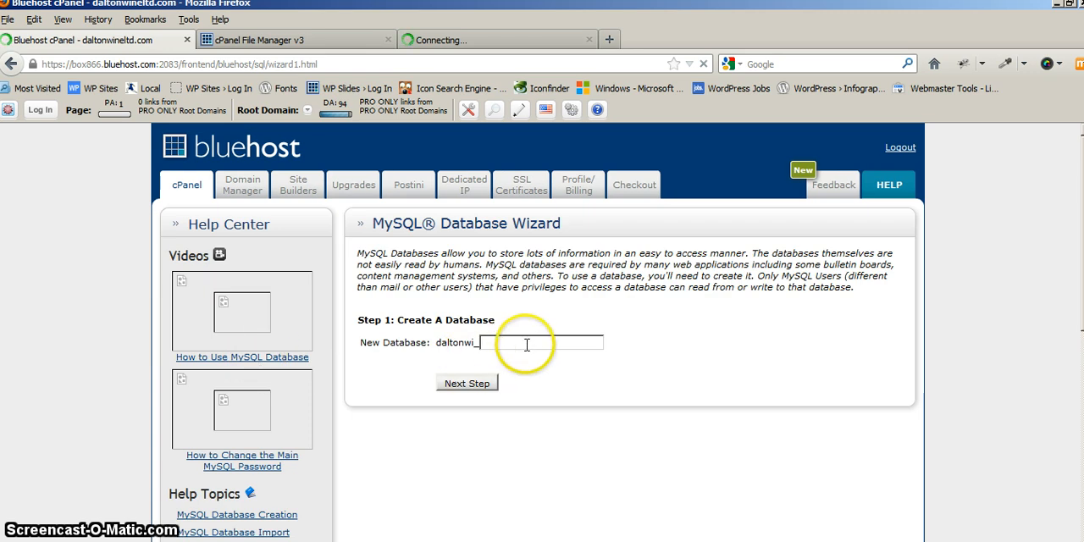
{"action": "type", "text": "de"}
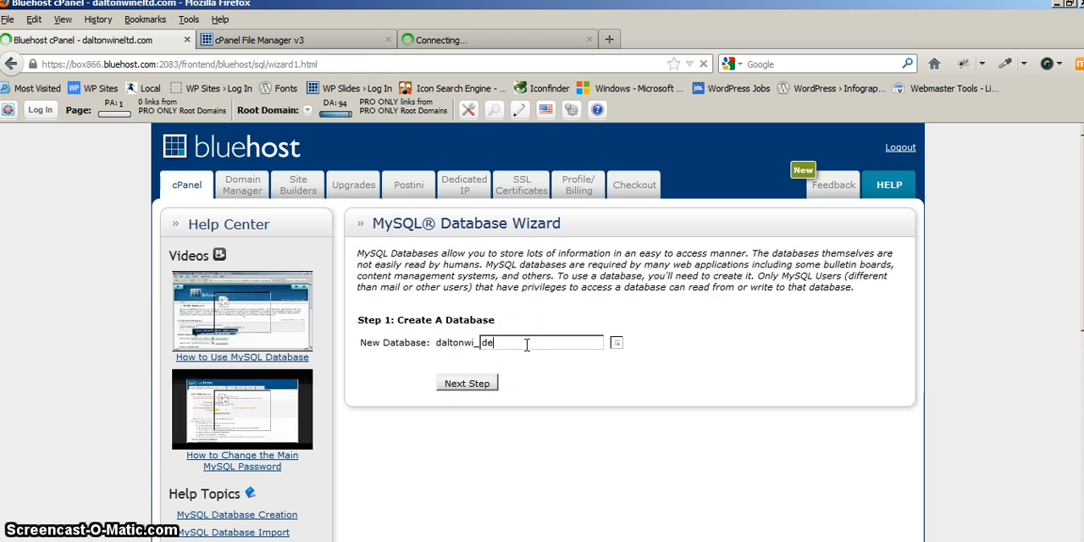
{"action": "left_click", "coordinate": [467, 383]}
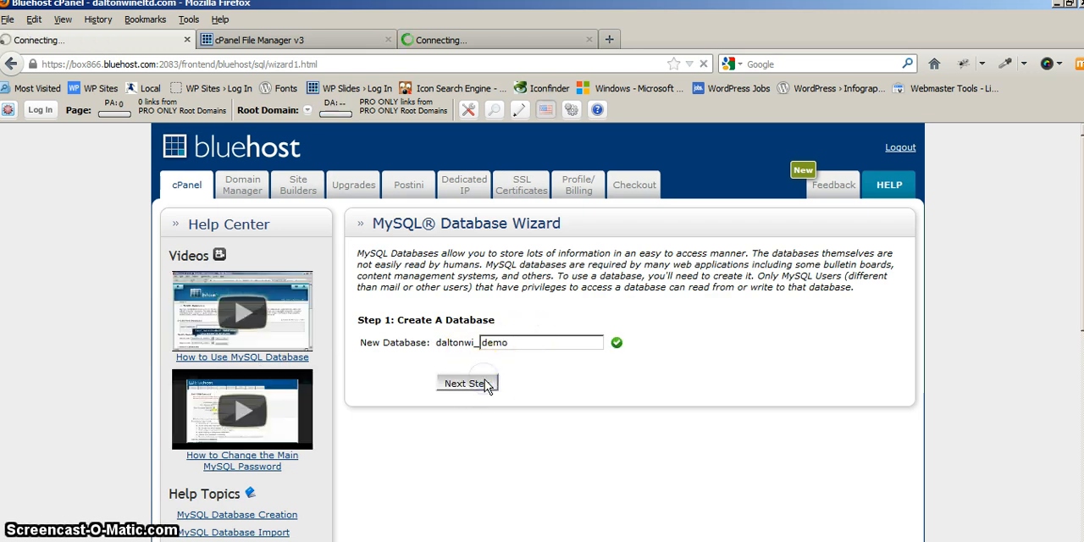
Step: Create database daltonwi_demo and a demo user with its password
{"action": "left_click", "coordinate": [464, 383]}
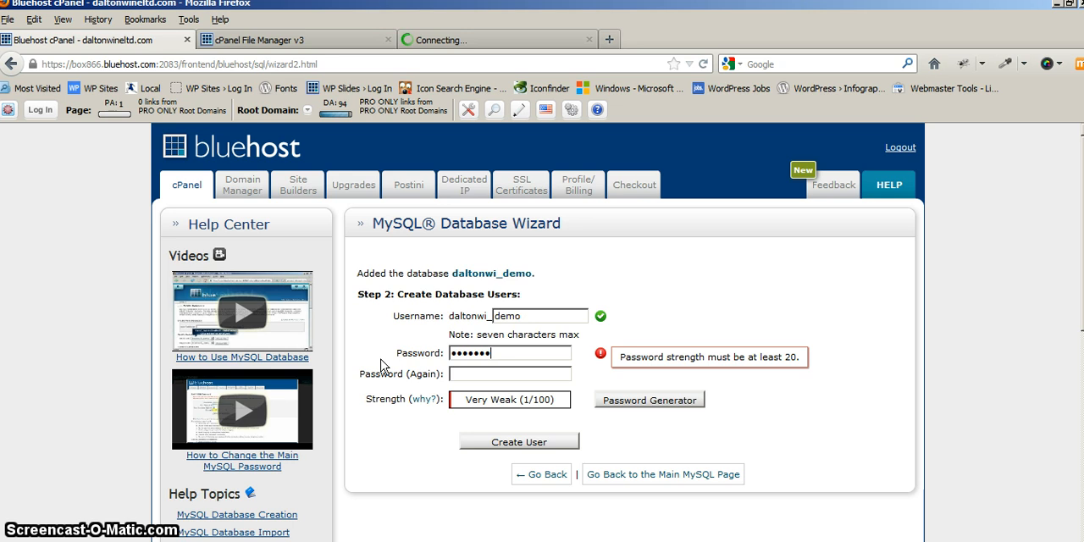
{"action": "left_click", "coordinate": [509, 372]}
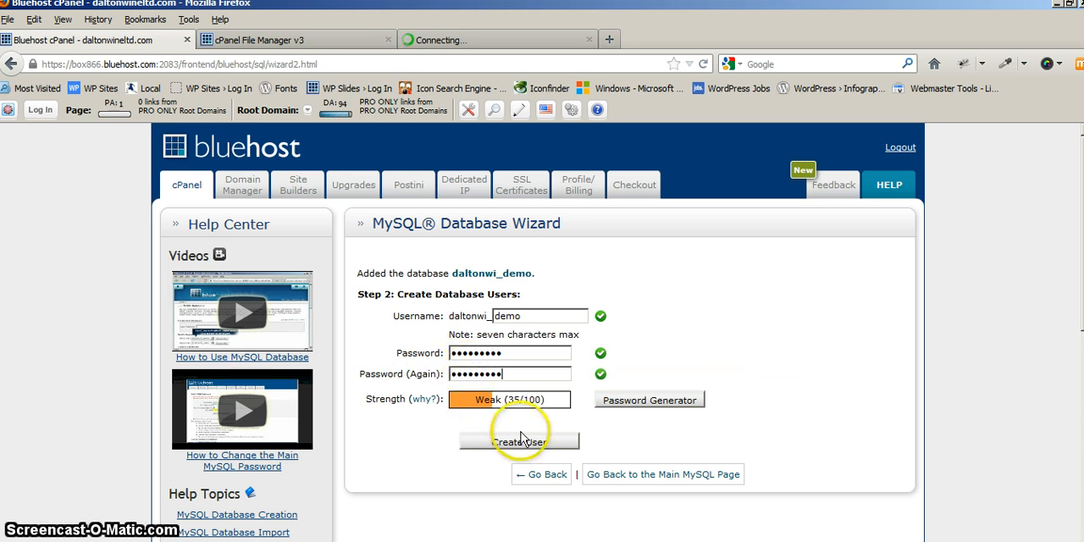
{"action": "left_click", "coordinate": [518, 440]}
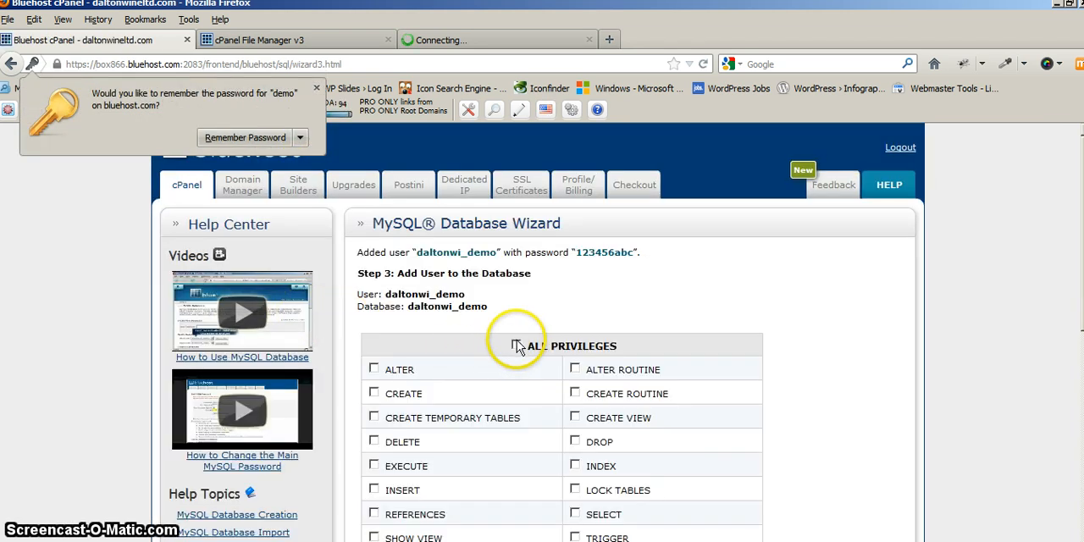
Step: Grant user daltonwi_demo all privileges on daltonwi_demo and finish the wizard
{"action": "left_click", "coordinate": [517, 346]}
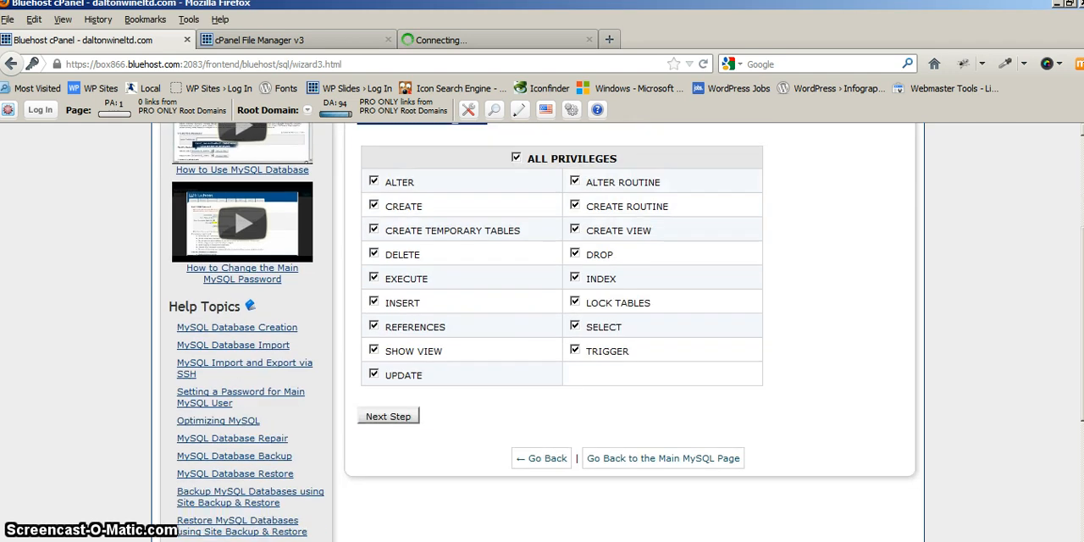
{"action": "scroll", "scroll_direction": "down", "scroll_amount": 3}
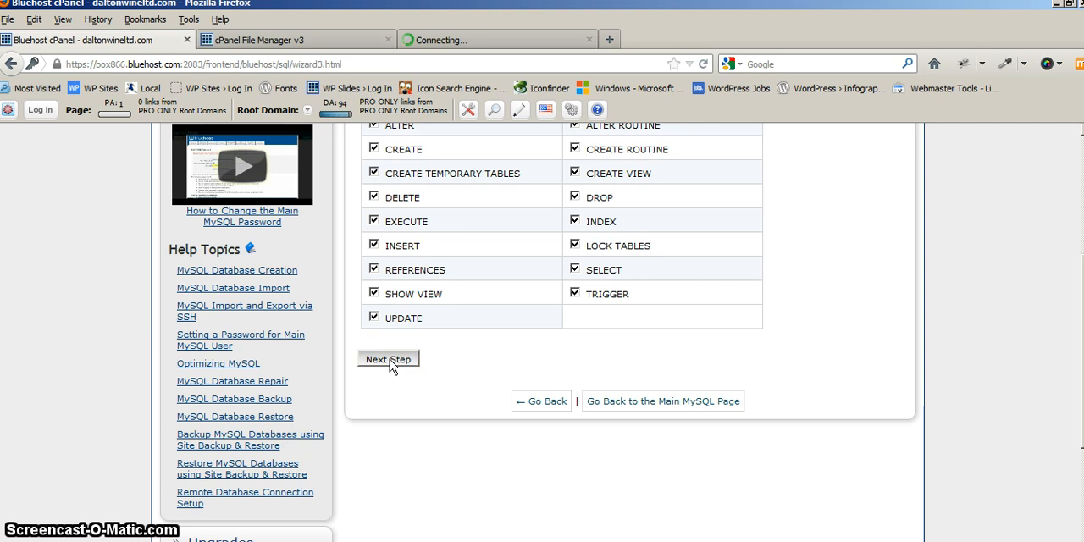
{"action": "left_click", "coordinate": [389, 359]}
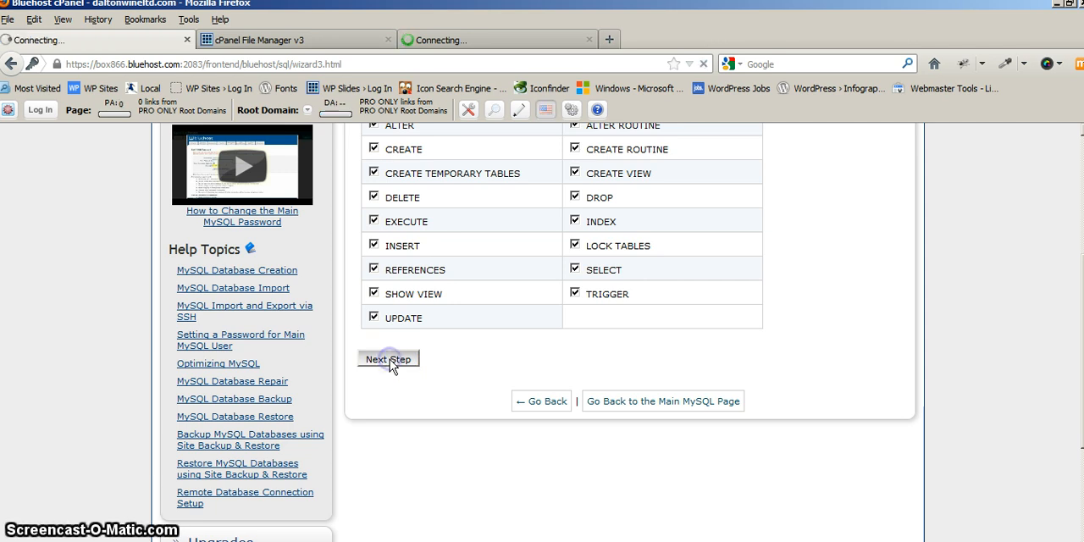
{"action": "left_click", "coordinate": [390, 359]}
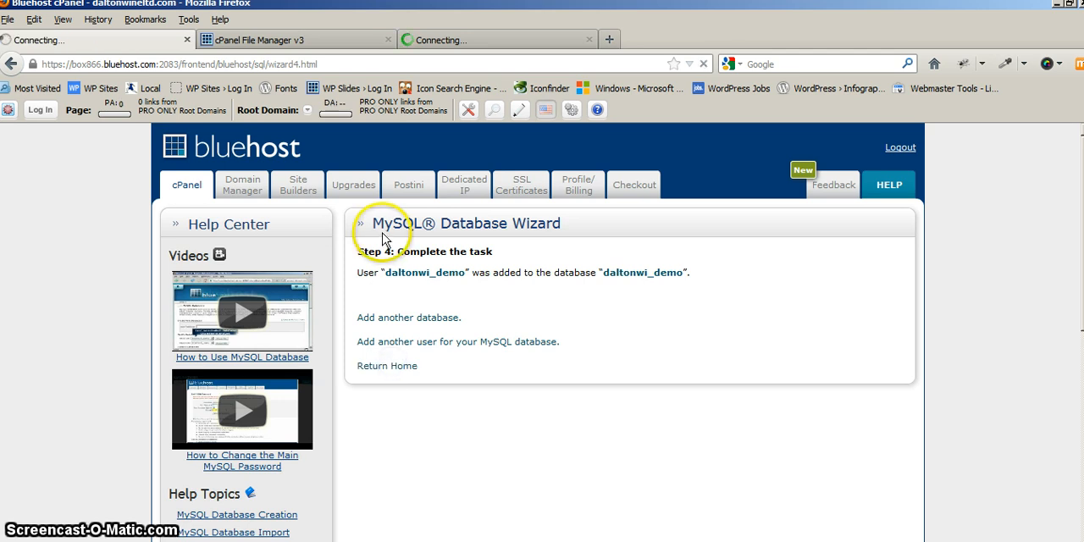
{"action": "left_click", "coordinate": [296, 41]}
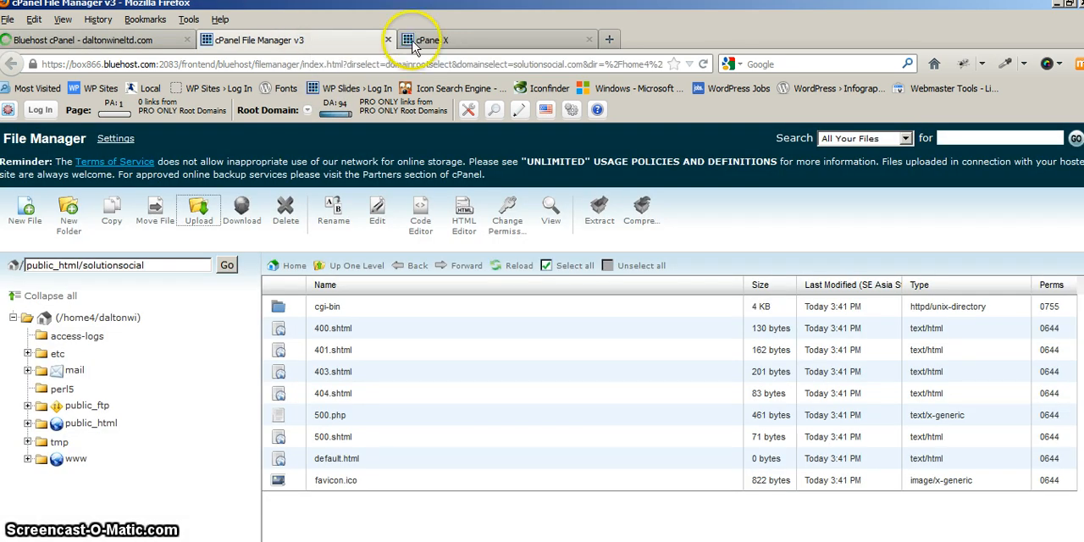
Step: Close the leftover upload page and select the wordpress.zip archive
{"action": "left_click", "coordinate": [198, 210]}
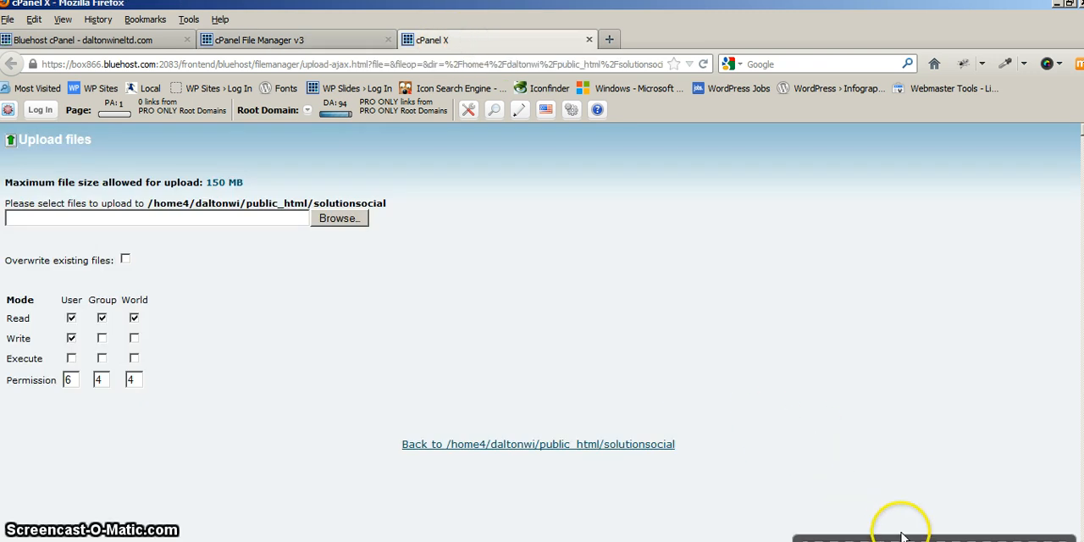
{"action": "mouse_move", "coordinate": [587, 39]}
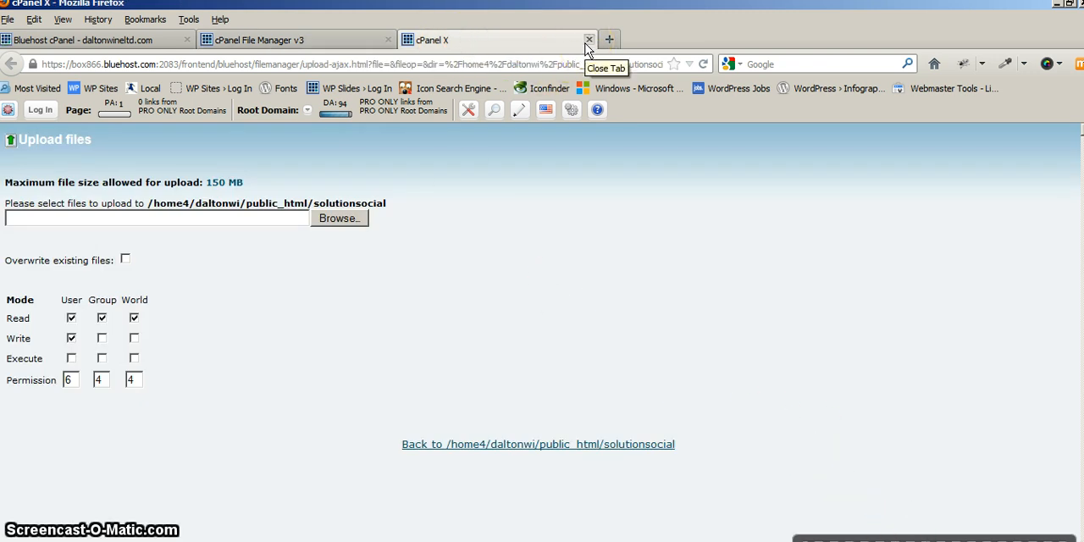
{"action": "left_click", "coordinate": [589, 38]}
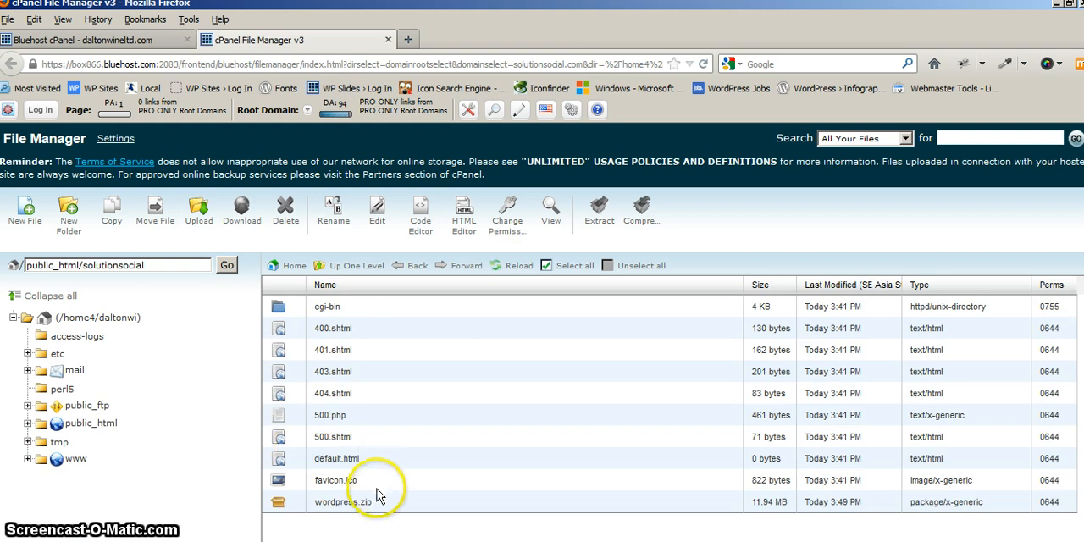
{"action": "left_click", "coordinate": [342, 502]}
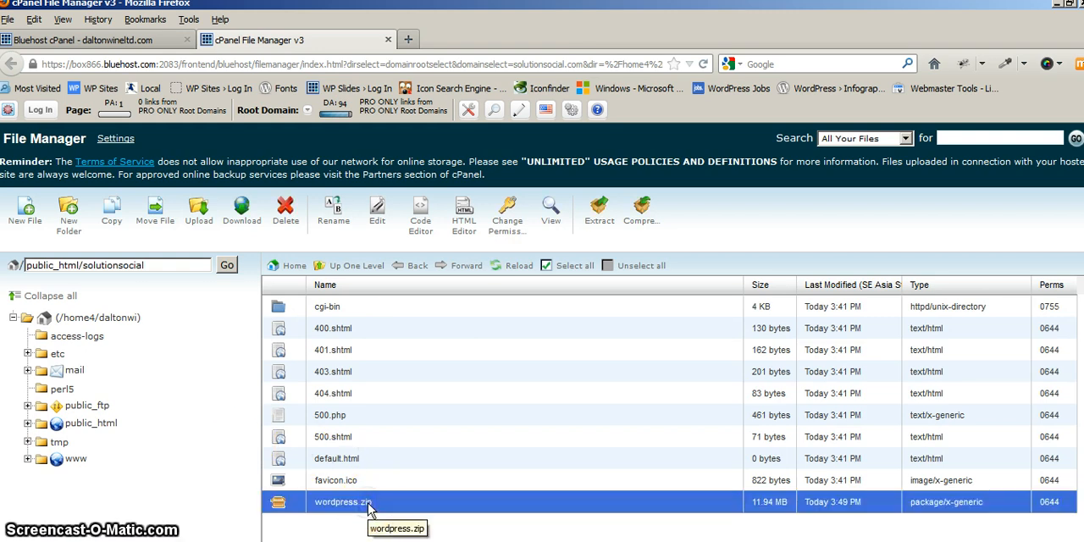
{"action": "mouse_move", "coordinate": [589, 244]}
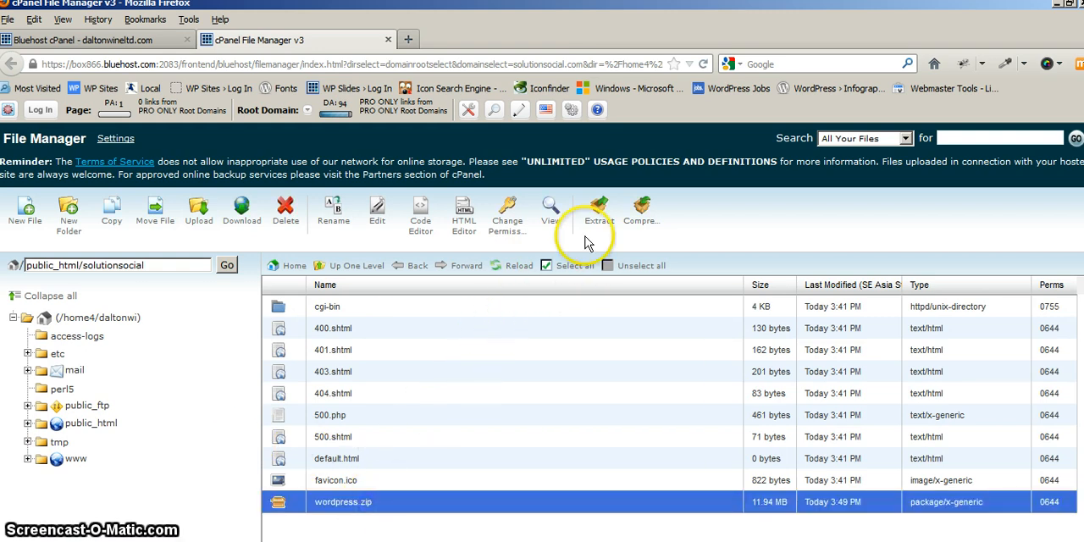
Step: Extract wordpress.zip into public_html/solutionsocial and dismiss the extraction results
{"action": "left_click", "coordinate": [599, 206]}
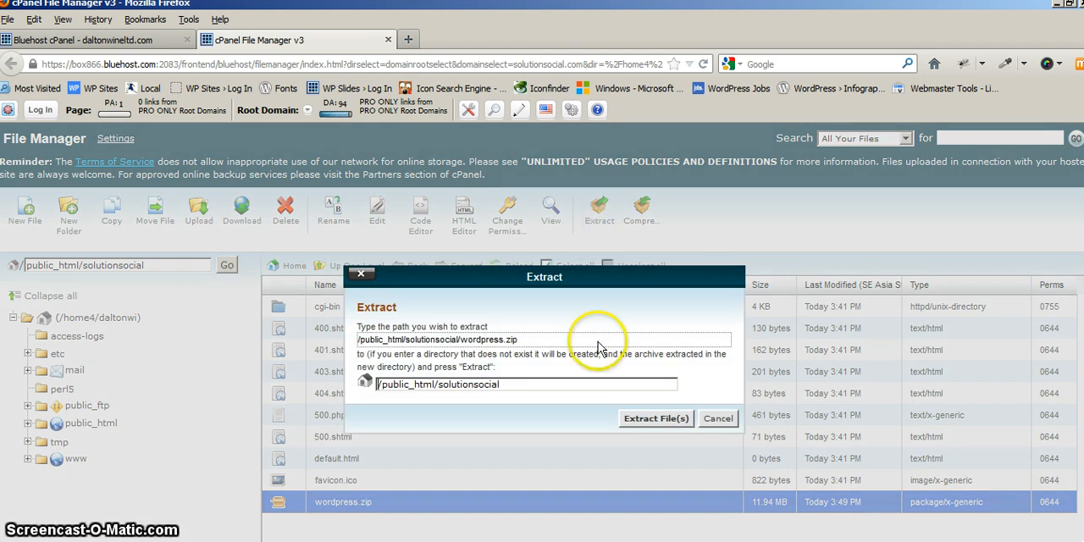
{"action": "left_click", "coordinate": [657, 419]}
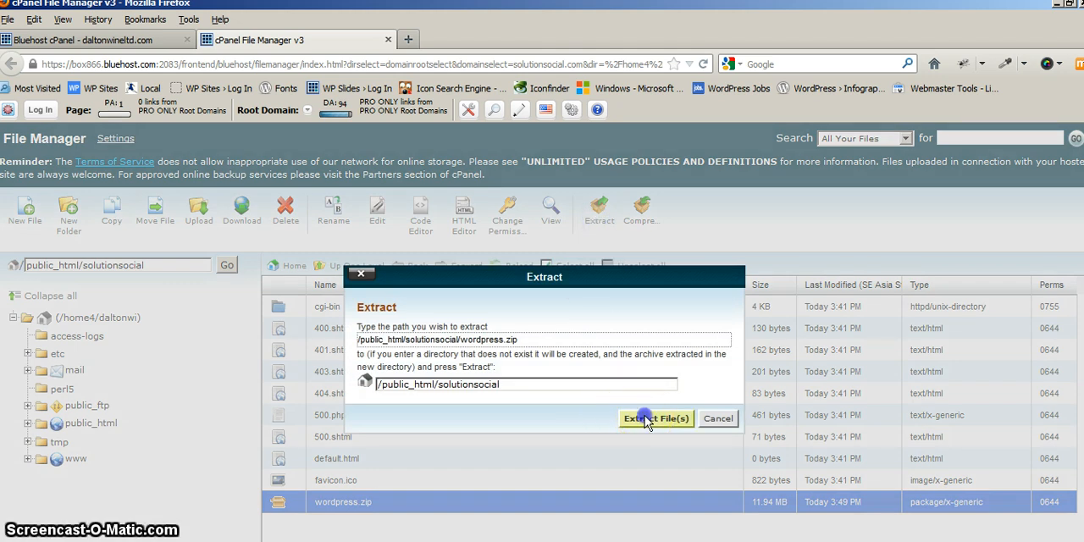
{"action": "left_click", "coordinate": [657, 419]}
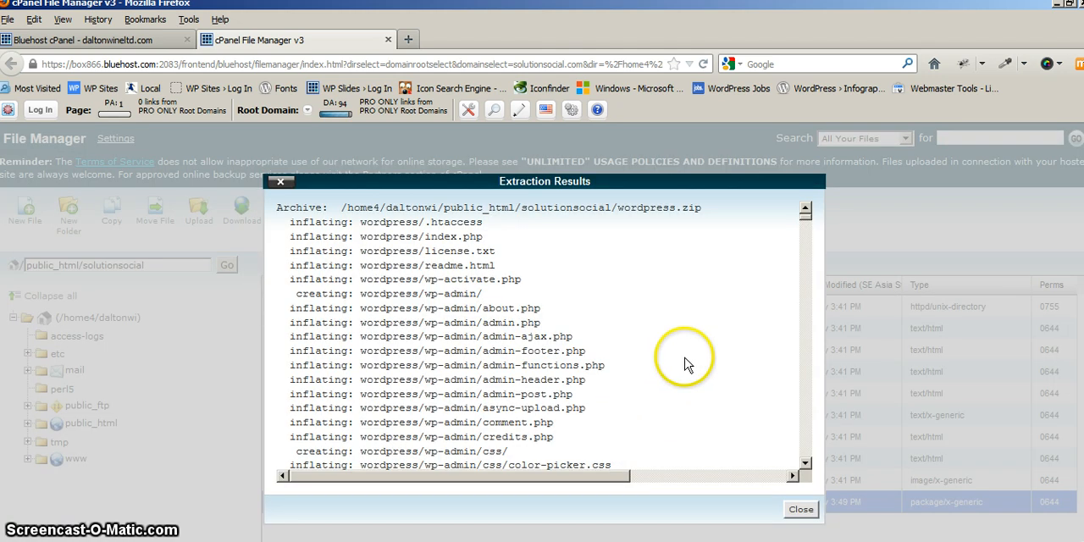
{"action": "left_click", "coordinate": [799, 508]}
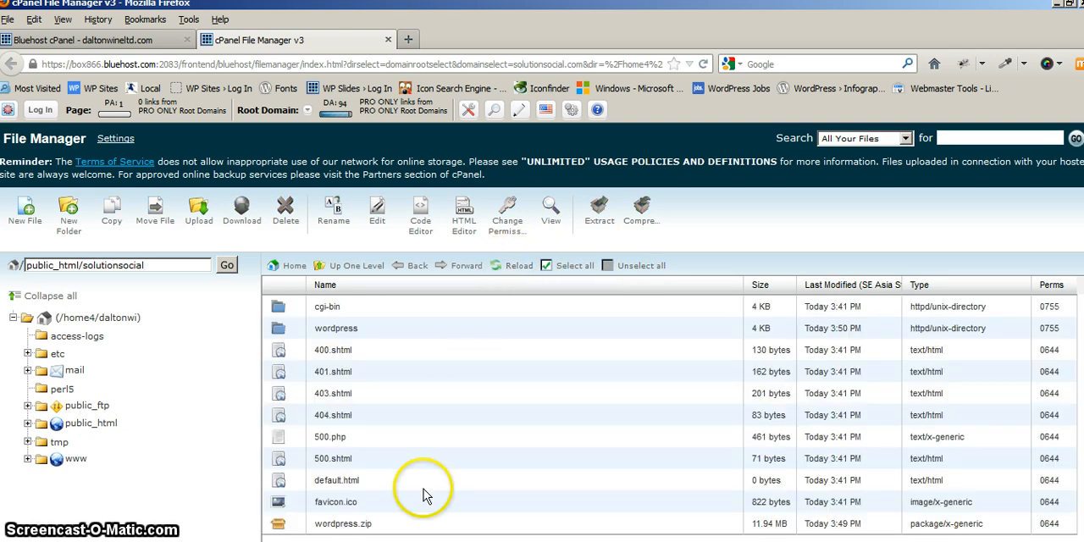
Step: Move all the files from the wordpress subfolder up into the solutionsocial folder
{"action": "right_click", "coordinate": [355, 527]}
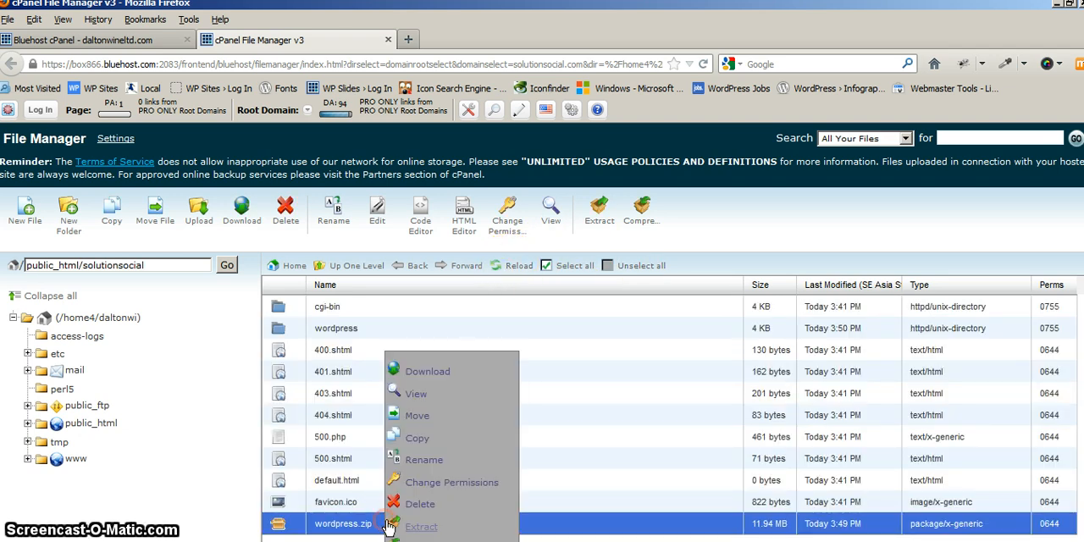
{"action": "mouse_move", "coordinate": [420, 500]}
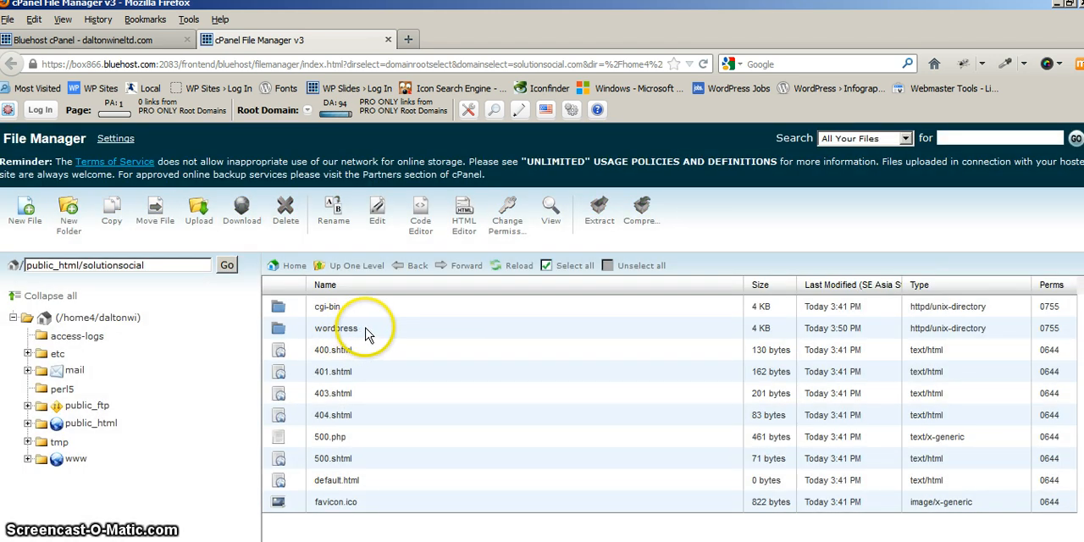
{"action": "double_click", "coordinate": [336, 328]}
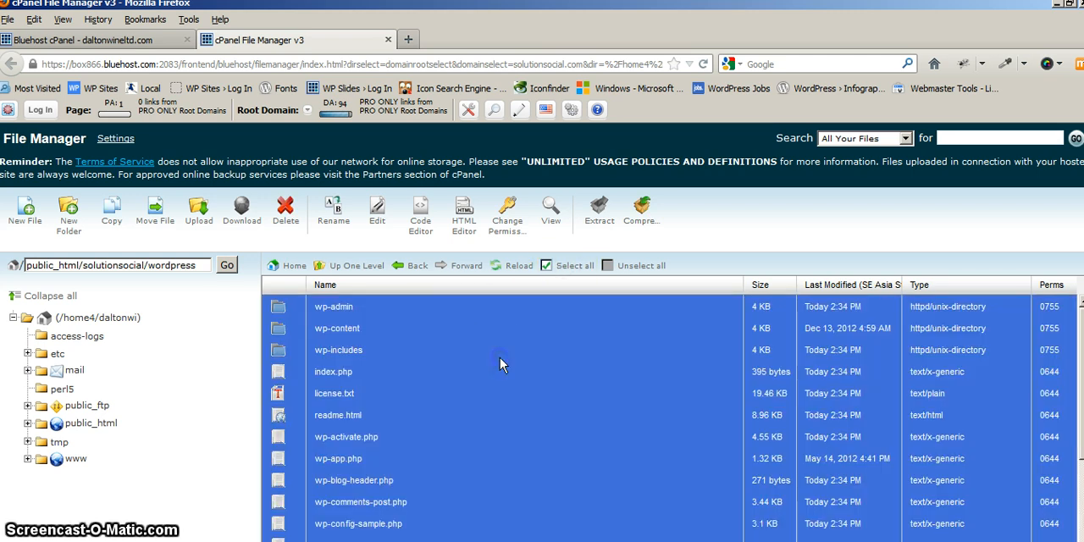
{"action": "left_click", "coordinate": [155, 210]}
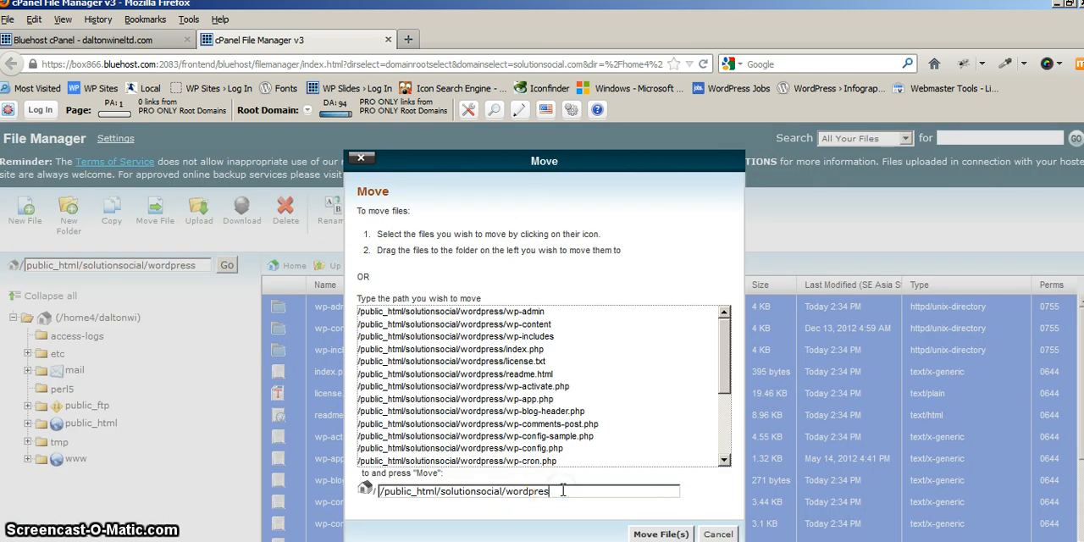
{"action": "key", "text": "BackSpace"}
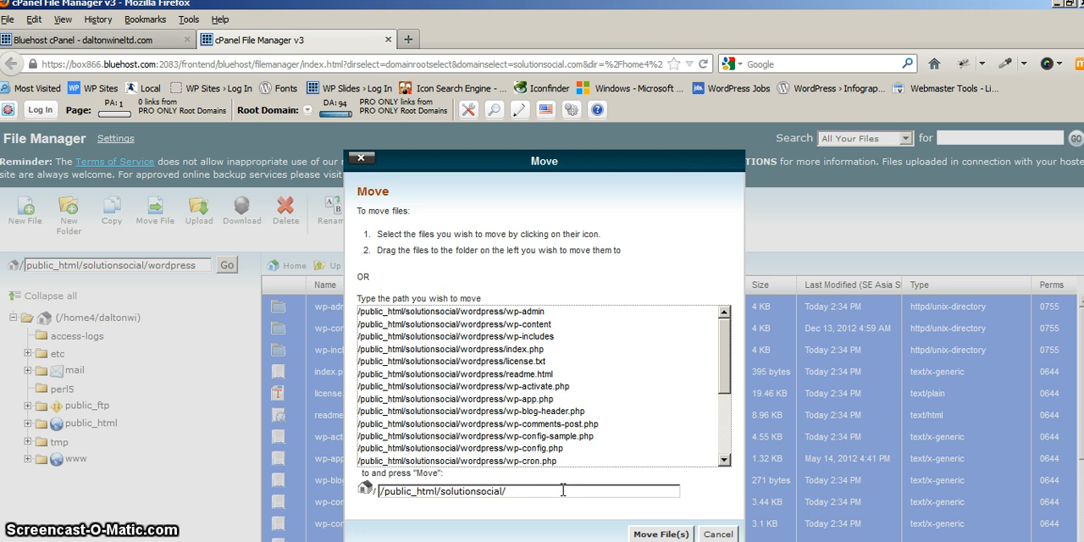
{"action": "left_click", "coordinate": [718, 534]}
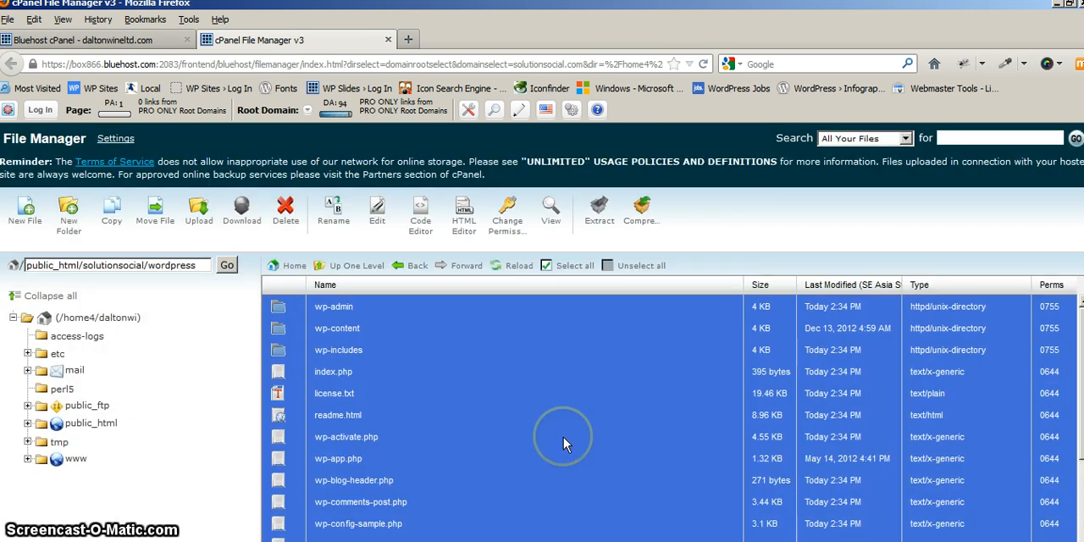
Step: Navigate back to public_html/solutionsocial to view the moved WordPress files
{"action": "left_click", "coordinate": [227, 265]}
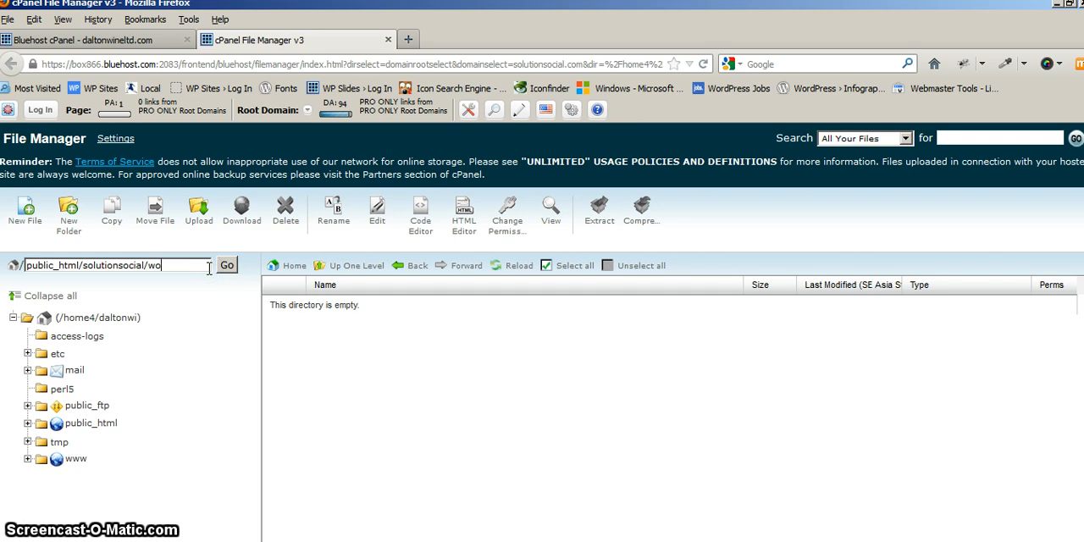
{"action": "left_click", "coordinate": [227, 264]}
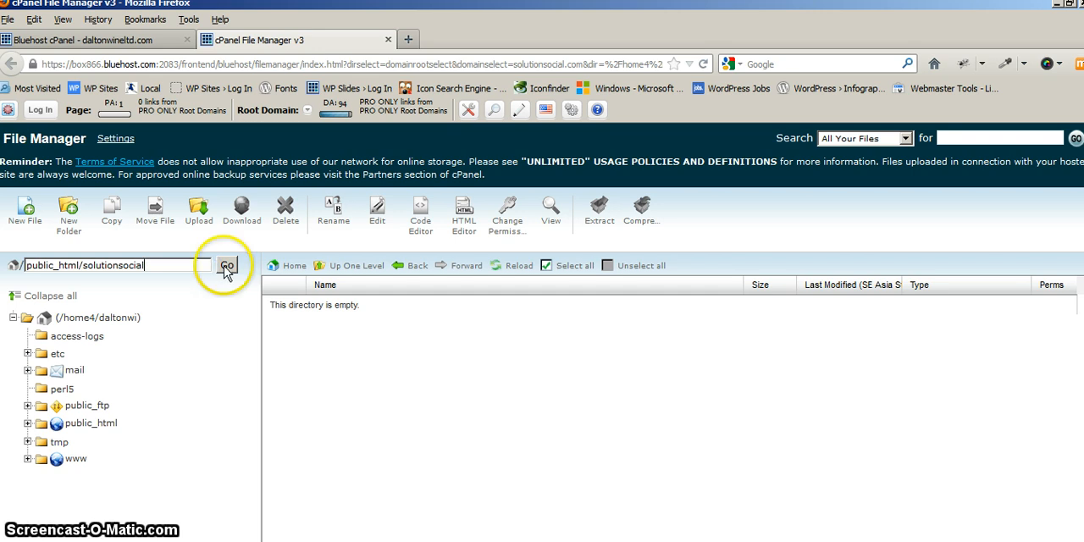
{"action": "left_click", "coordinate": [227, 264]}
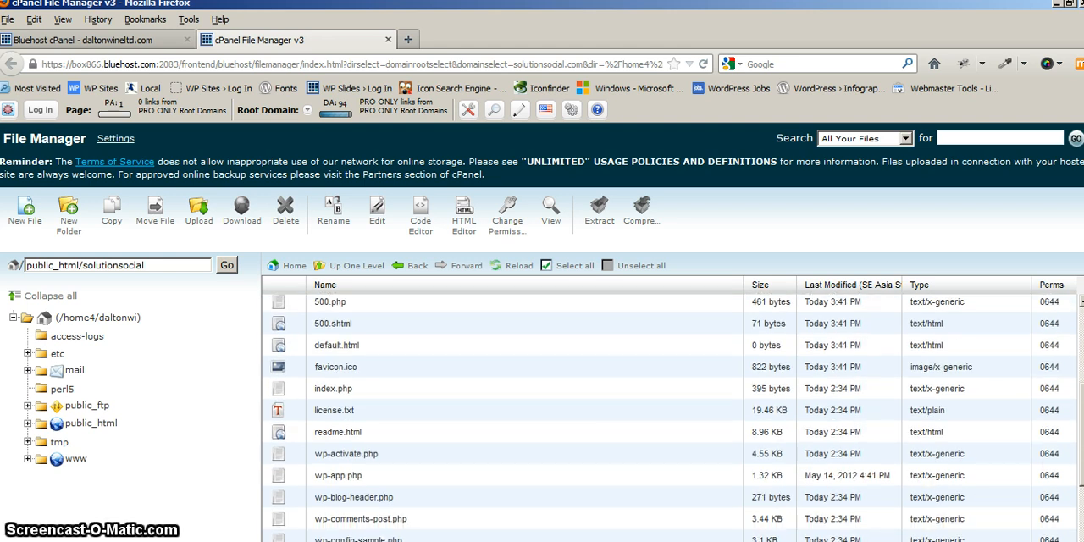
Step: Open wp-config.php in the code editor
{"action": "left_click", "coordinate": [335, 474]}
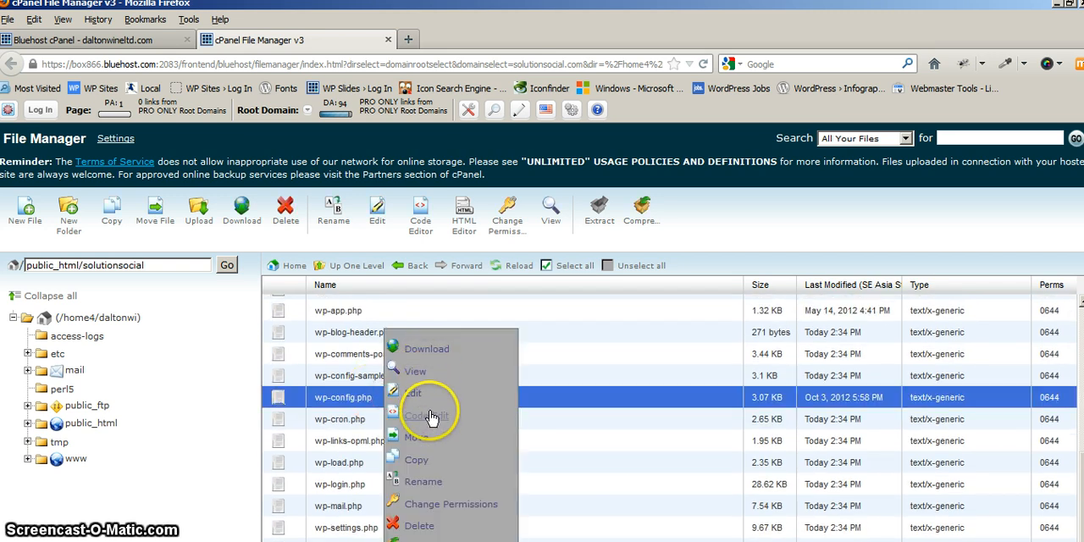
{"action": "left_click", "coordinate": [423, 415]}
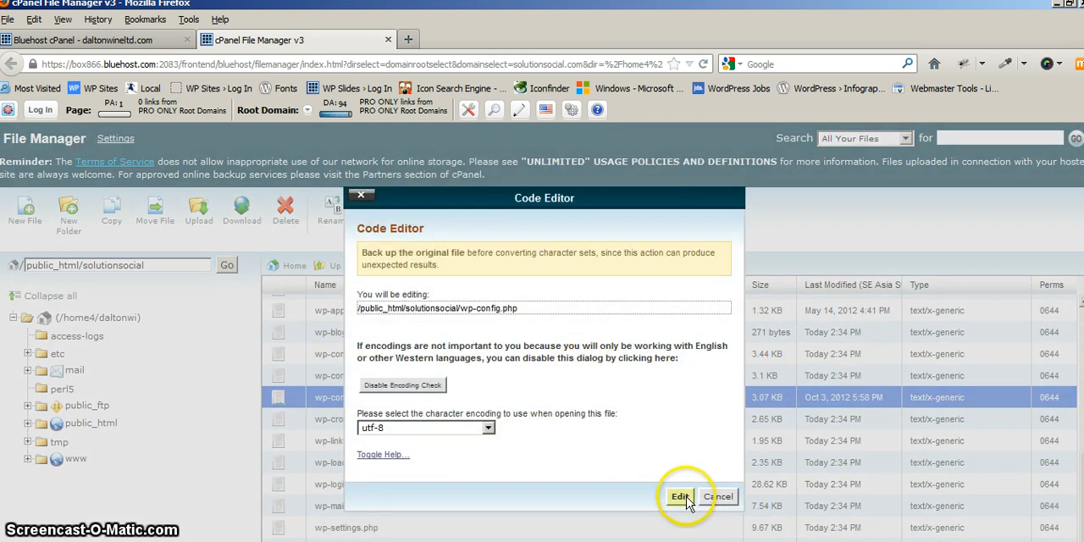
{"action": "left_click", "coordinate": [681, 494]}
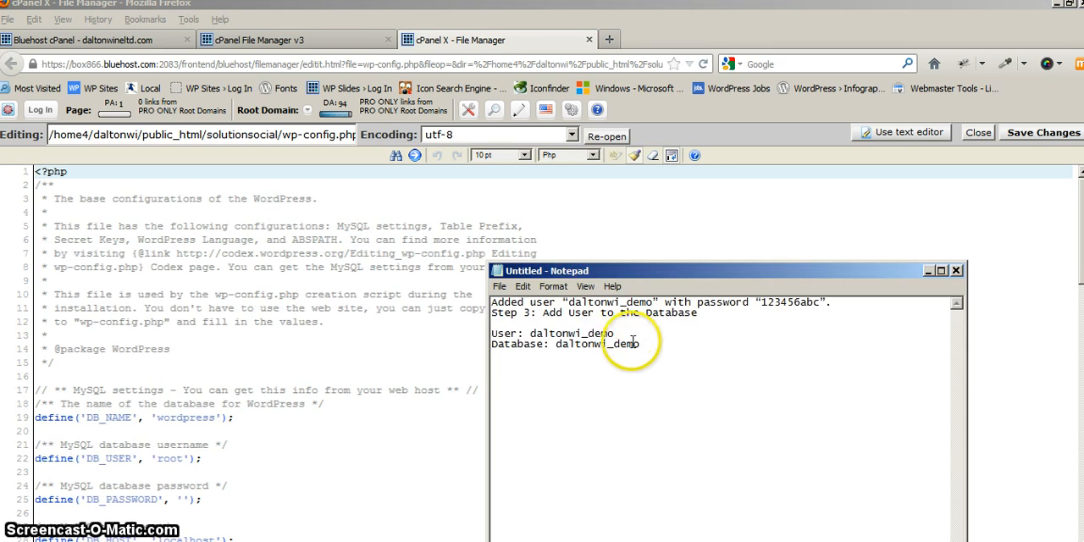
{"action": "double_click", "coordinate": [572, 342]}
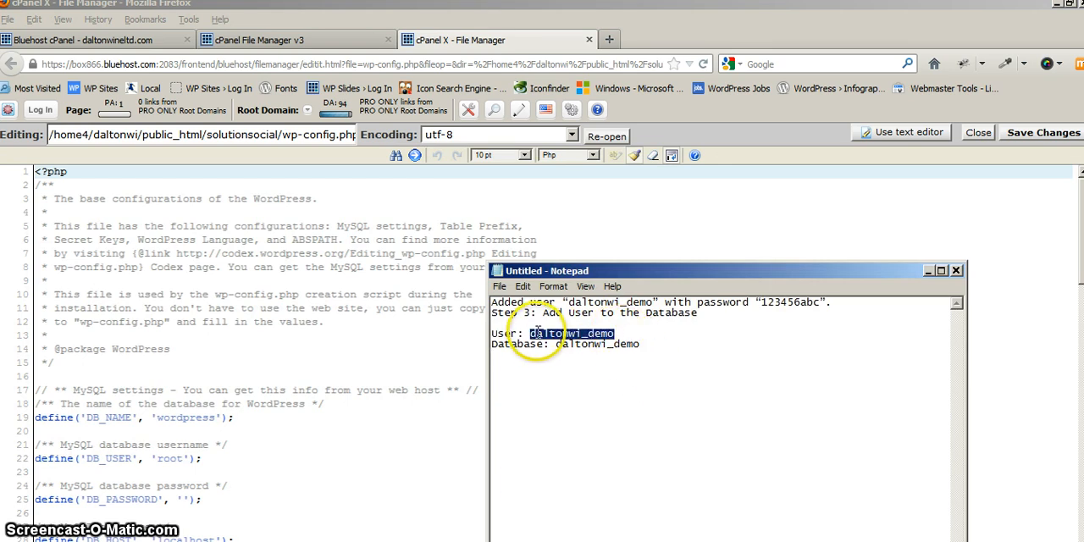
{"action": "mouse_move", "coordinate": [928, 271]}
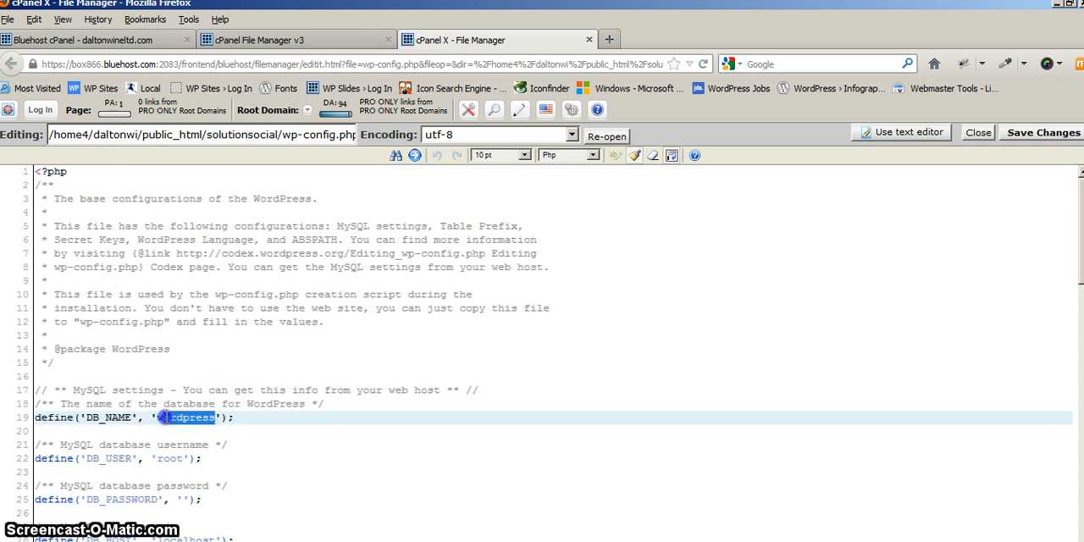
{"action": "right_click", "coordinate": [183, 417]}
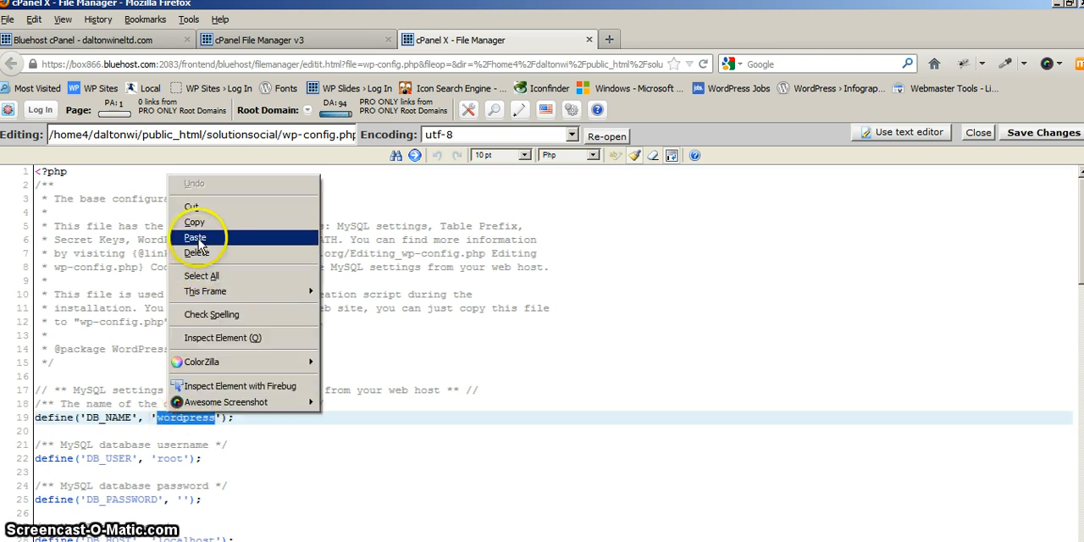
{"action": "left_click", "coordinate": [195, 237]}
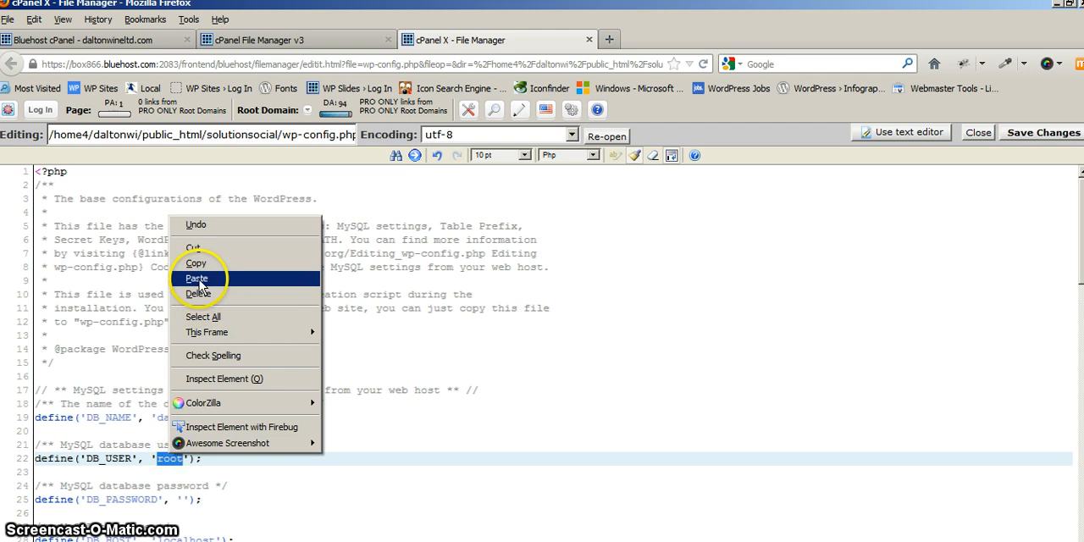
{"action": "left_click", "coordinate": [197, 277]}
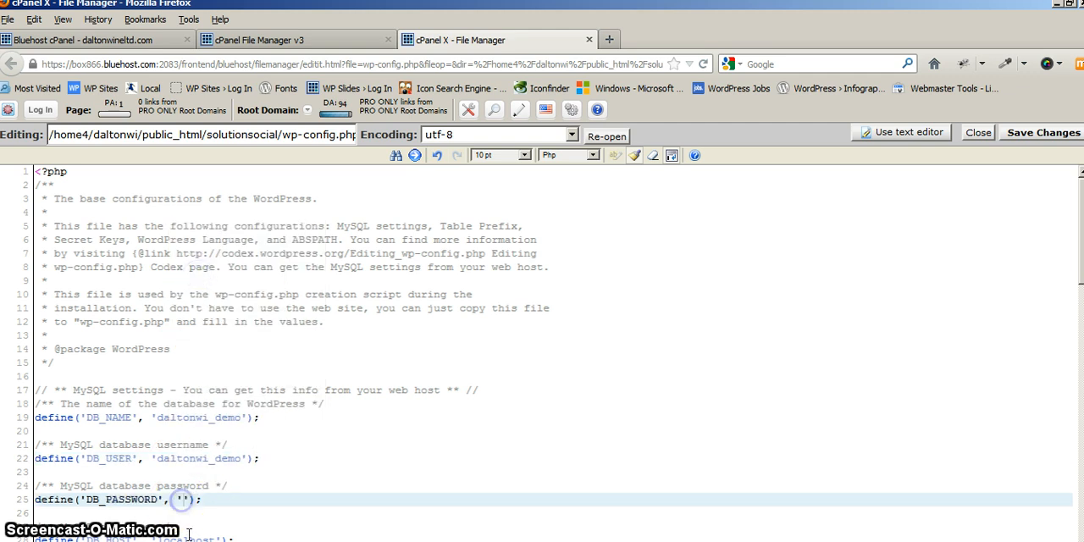
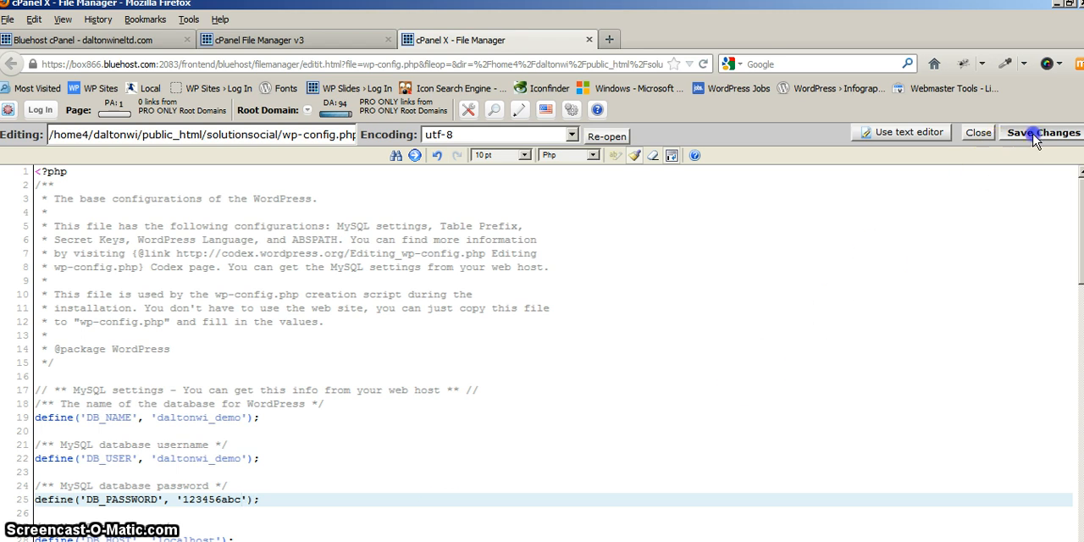
{"action": "left_click", "coordinate": [1039, 132]}
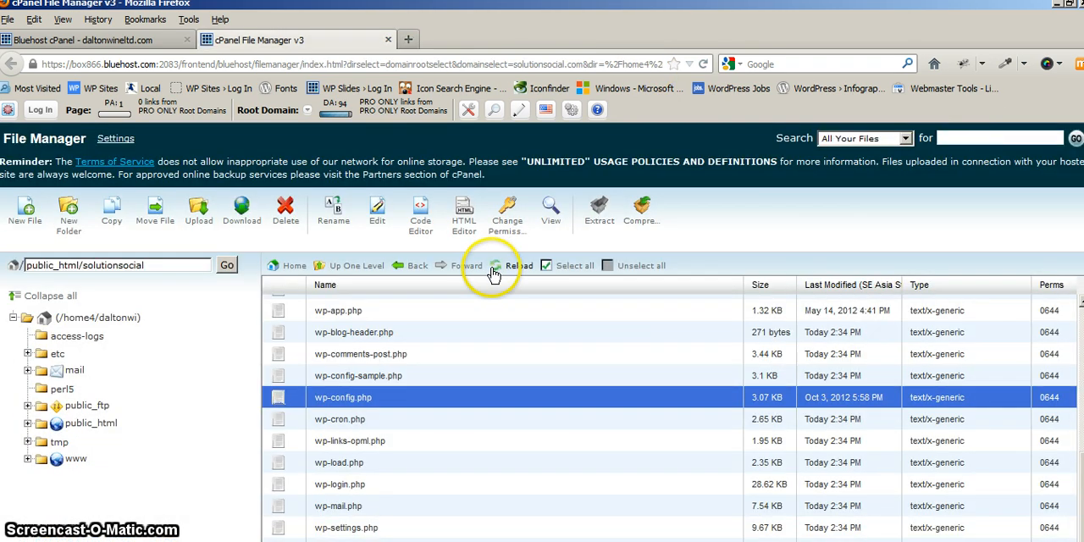
Step: Return to the cPanel home, scroll to Databases and launch phpMyAdmin
{"action": "left_click", "coordinate": [494, 265]}
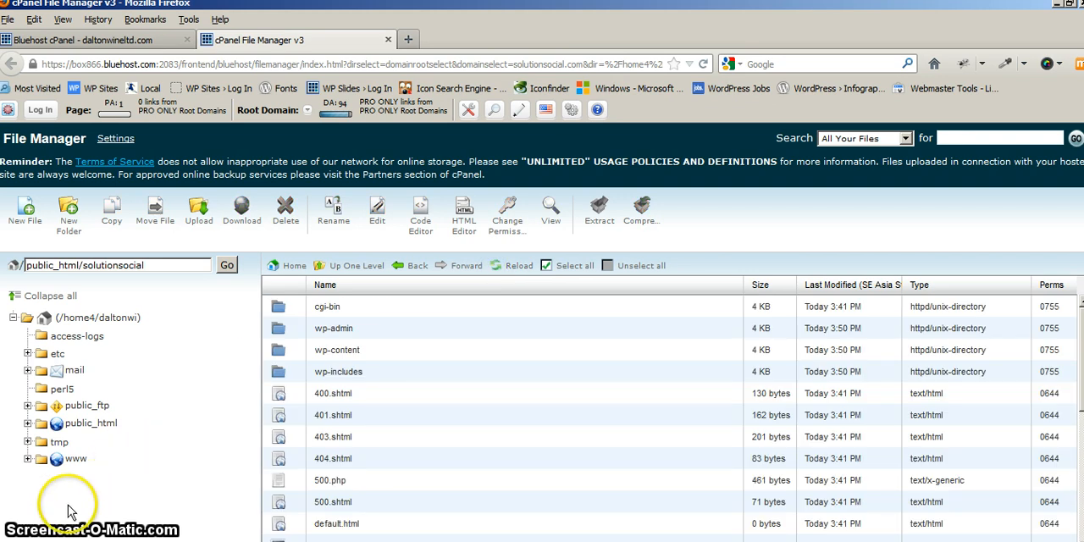
{"action": "left_click", "coordinate": [102, 40]}
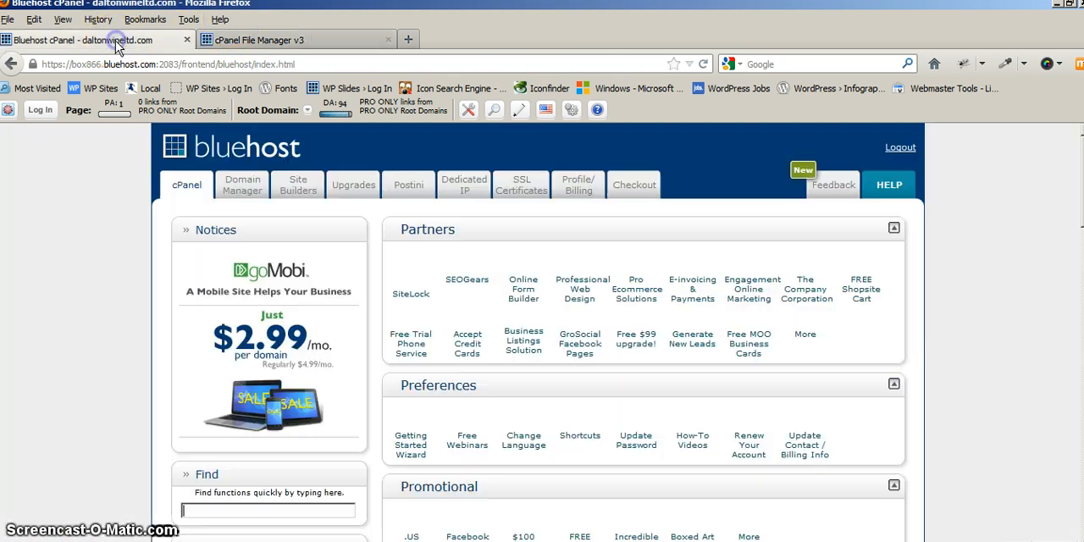
{"action": "scroll", "scroll_direction": "down", "scroll_amount": 3}
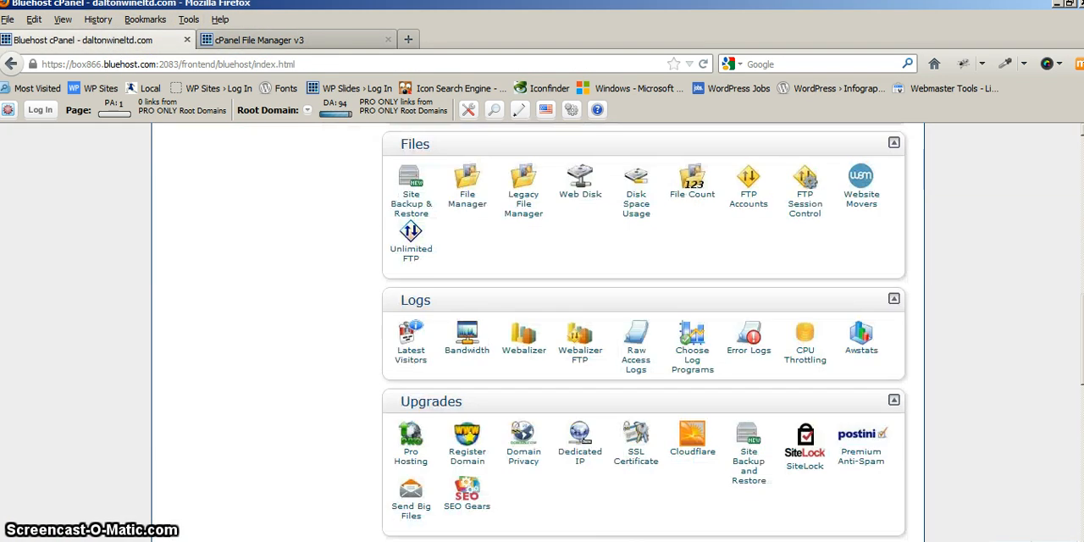
{"action": "scroll", "scroll_direction": "down", "scroll_amount": 3}
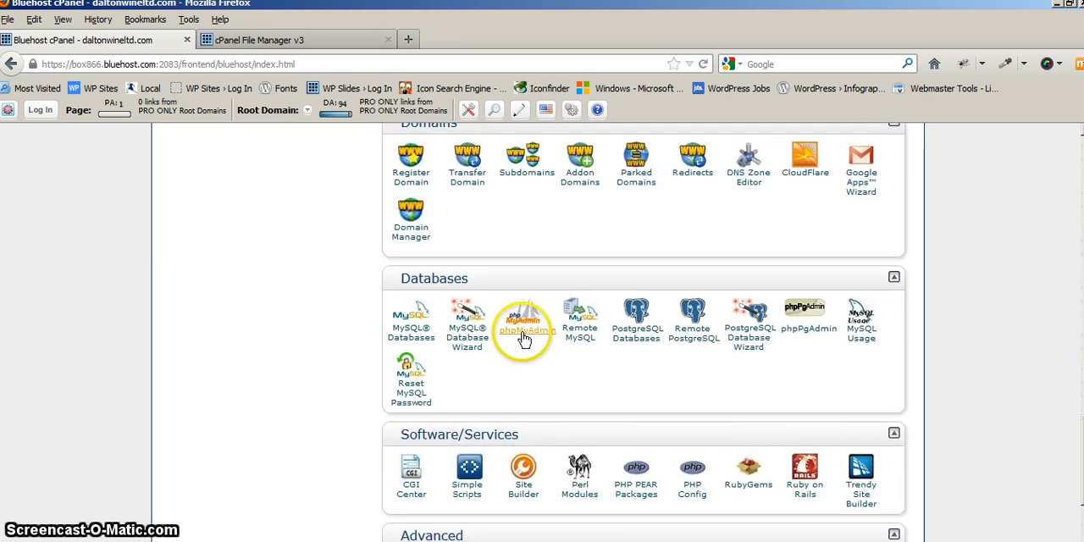
{"action": "left_click", "coordinate": [522, 322]}
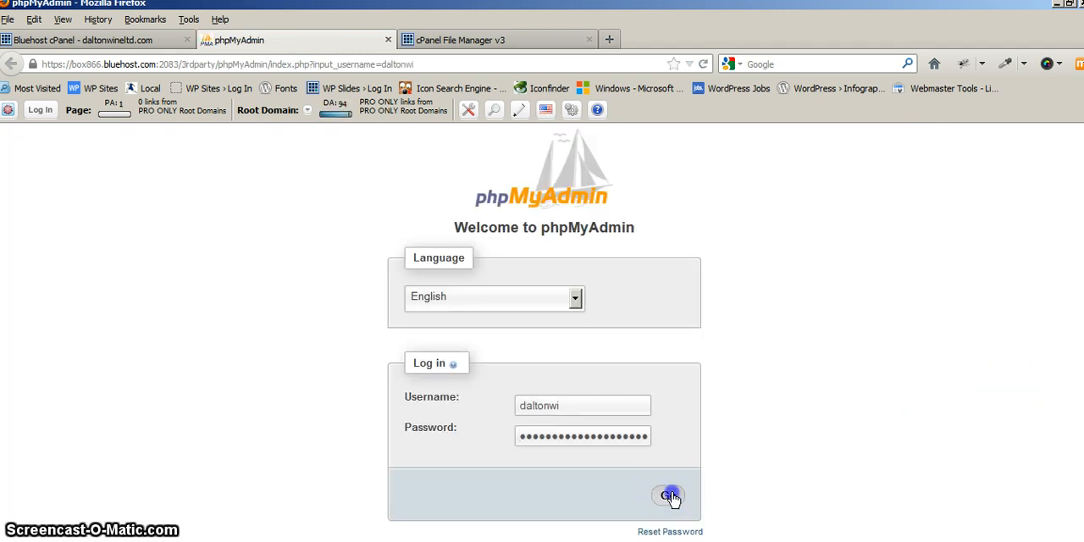
Step: Log in to phpMyAdmin and select the daltonwi_demo database
{"action": "left_click", "coordinate": [668, 494]}
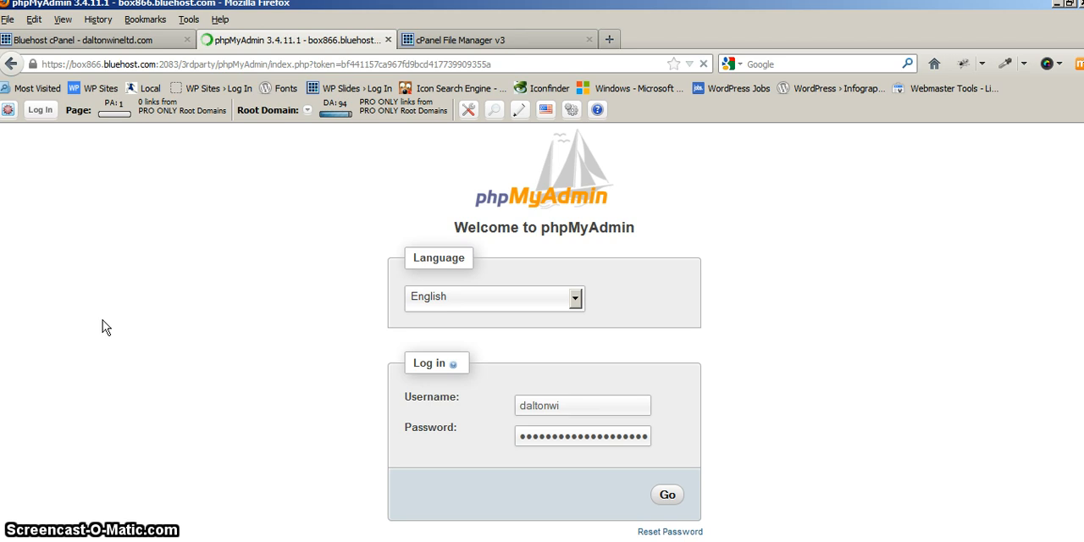
{"action": "left_click", "coordinate": [667, 495]}
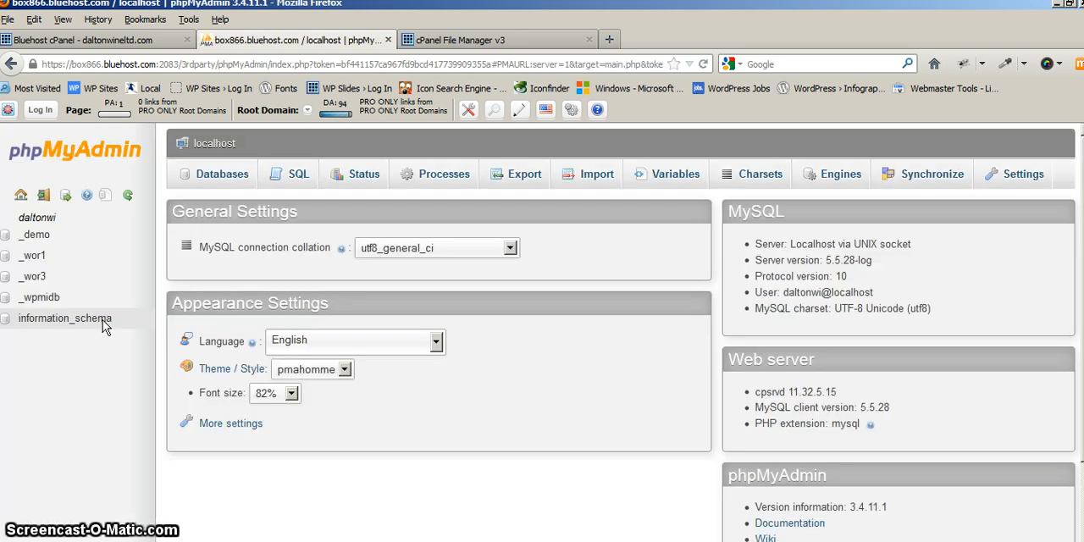
{"action": "left_click", "coordinate": [38, 296]}
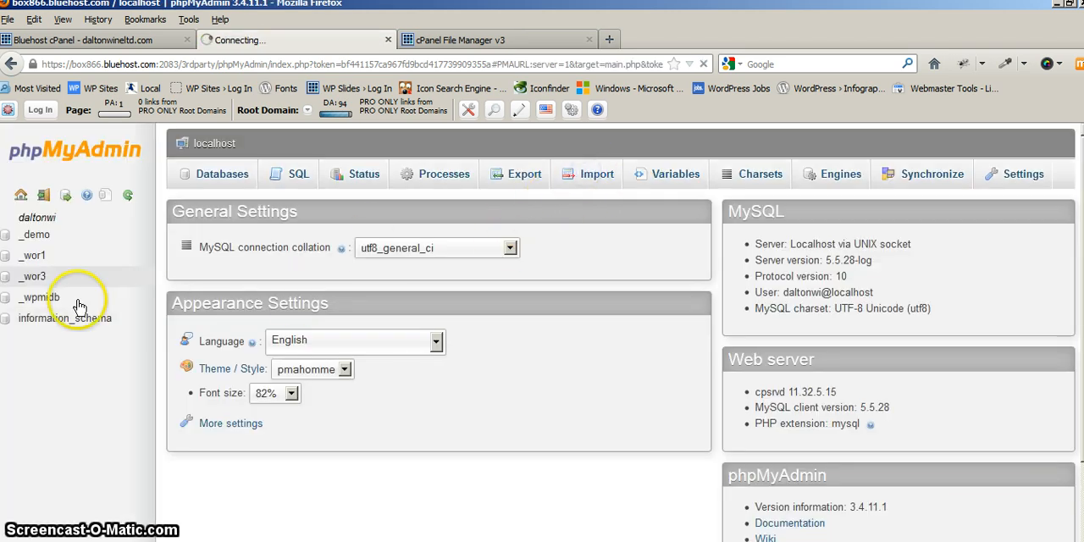
{"action": "left_click", "coordinate": [38, 296]}
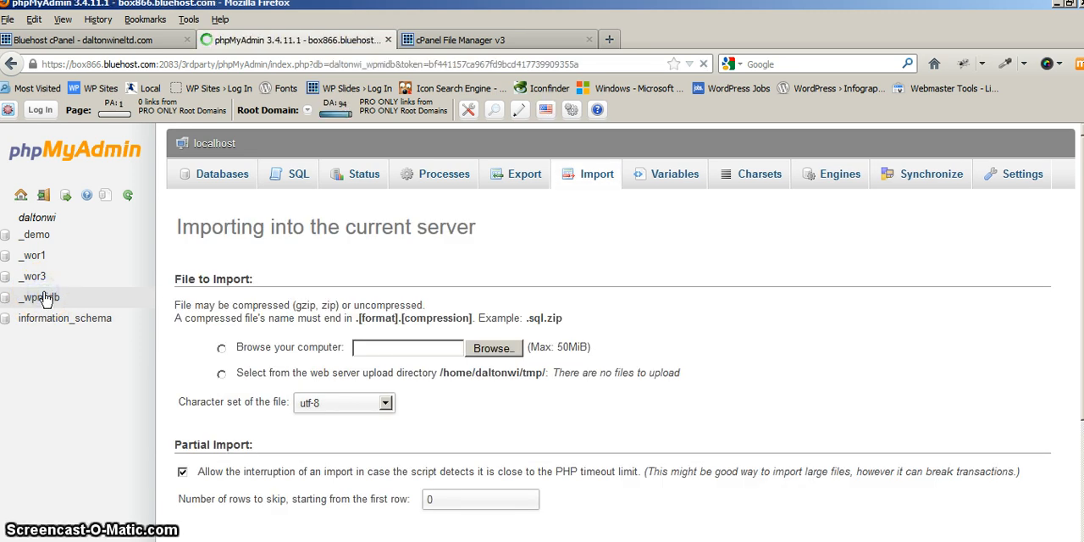
{"action": "left_click", "coordinate": [37, 298]}
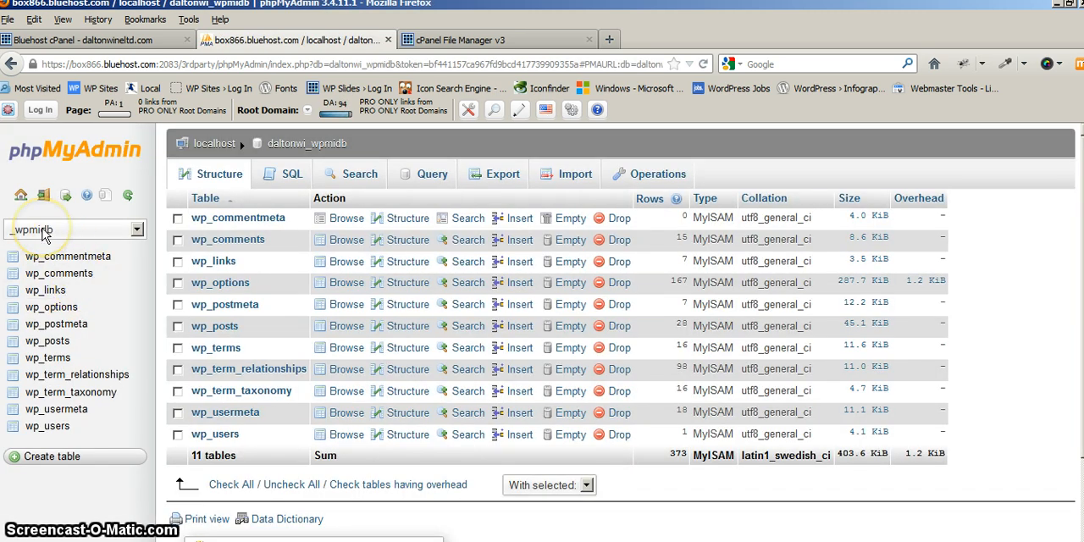
{"action": "mouse_move", "coordinate": [154, 135]}
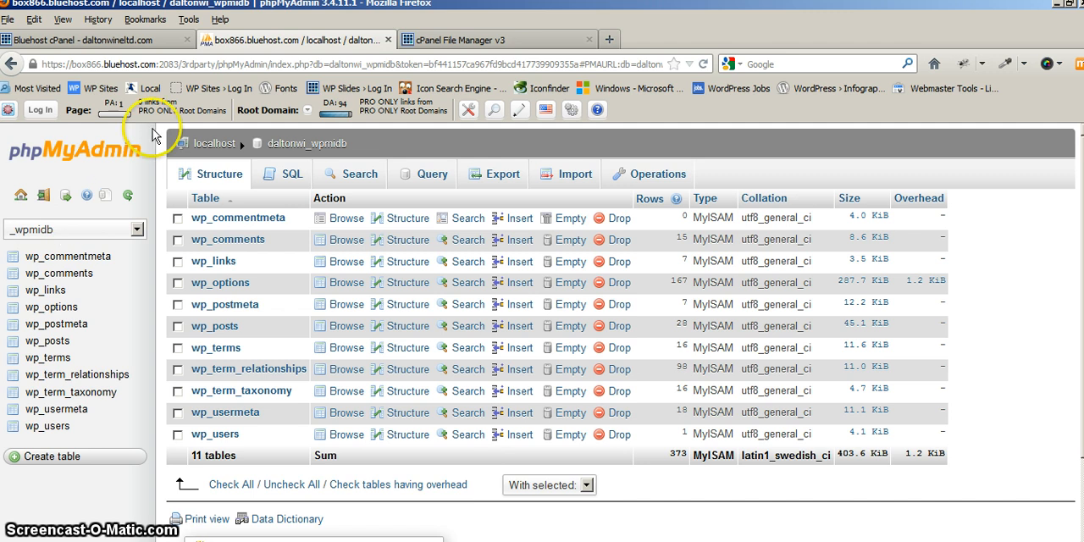
{"action": "mouse_move", "coordinate": [383, 39]}
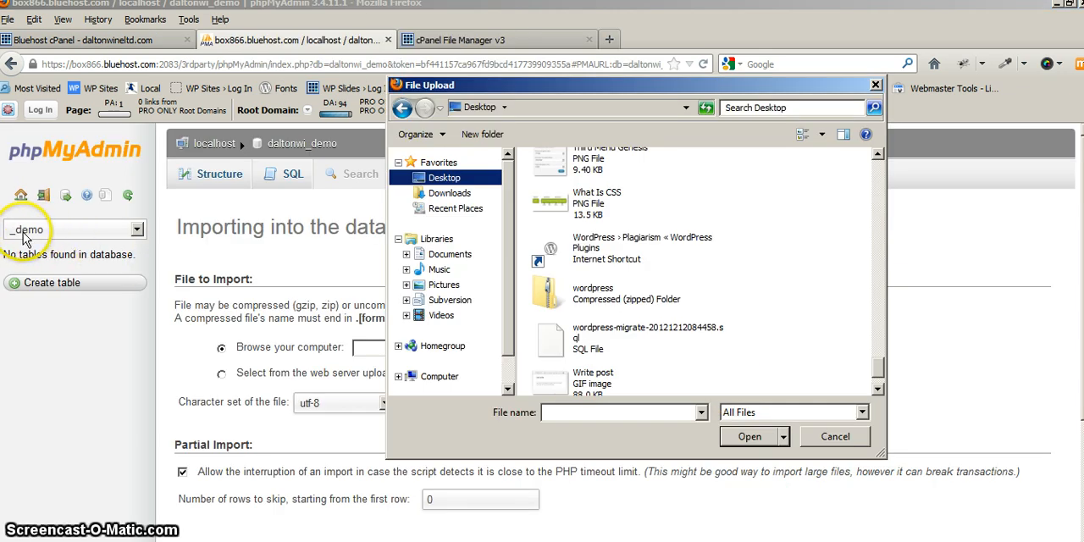
{"action": "mouse_move", "coordinate": [628, 337]}
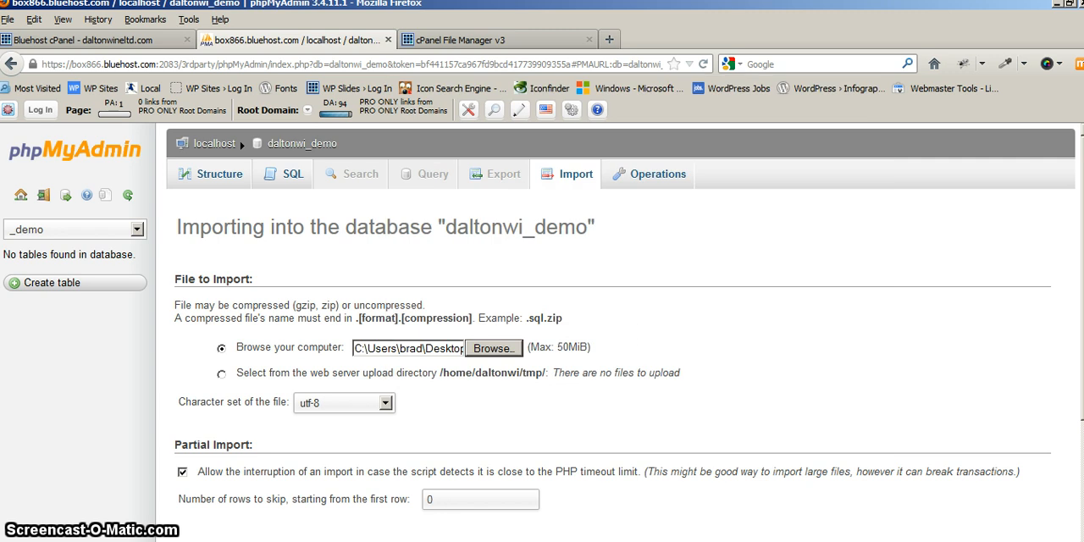
Step: Import the wordpress-migrate SQL file, running its 605 queries to create the wp_ tables
{"action": "left_click", "coordinate": [205, 516]}
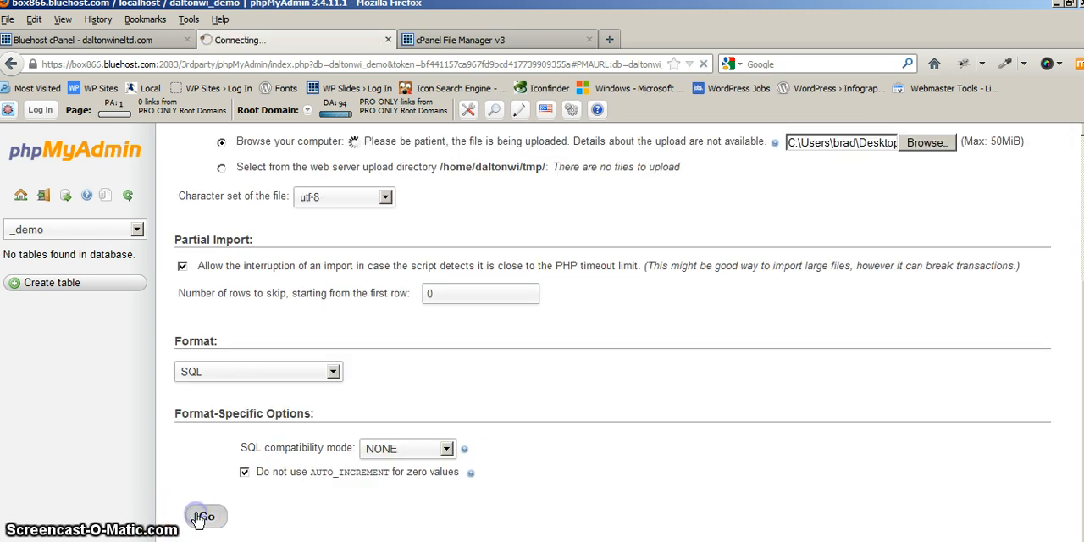
{"action": "left_click", "coordinate": [205, 515]}
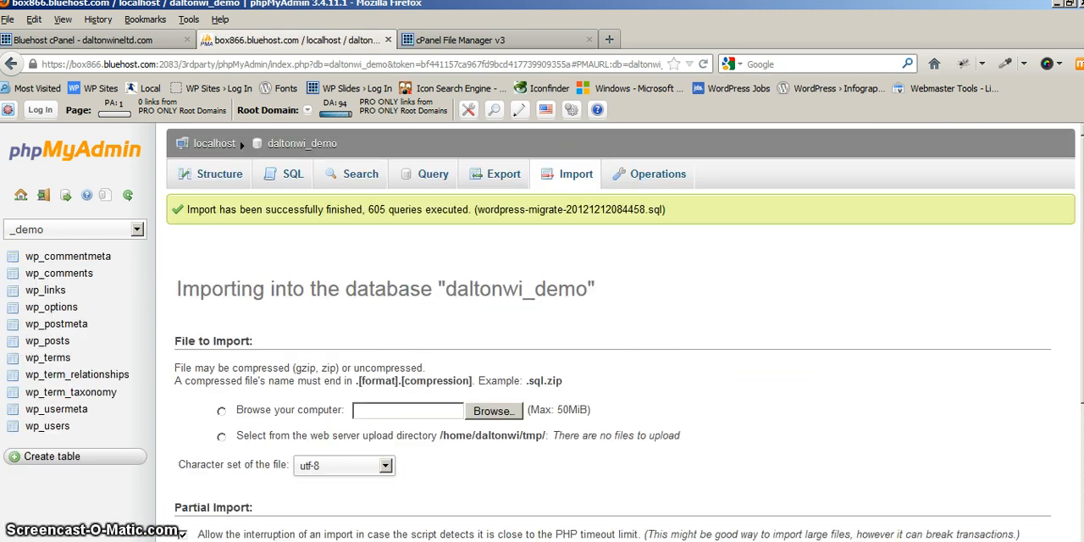